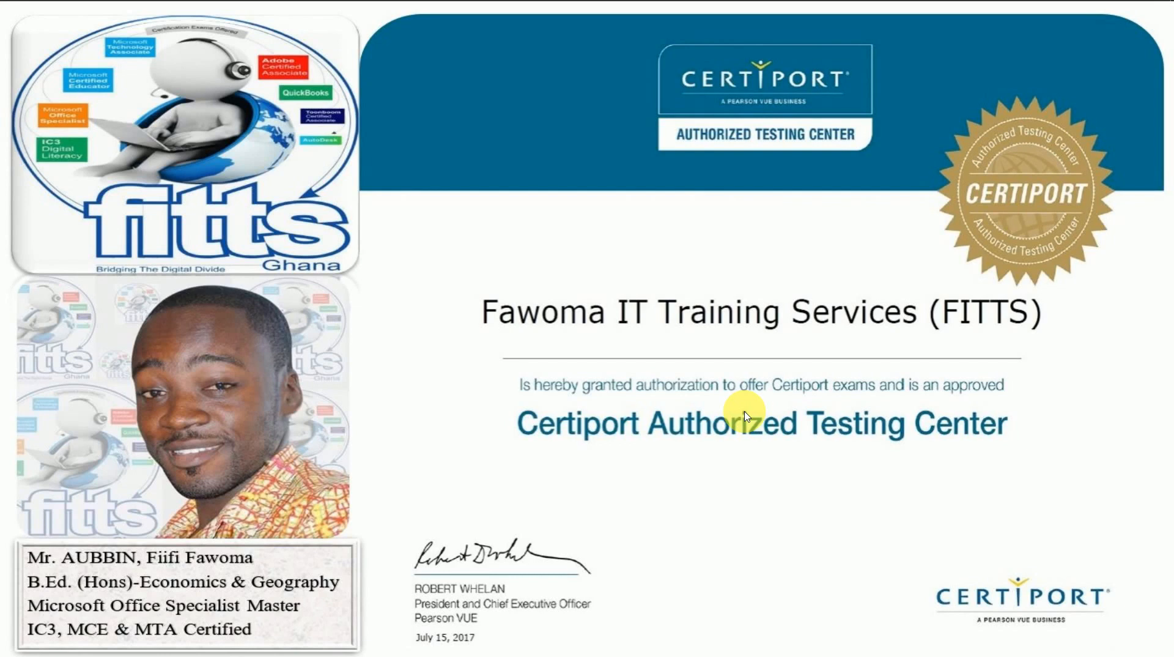
mouse_move(657, 276)
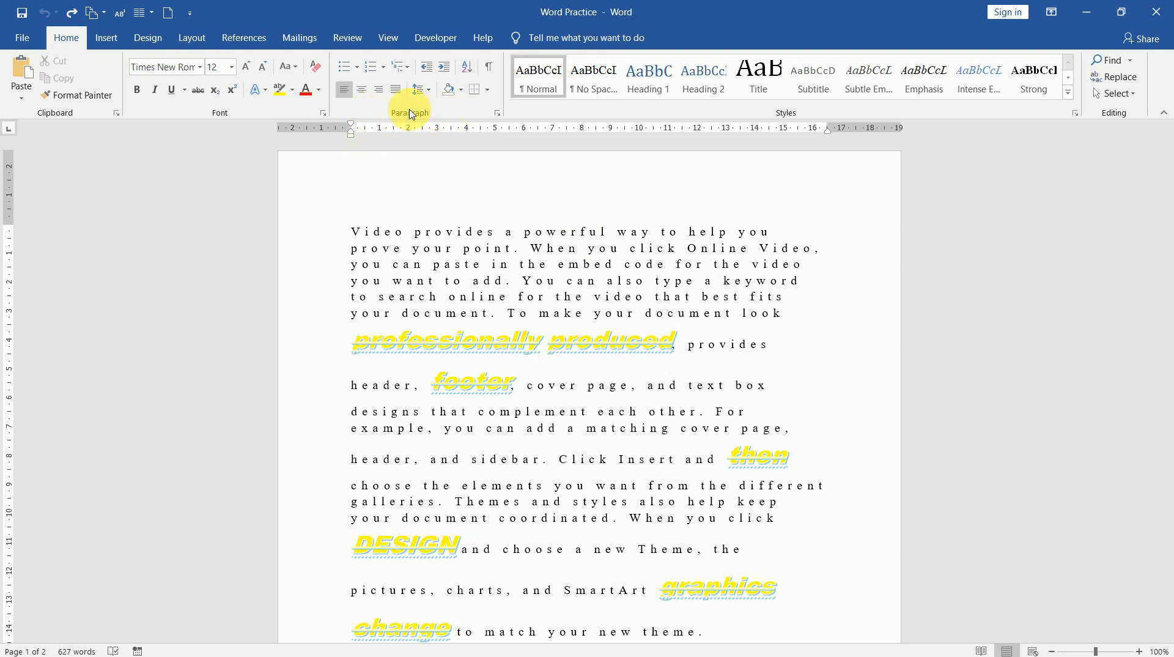
- Clear all formatting from the opening text so it becomes plain normal paragraphs
left_click(386, 264)
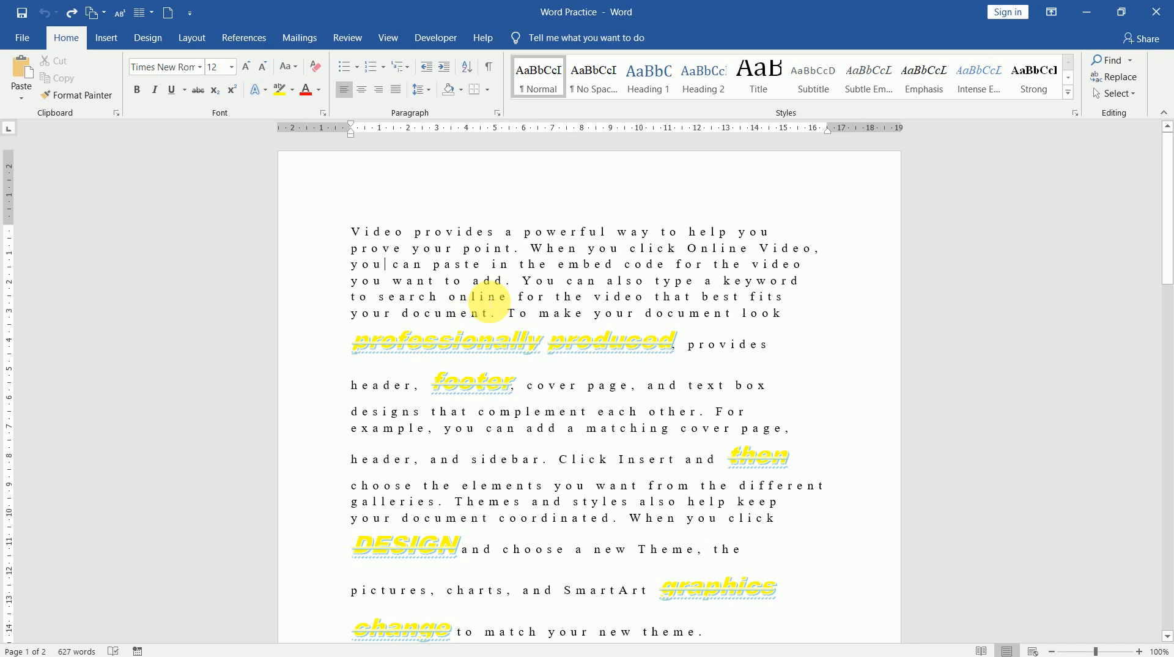
double_click(444, 313)
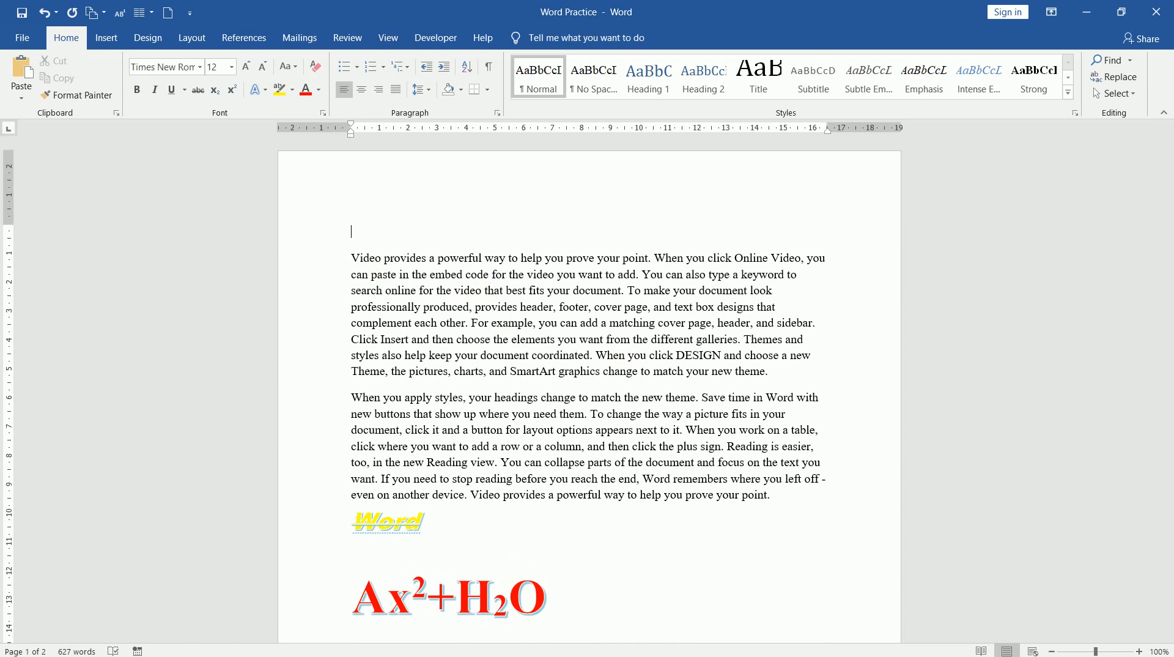
- Type the full name on the empty first line above the paragraphs
type("FIIFI FAWOM")
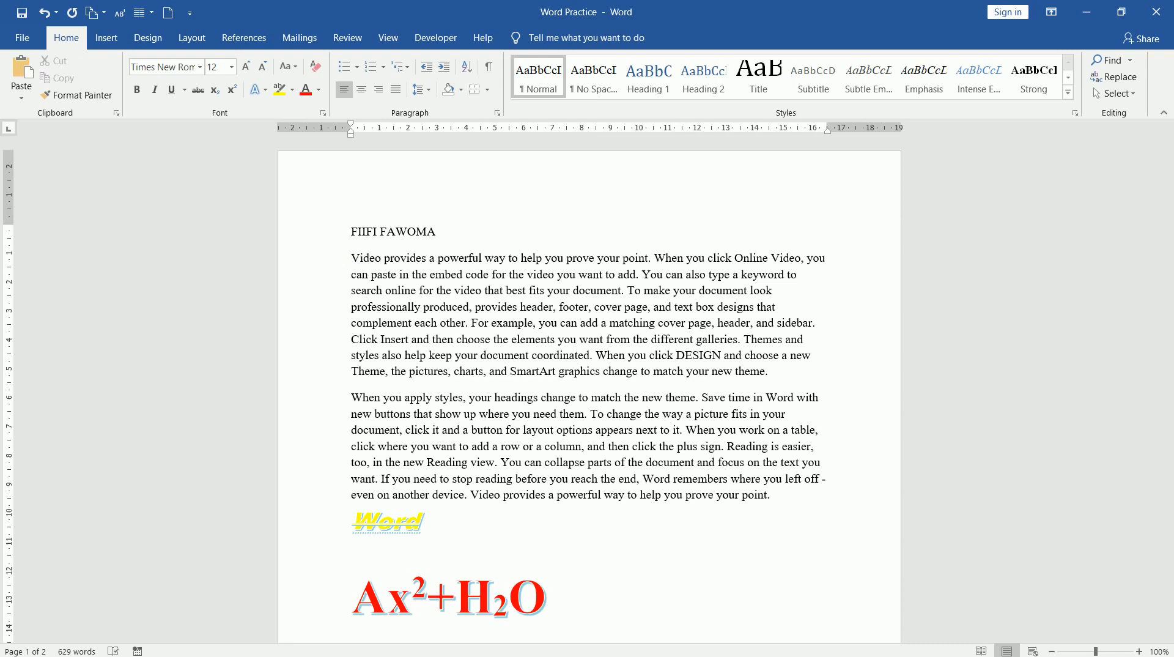
type("AUBBIN")
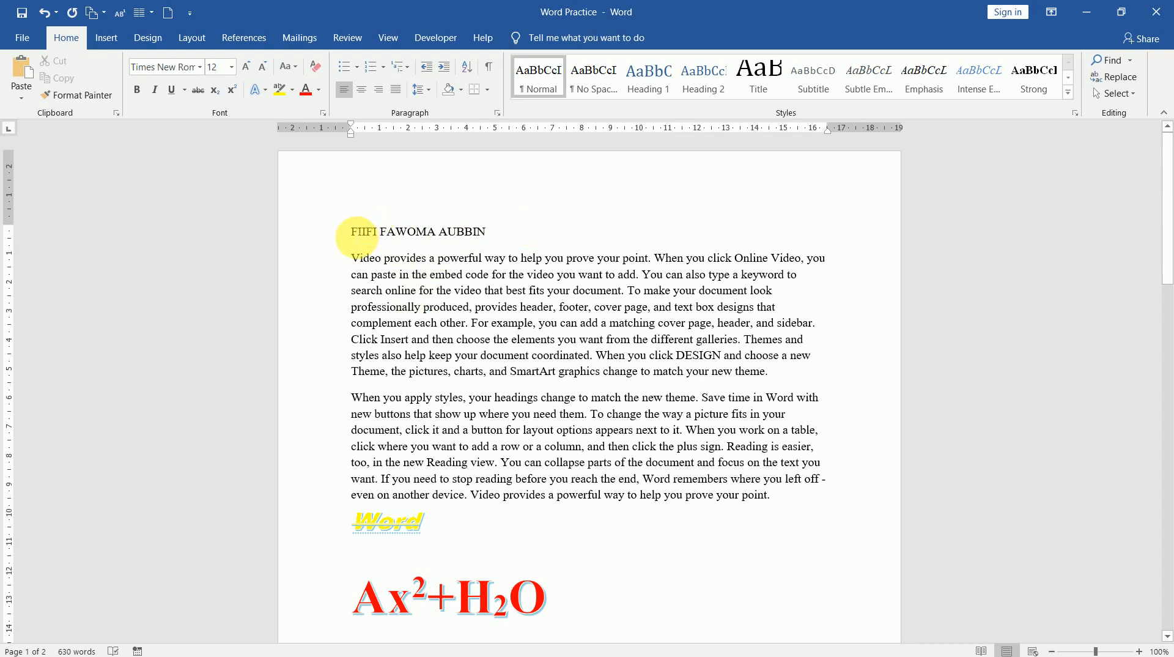
left_click(372, 232)
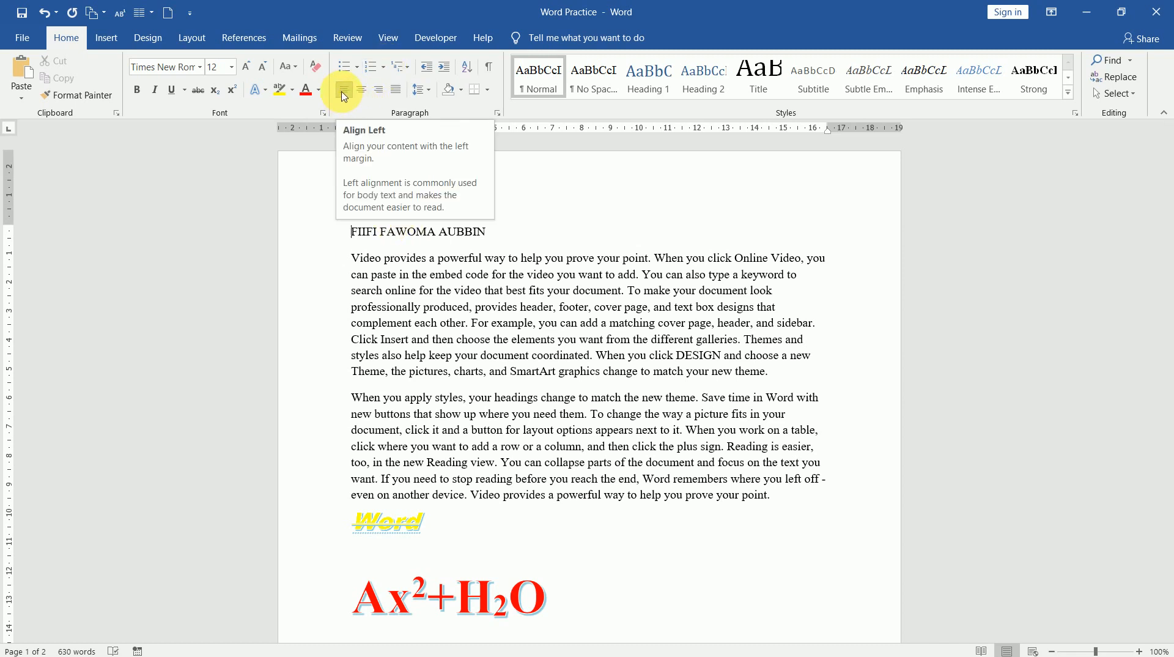
mouse_move(362, 88)
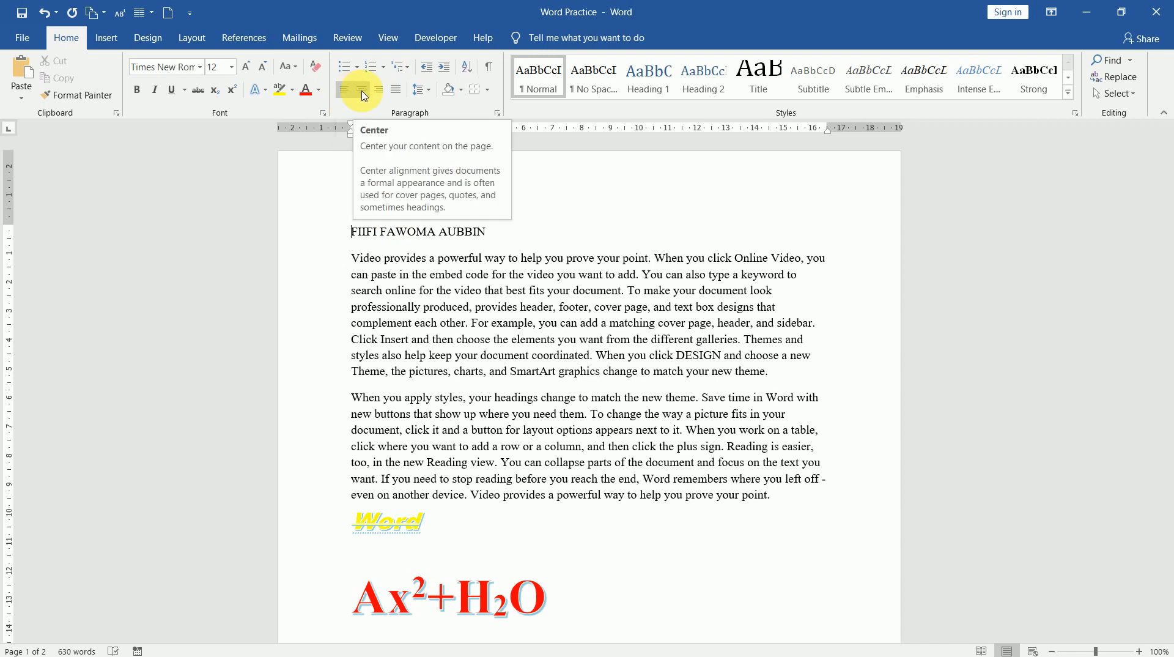
- Try Center, Align Right and Justify on the name line, leaving it at the left
left_click(361, 89)
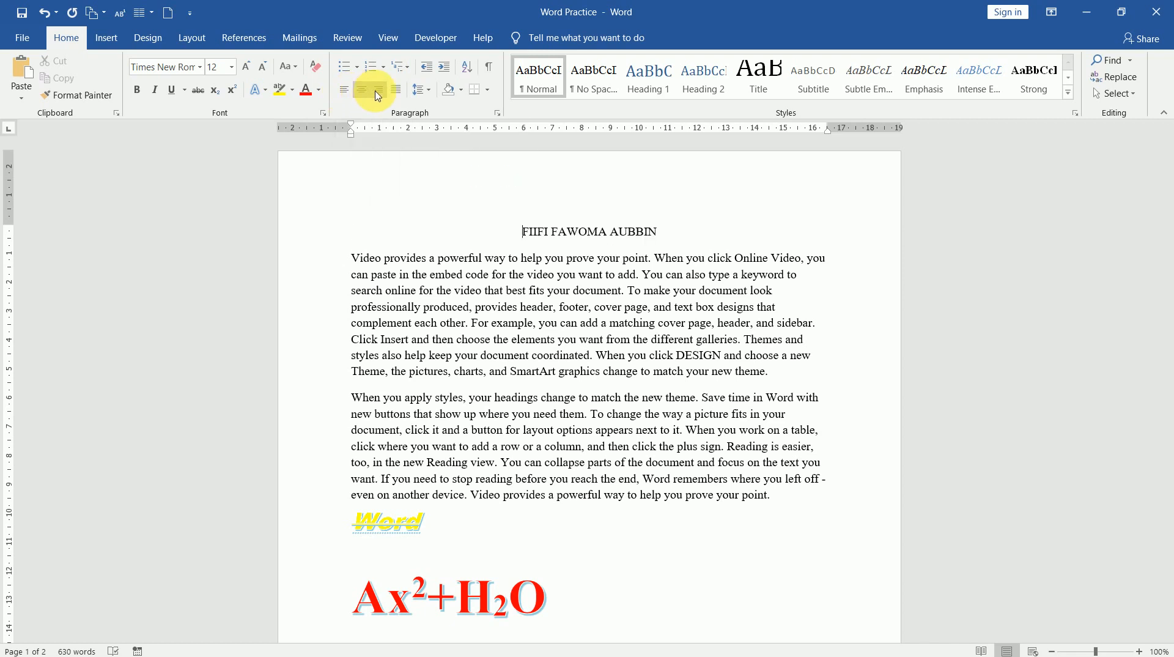
left_click(376, 89)
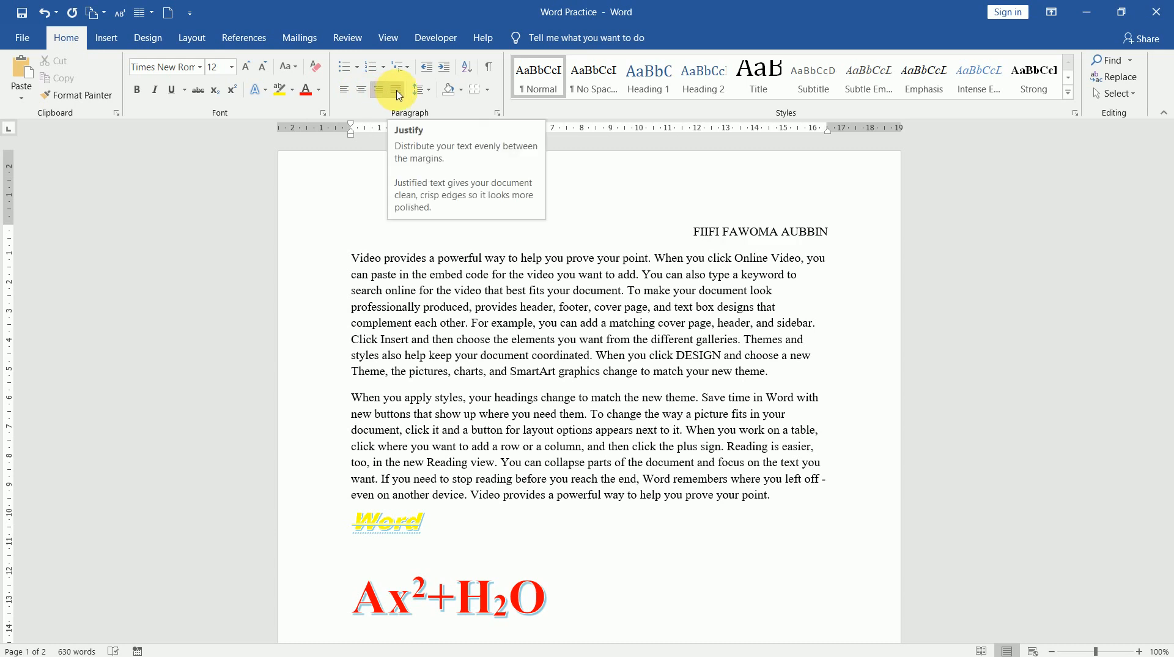
left_click(690, 231)
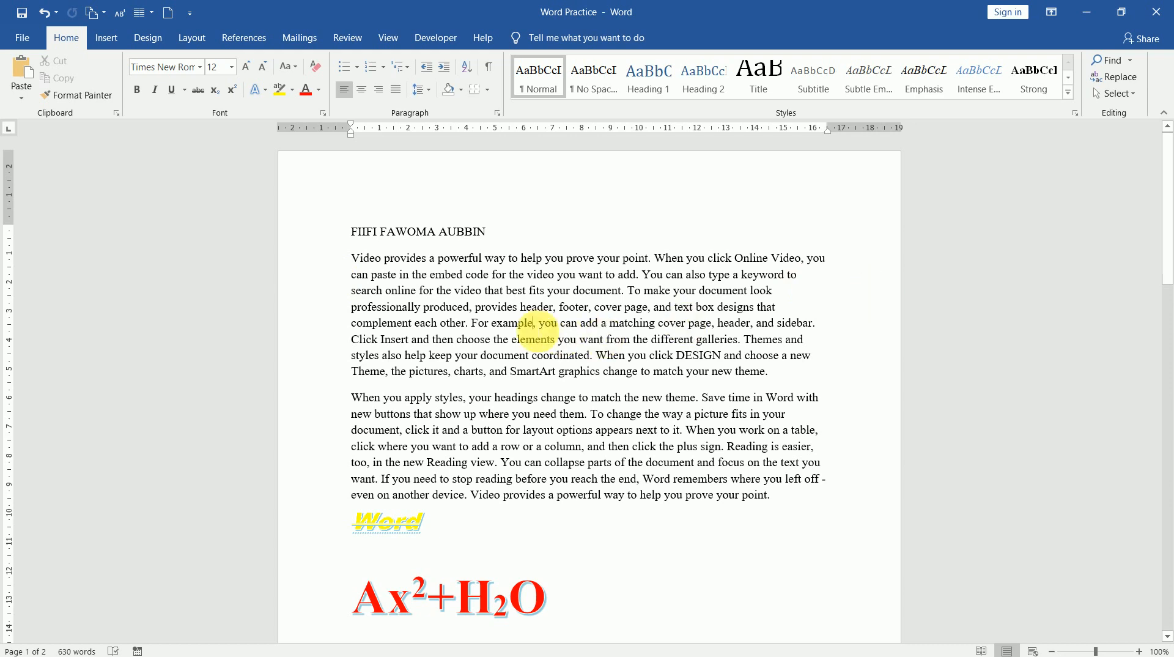
mouse_move(396, 88)
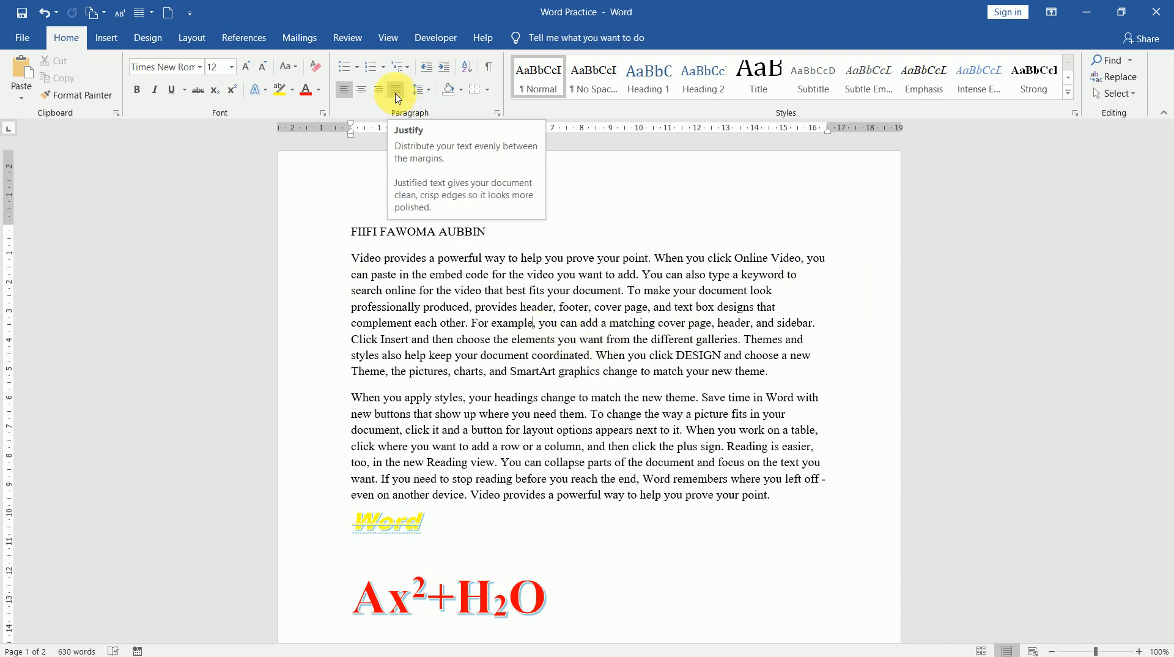
- Justify the first paragraph and select the whole paragraph
left_click(393, 90)
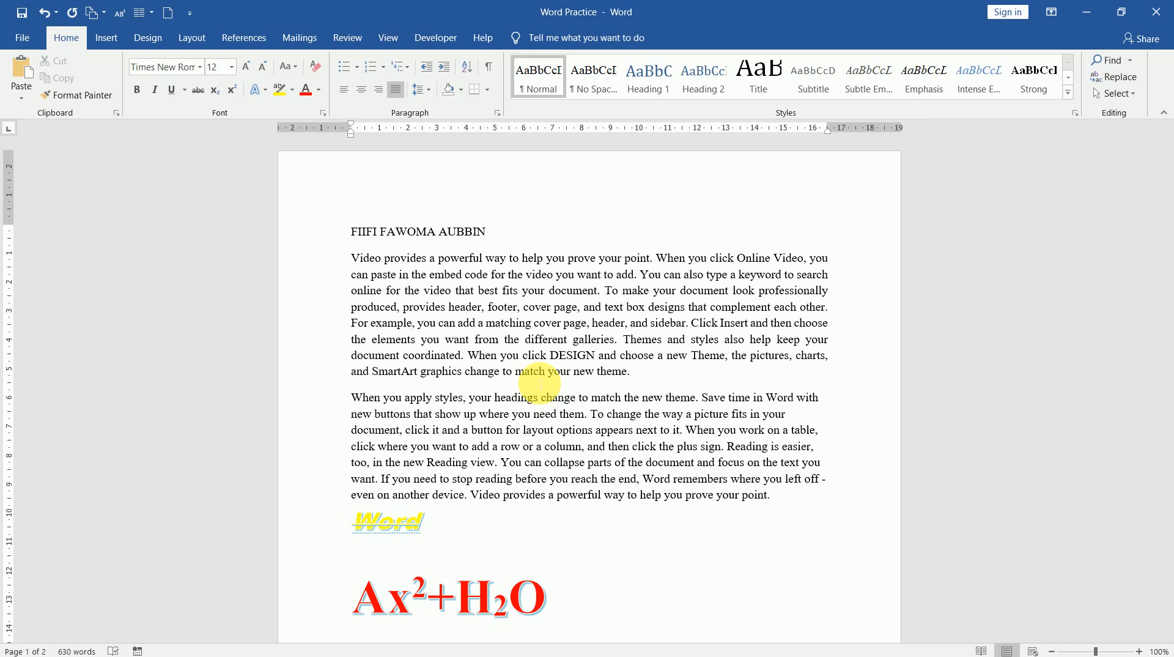
left_click(411, 323)
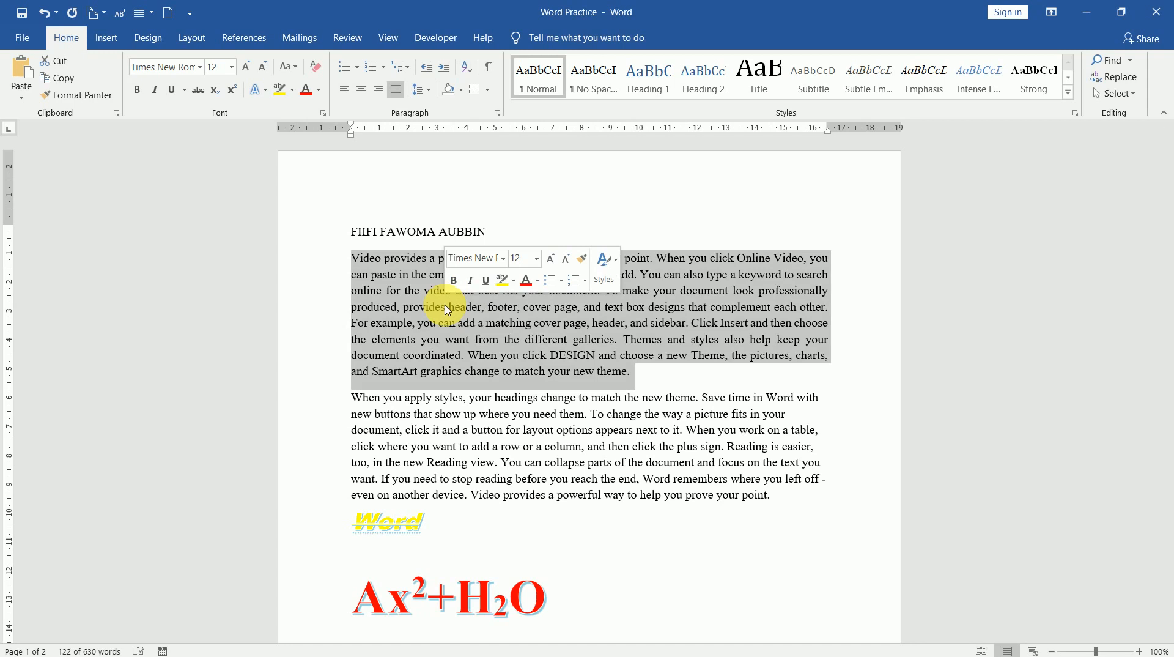
left_click(424, 89)
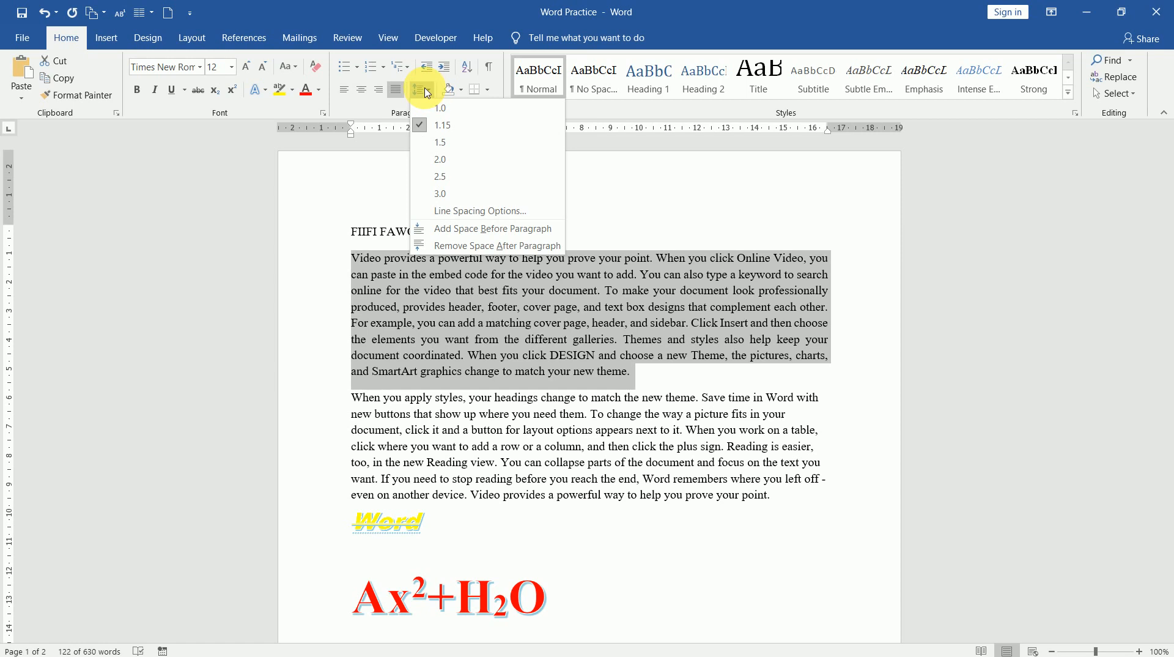
left_click(440, 160)
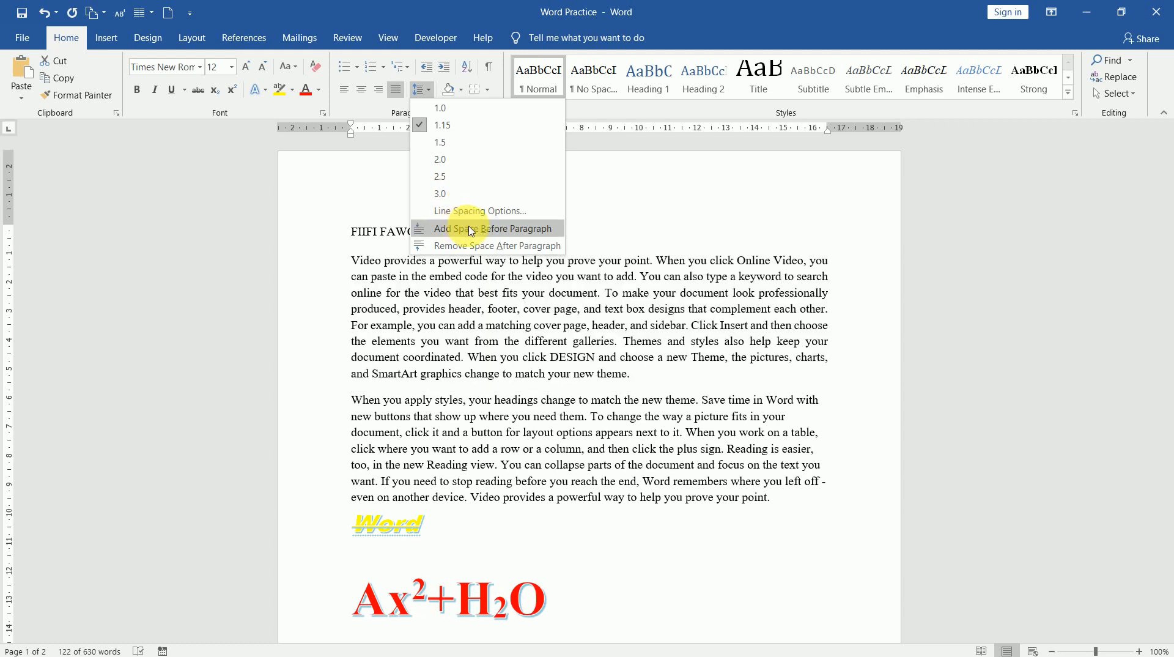
left_click(495, 229)
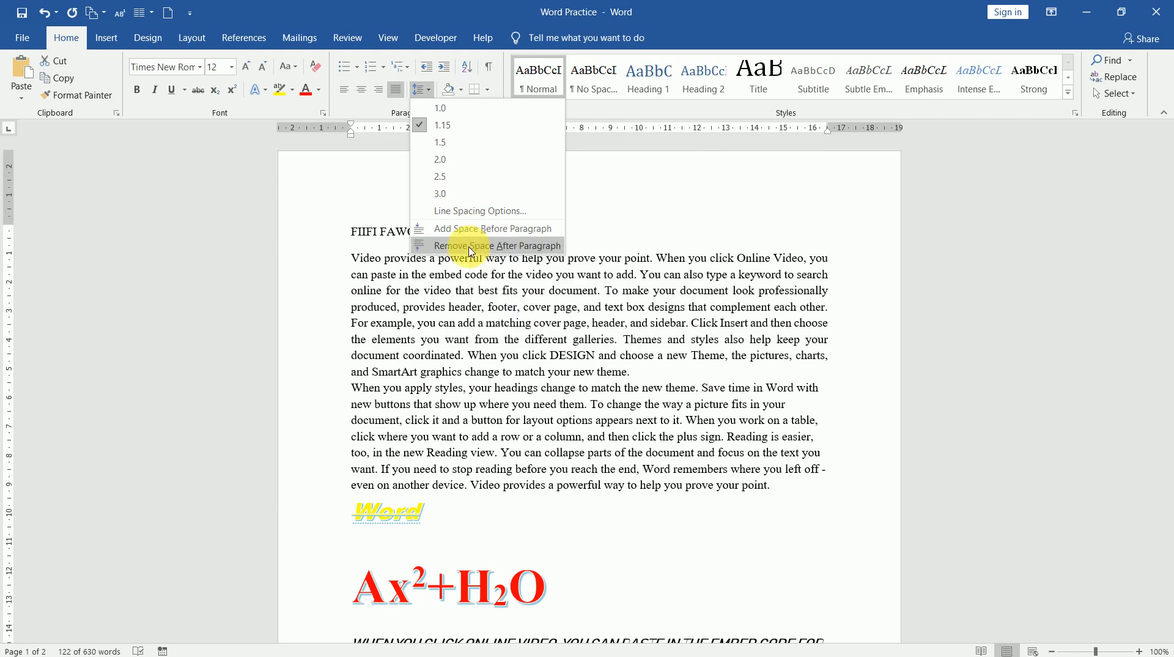
left_click(440, 193)
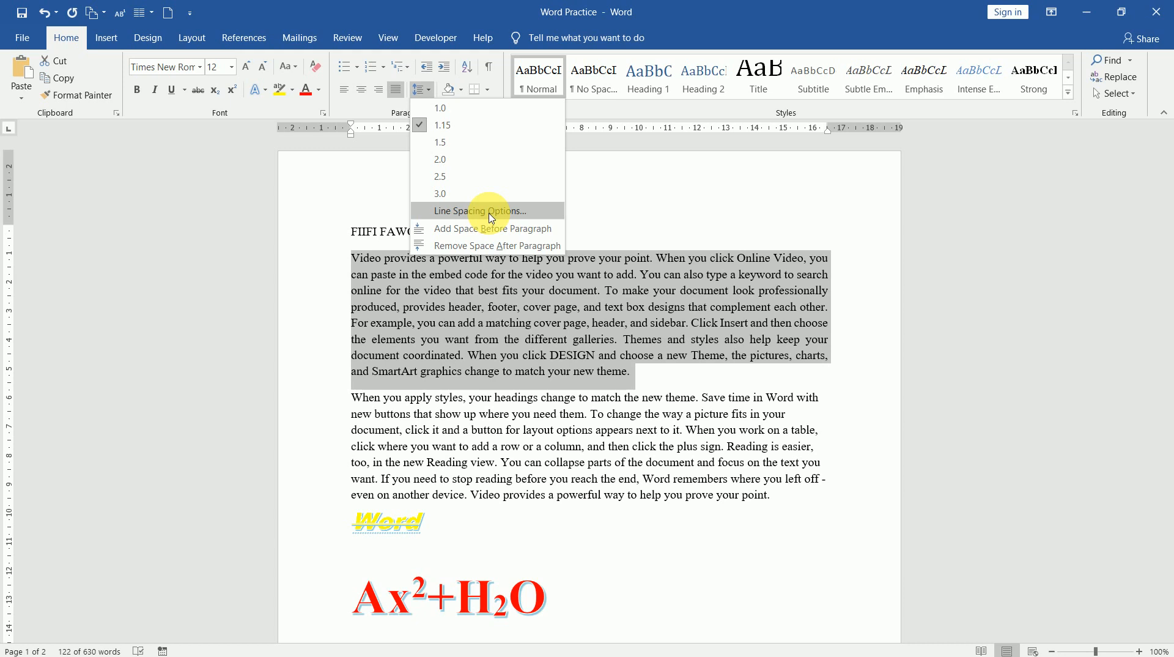
mouse_move(487, 233)
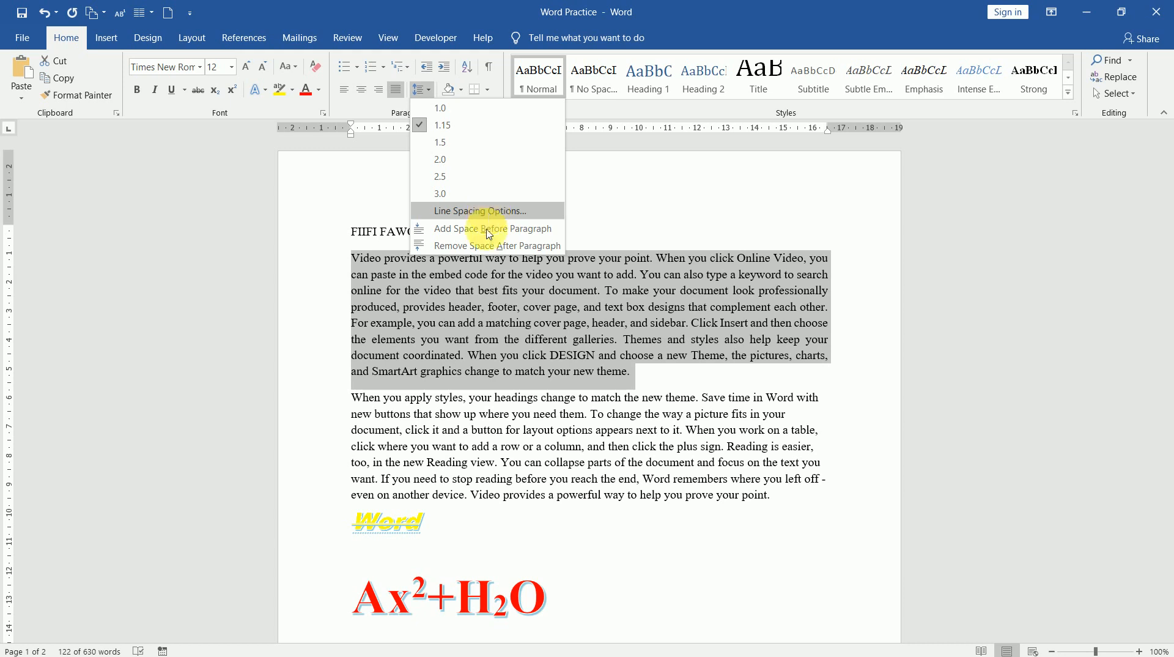
left_click(469, 229)
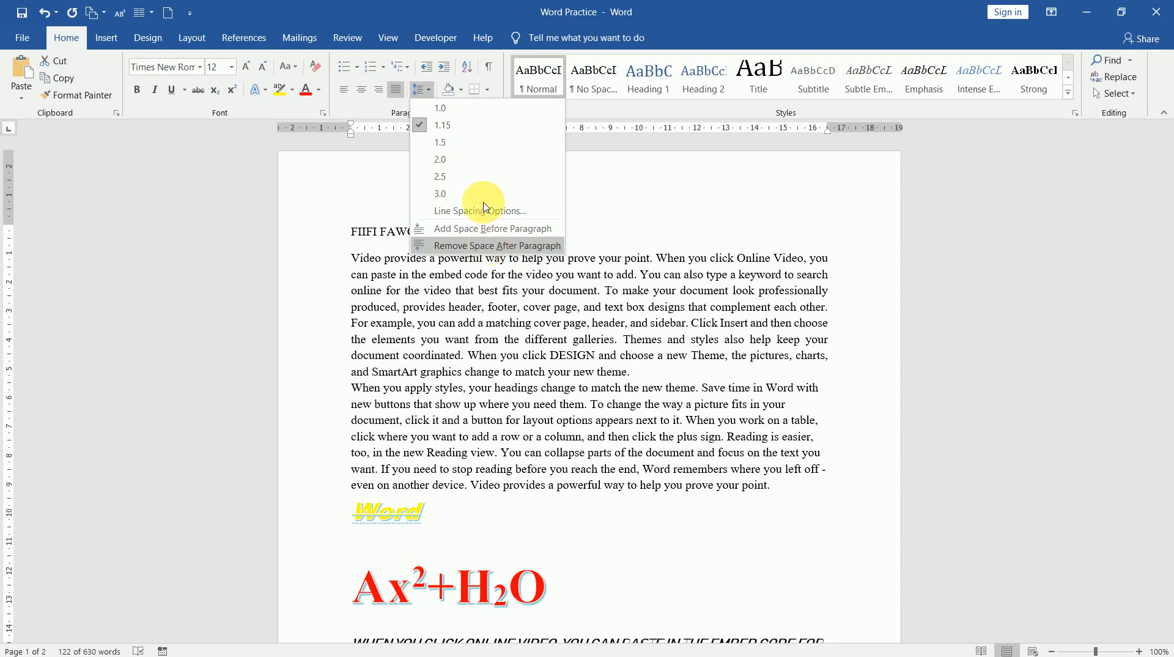
left_click(441, 159)
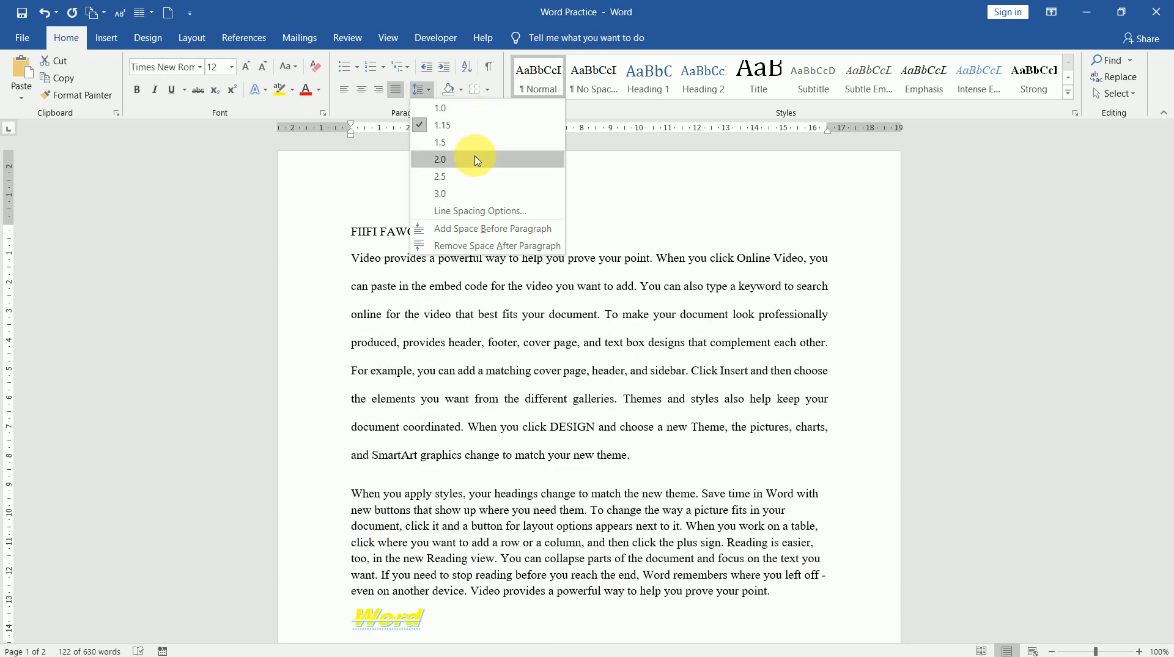
left_click(440, 142)
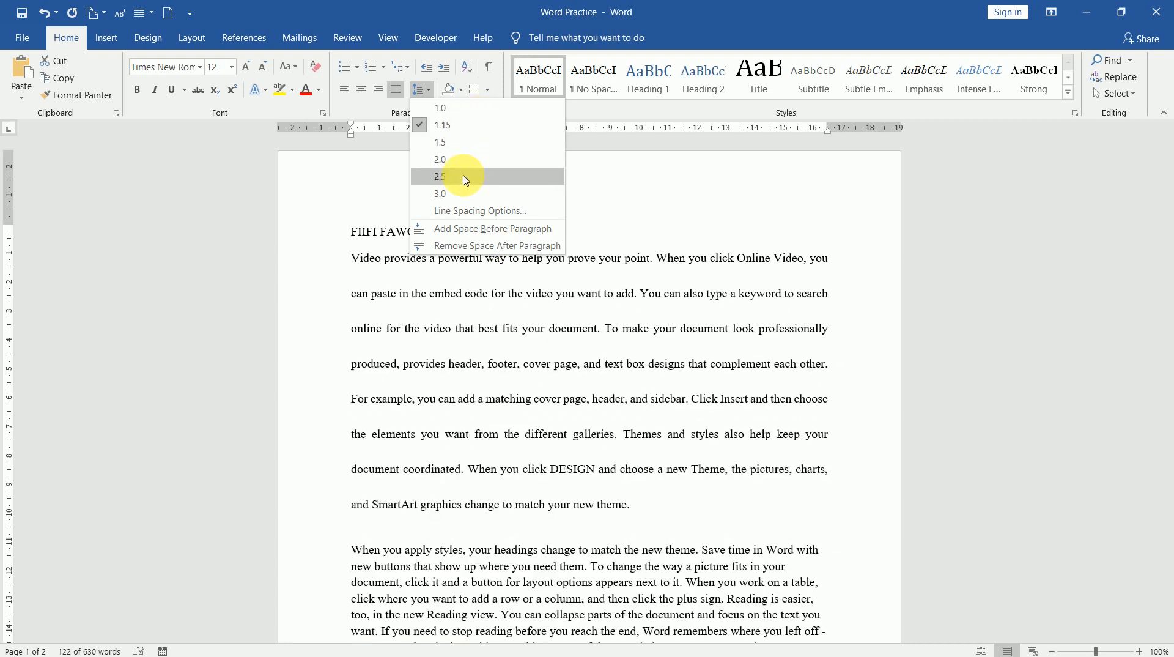
mouse_move(462, 193)
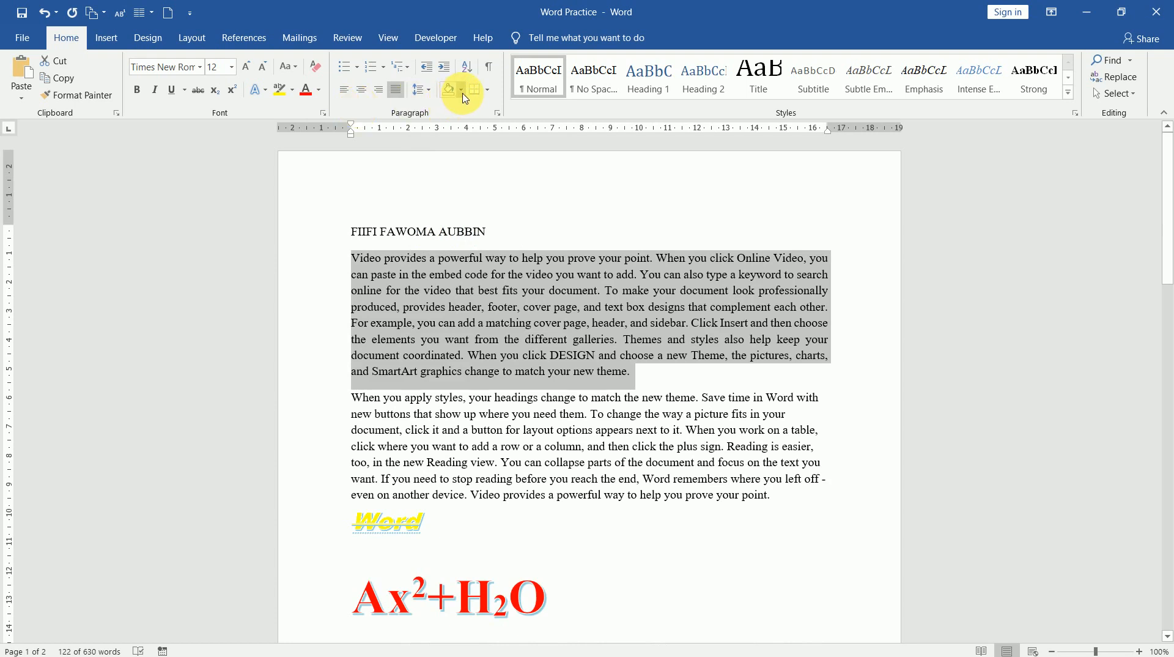
mouse_move(448, 89)
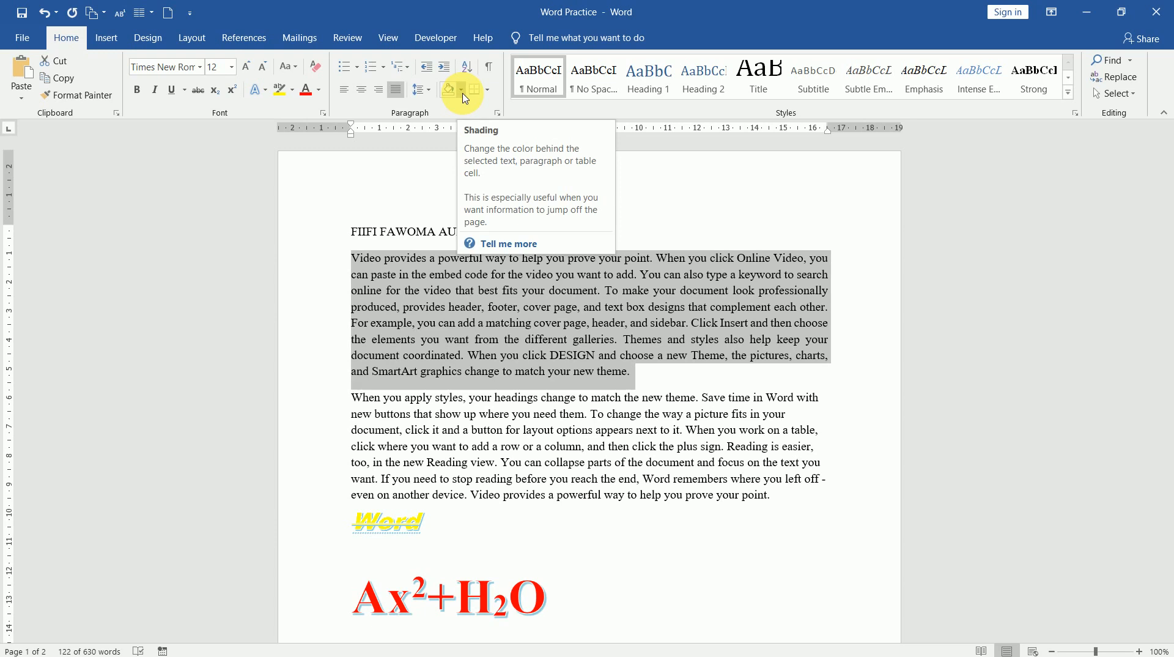
- Shade the first paragraph with a blue theme colour from the Shading gallery
left_click(474, 90)
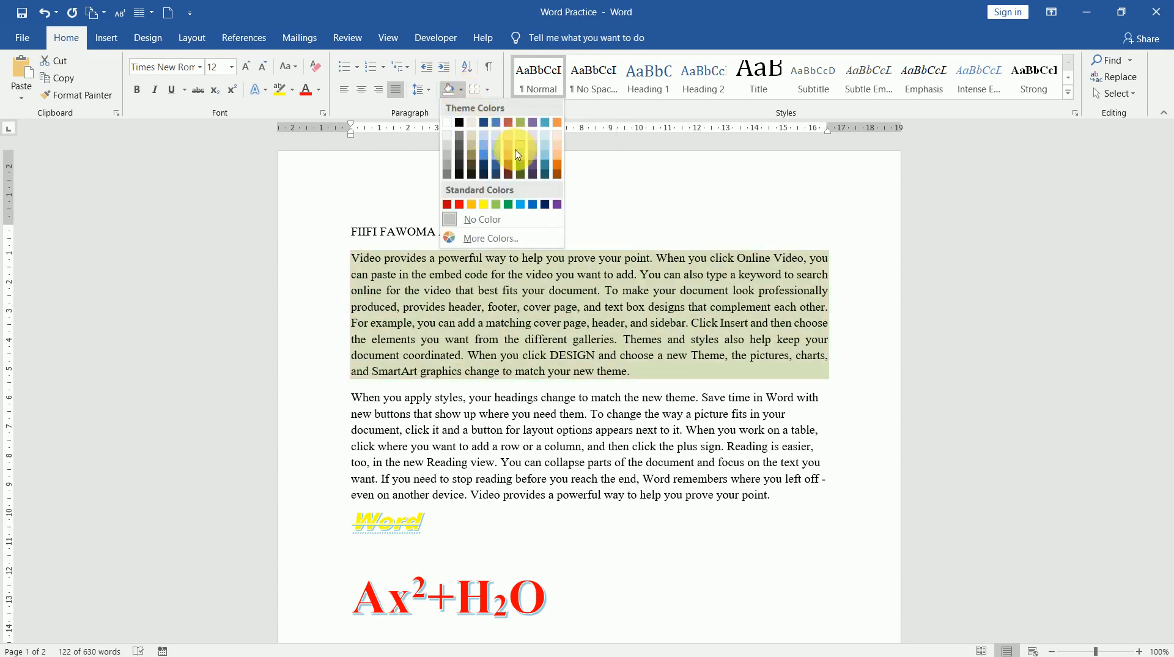
left_click(491, 147)
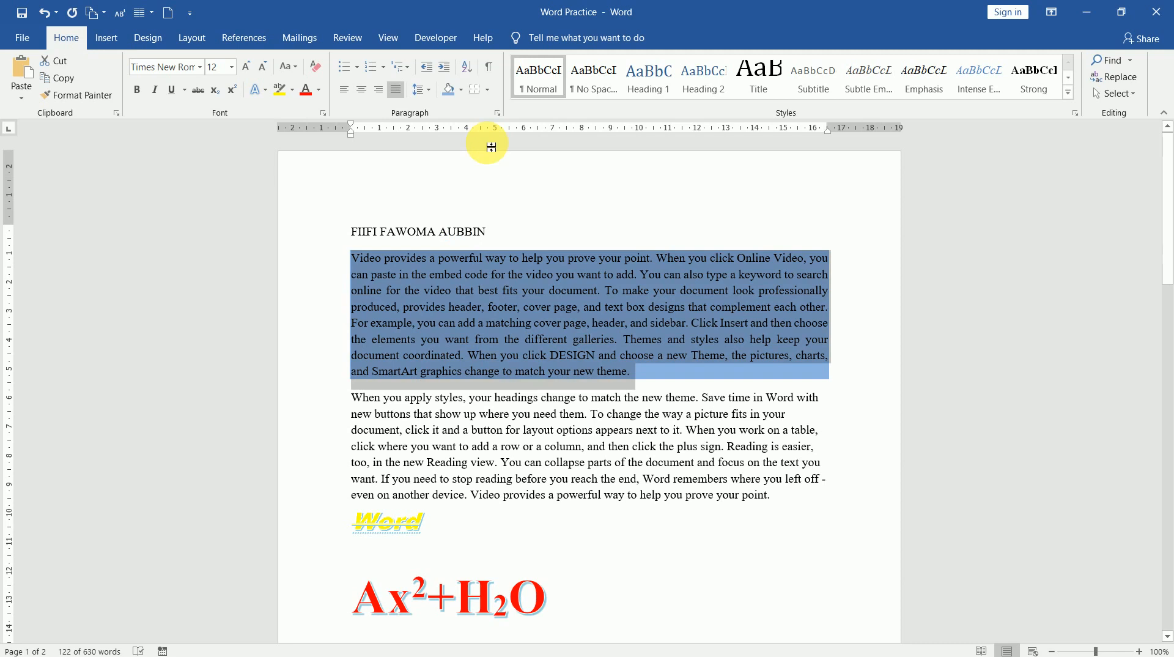
left_click(487, 90)
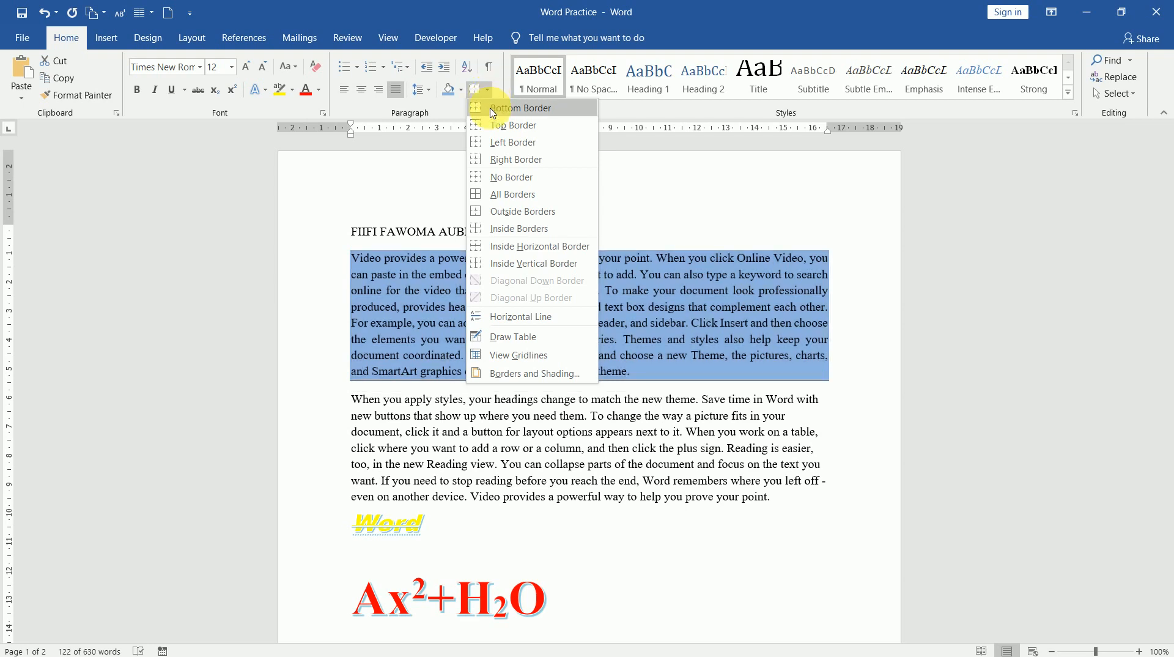
mouse_move(492, 142)
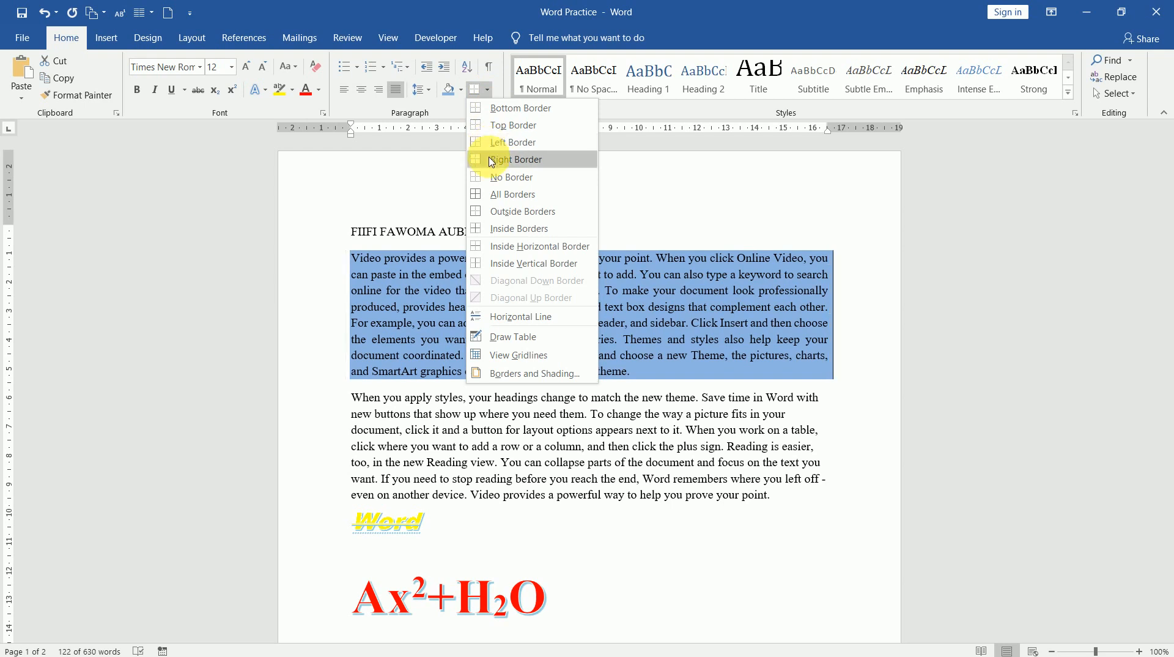
mouse_move(513, 194)
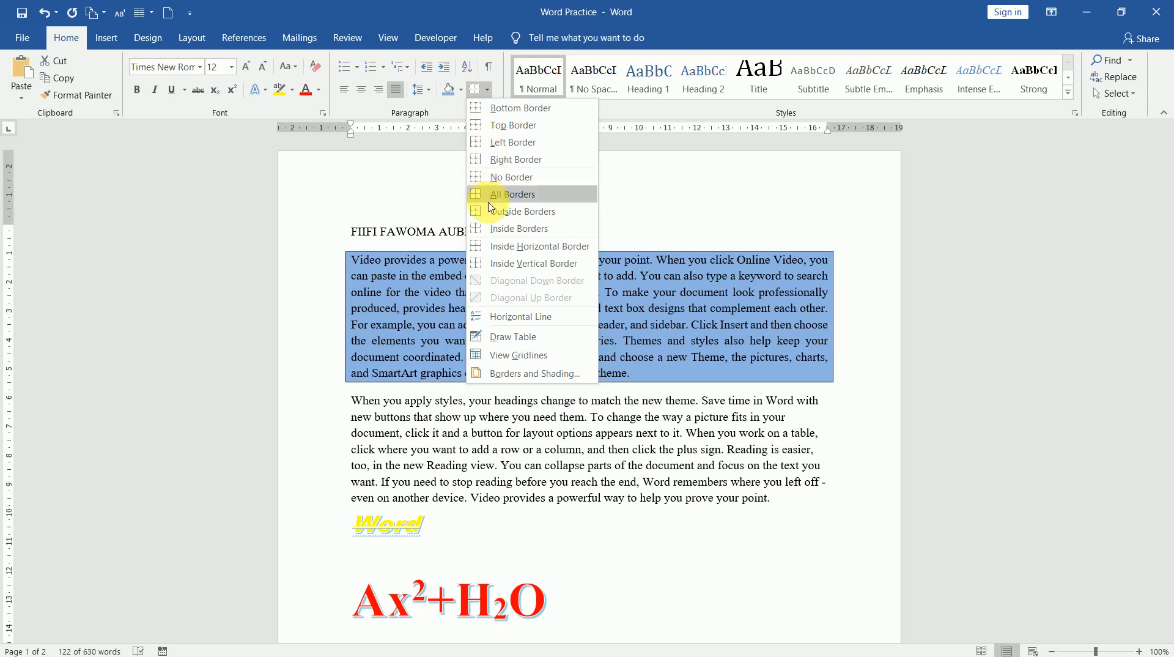
mouse_move(493, 216)
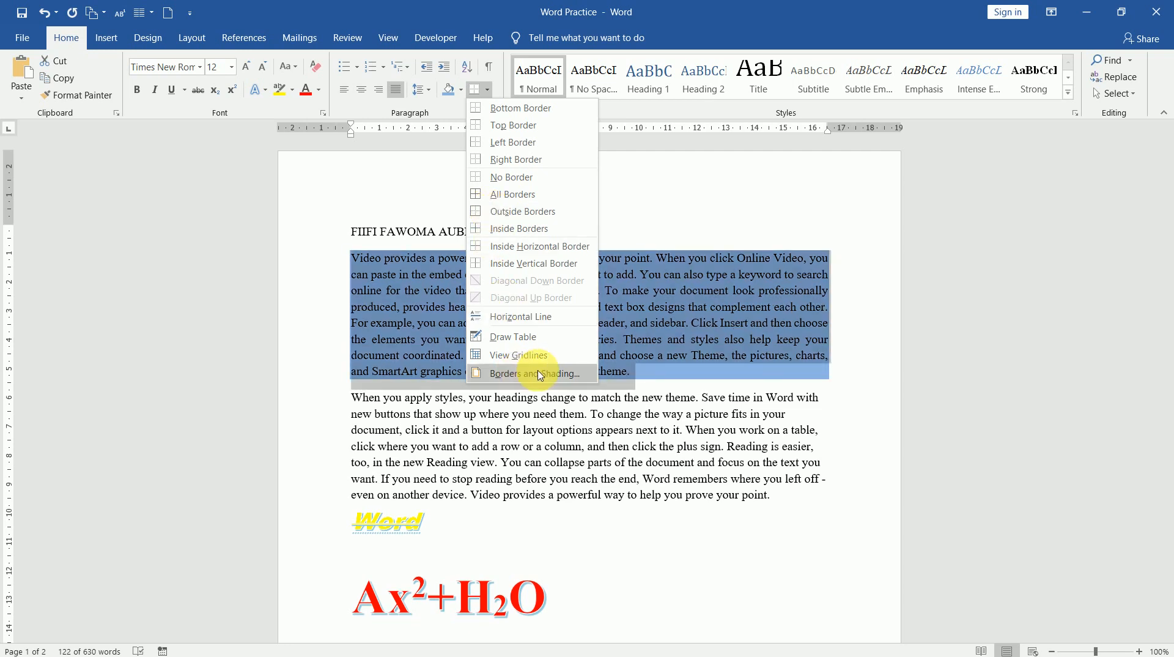
mouse_move(532, 373)
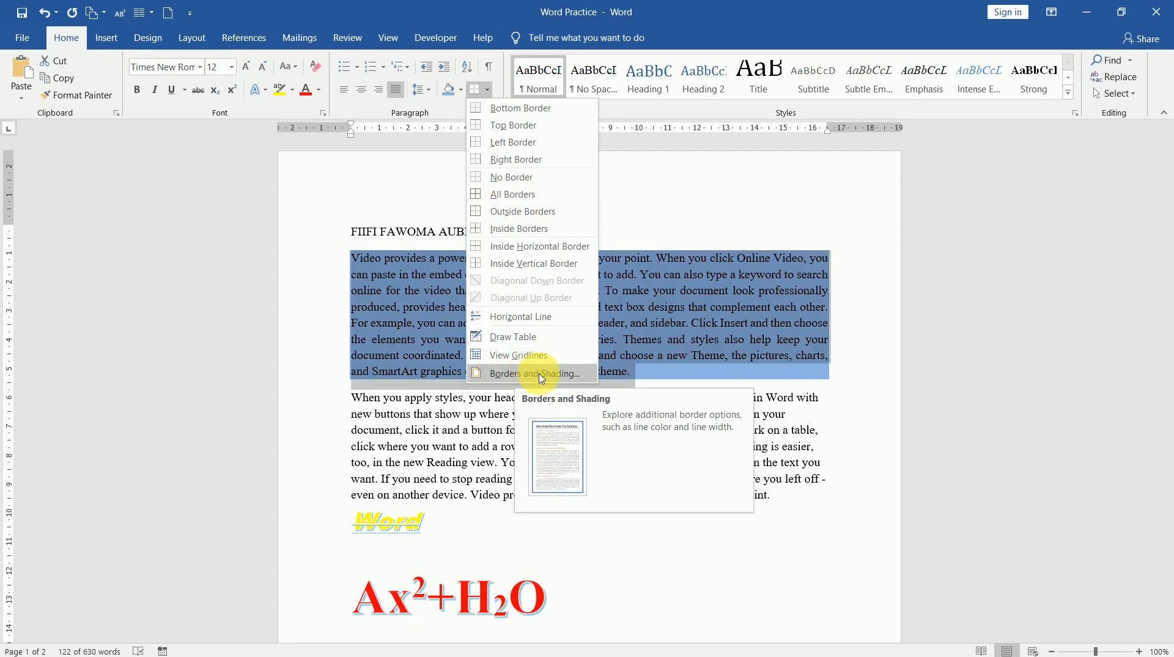
- In Borders and Shading, choose the Shadow setting with a double-line style in red
left_click(533, 373)
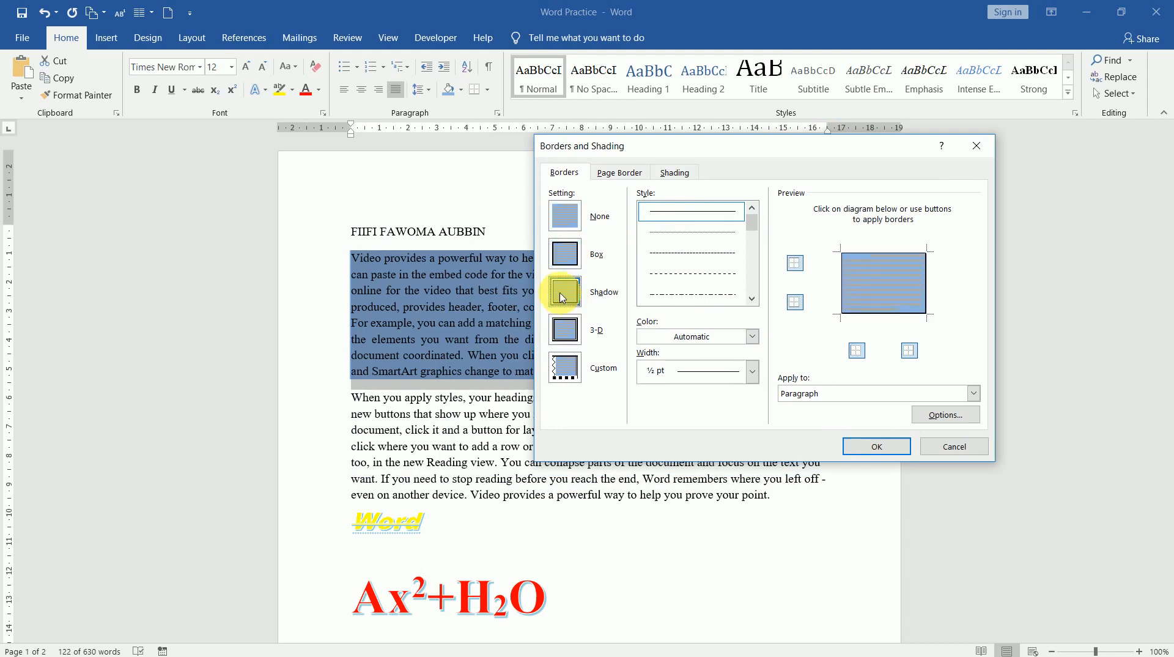
left_click(751, 299)
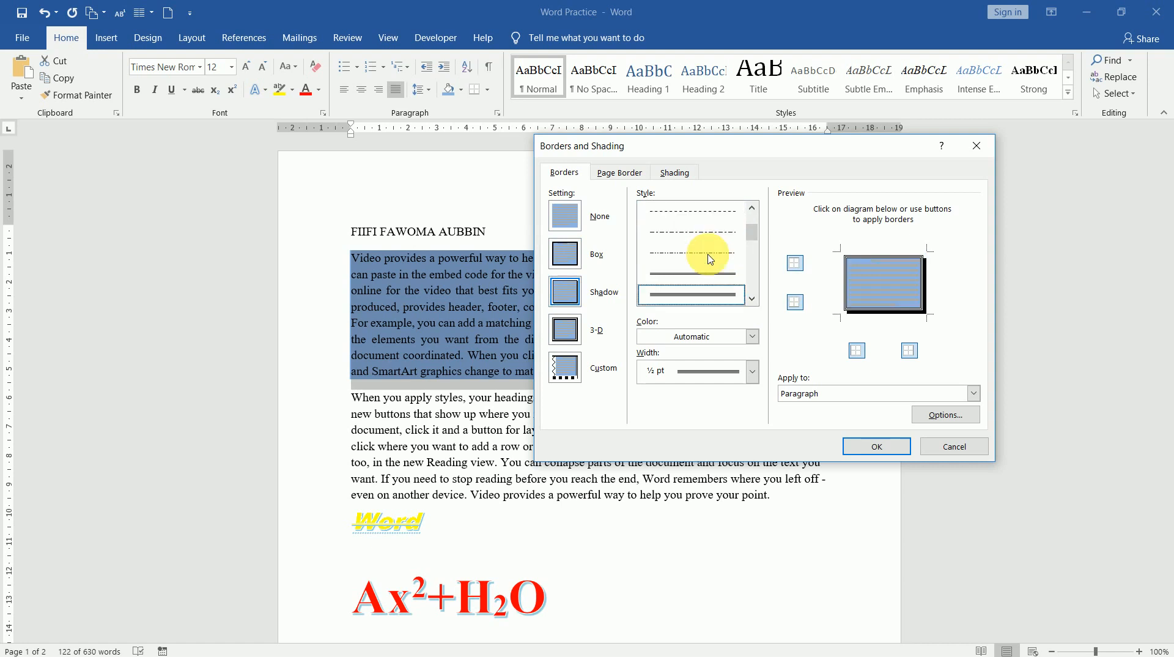
left_click(751, 336)
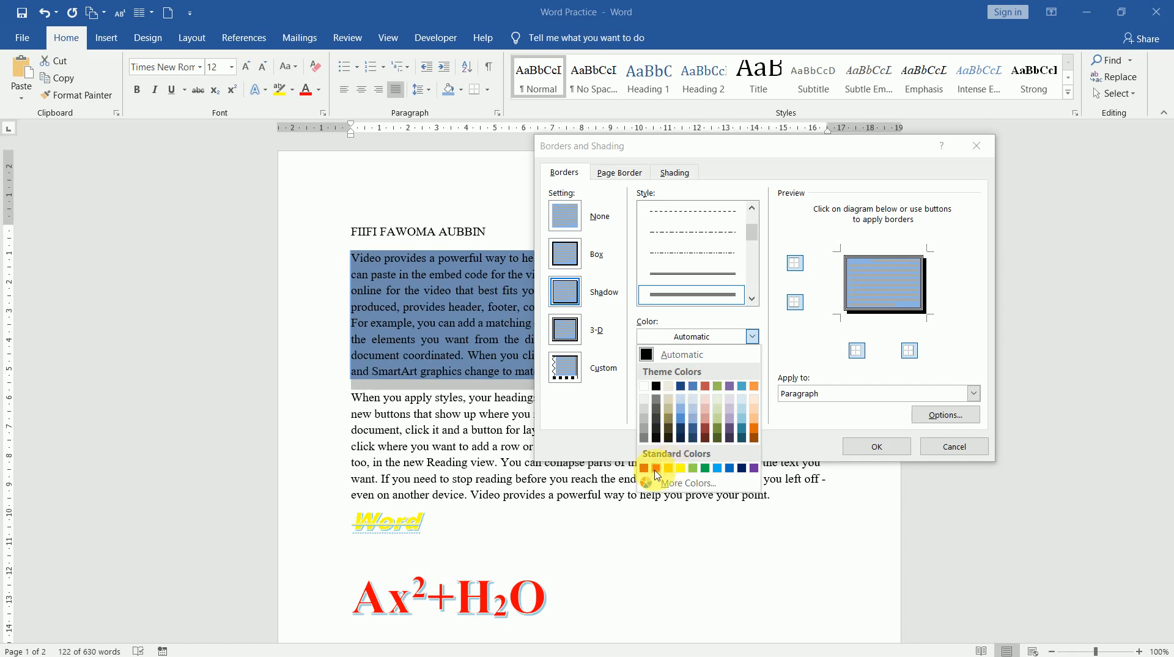
left_click(656, 468)
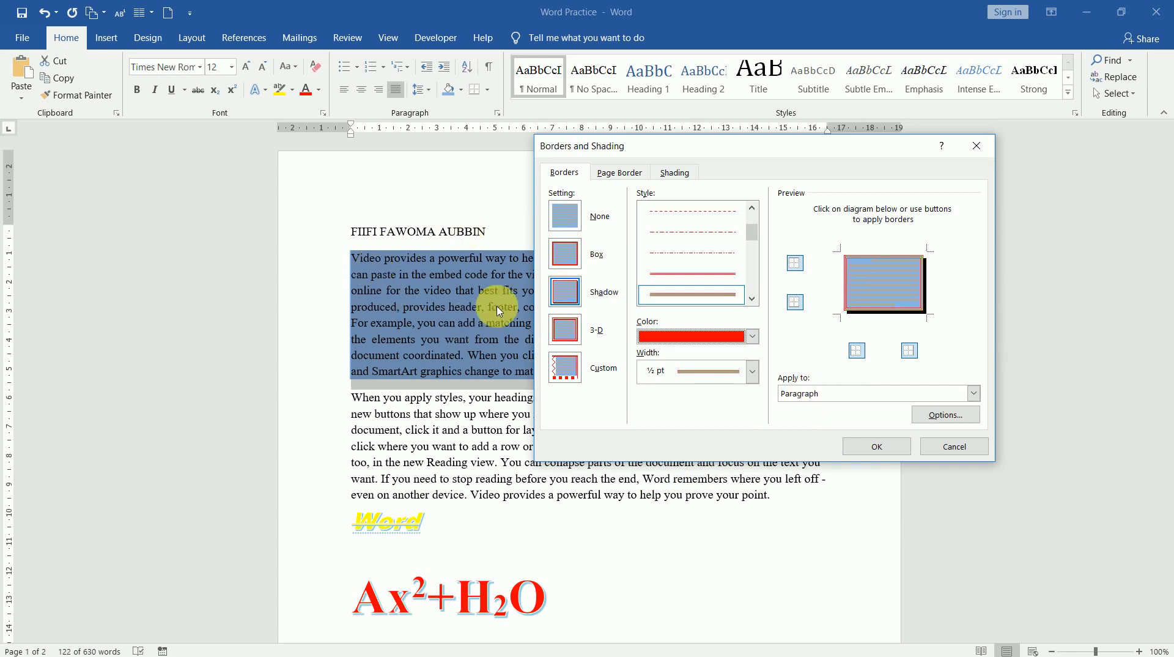
- Check the border spacing options and apply the red shadowed border to the paragraph
left_click(974, 393)
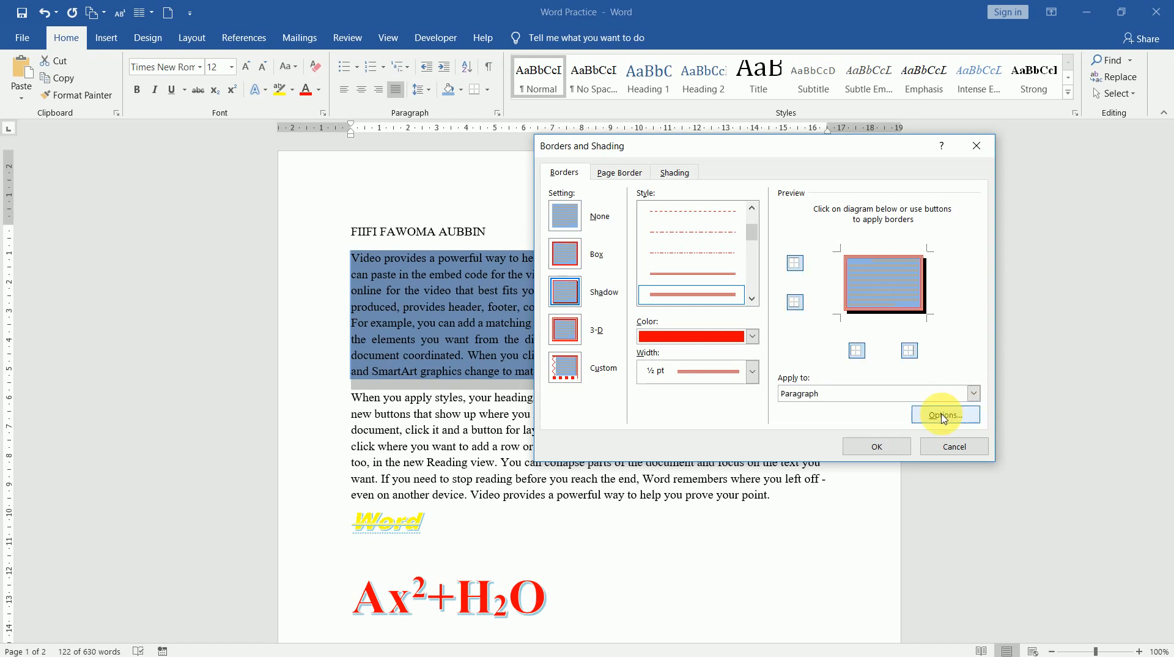
left_click(946, 414)
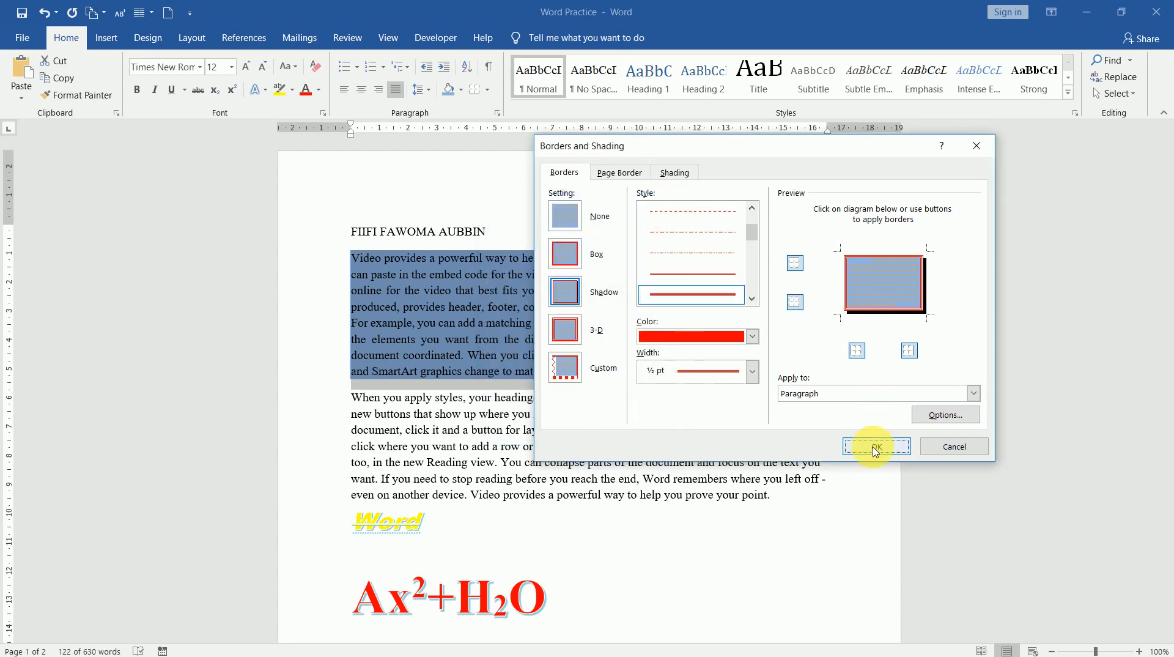
left_click(877, 446)
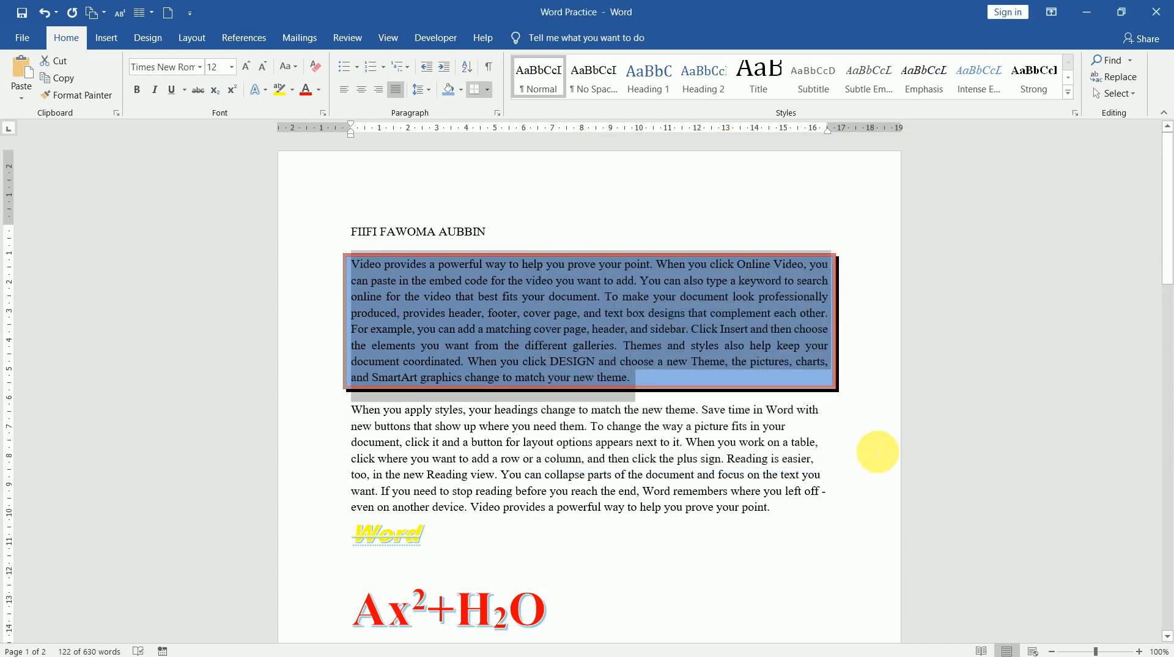
left_click(677, 426)
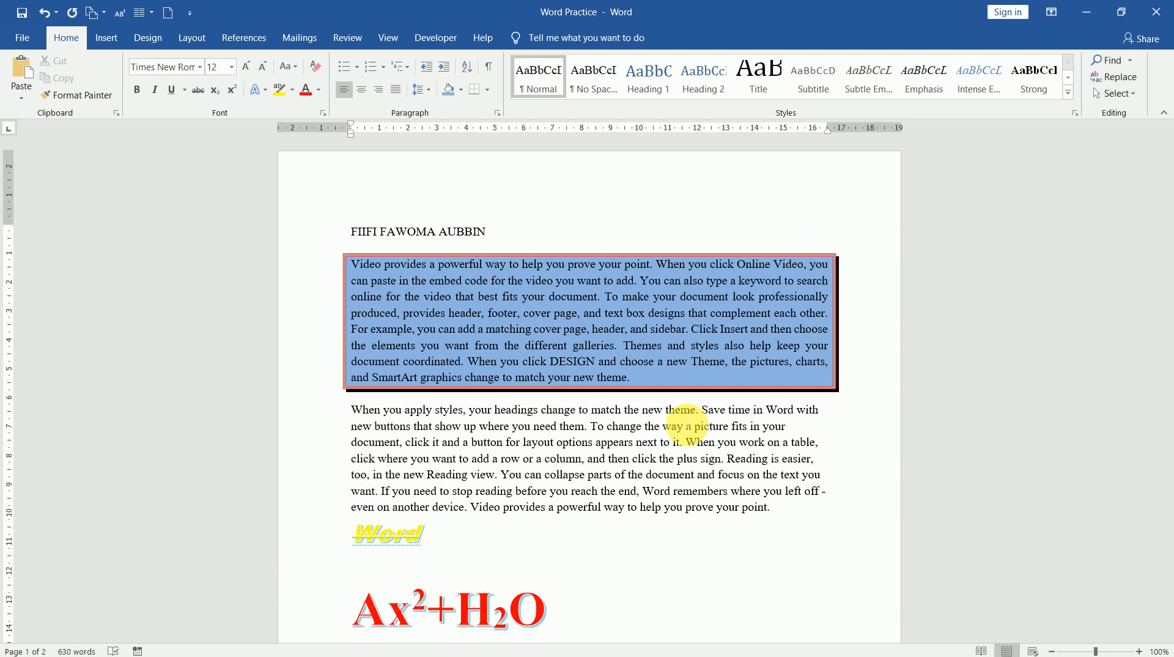
- Insert a blank line before the second paragraph
left_click(683, 426)
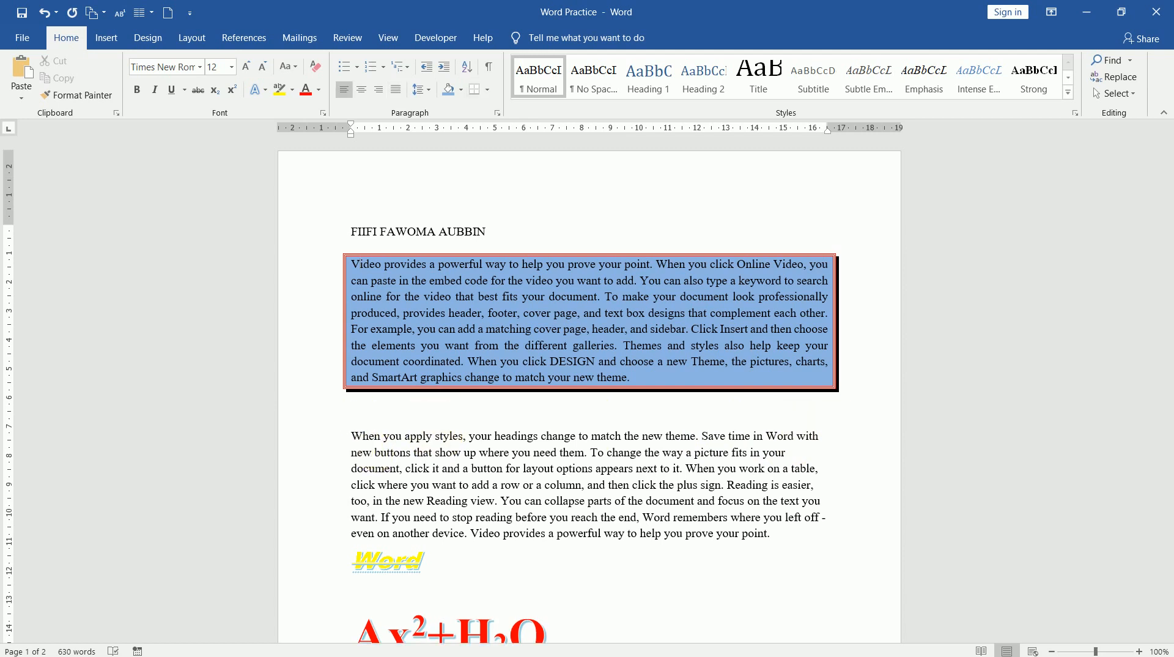
- Type Onion, Cabbage, Carrots, Banana and Apple on separate lines below the bordered paragraph
left_click(351, 409)
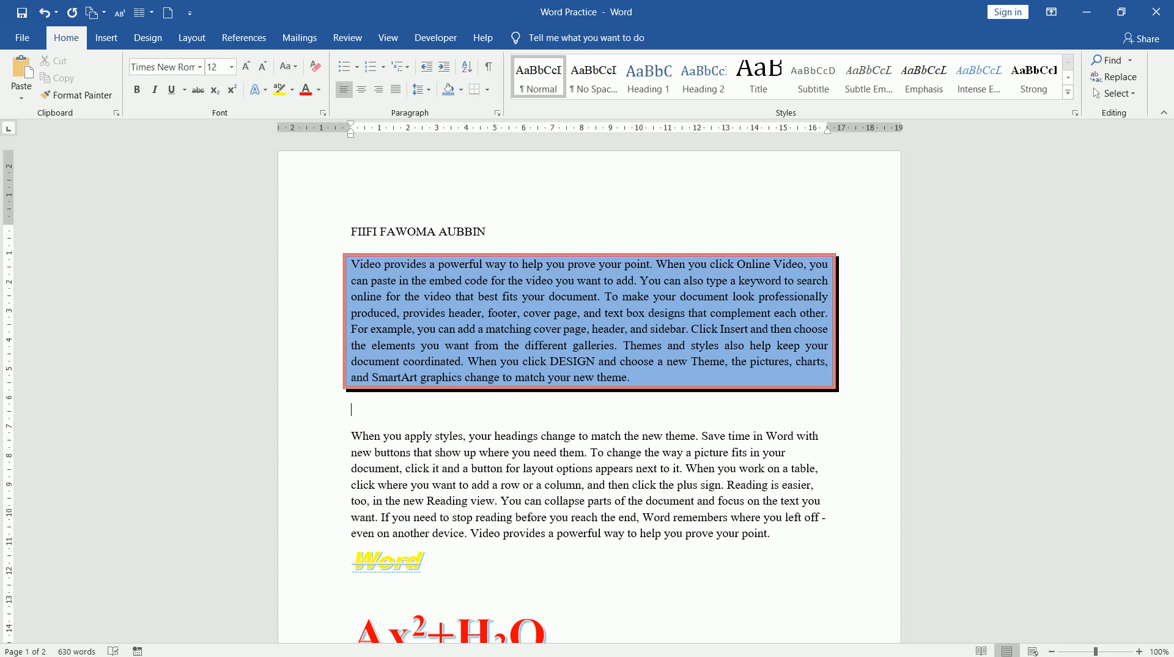
type("o")
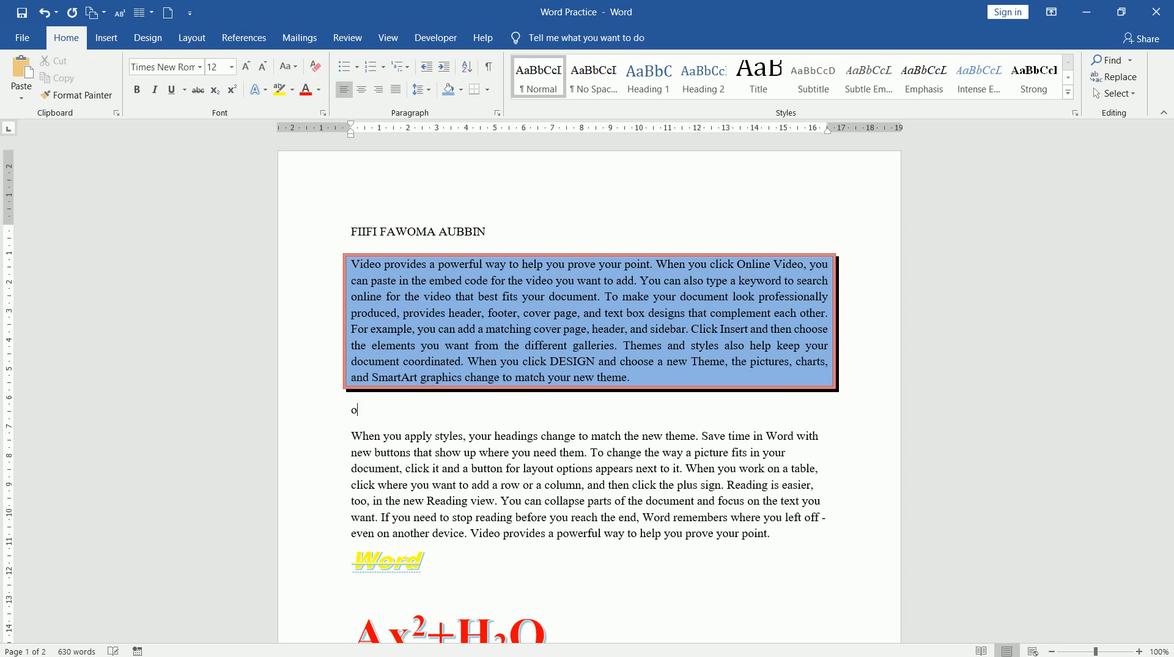
key("backspace")
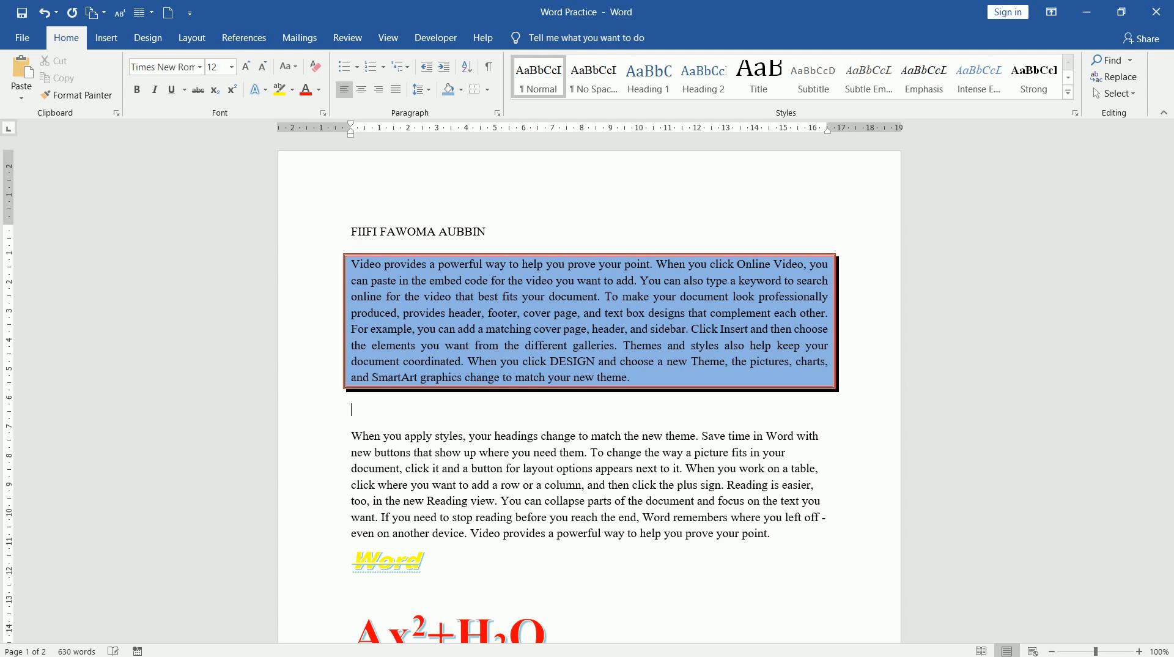
type("Onion")
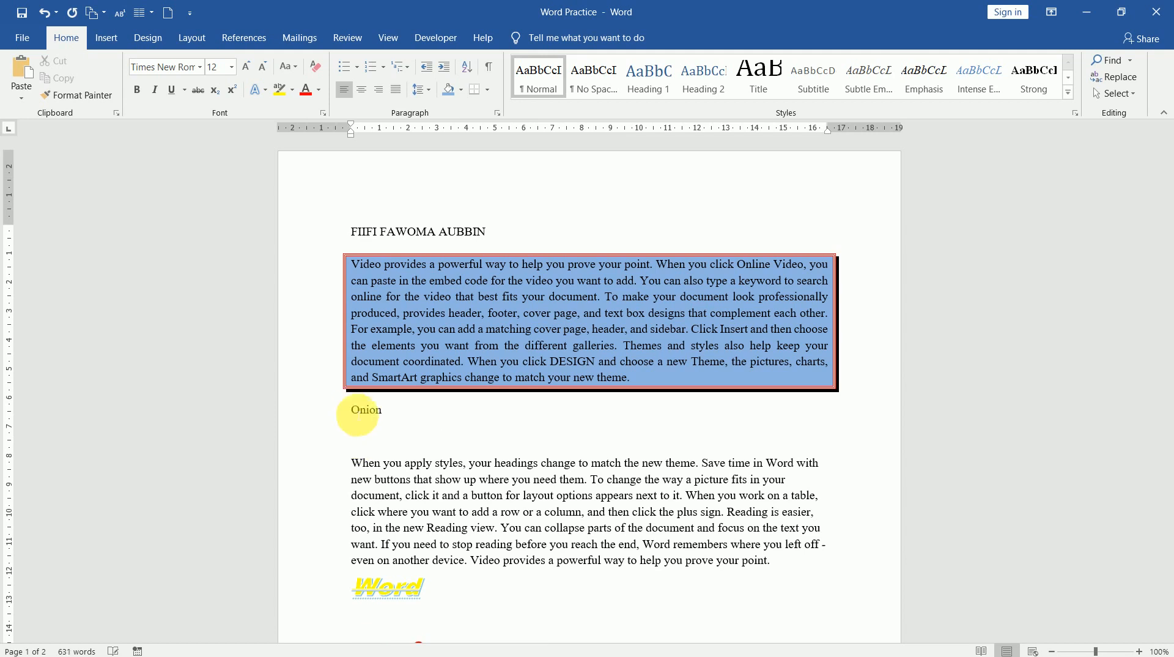
type("Cabbage")
type("Carrots")
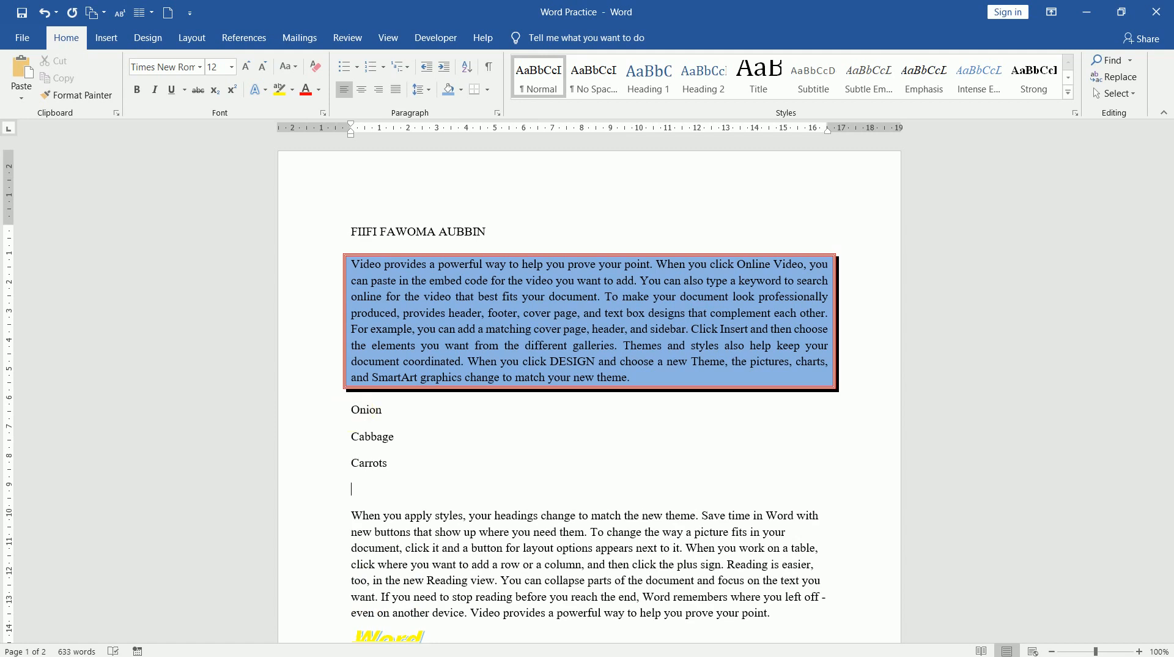
type("Banana")
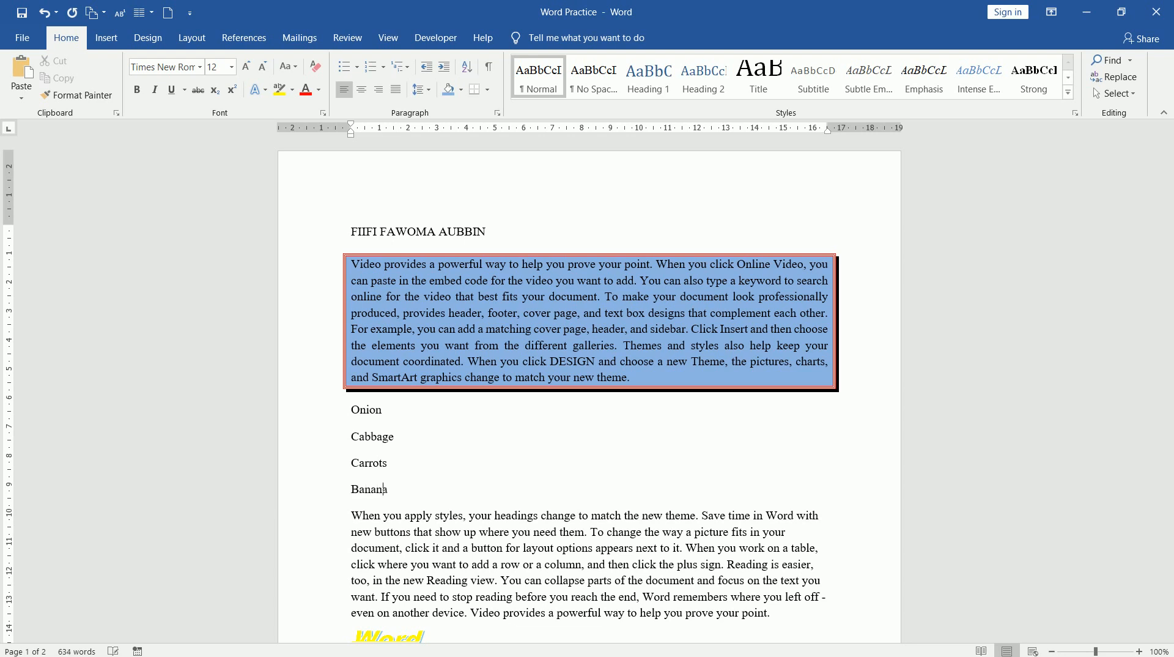
key("enter")
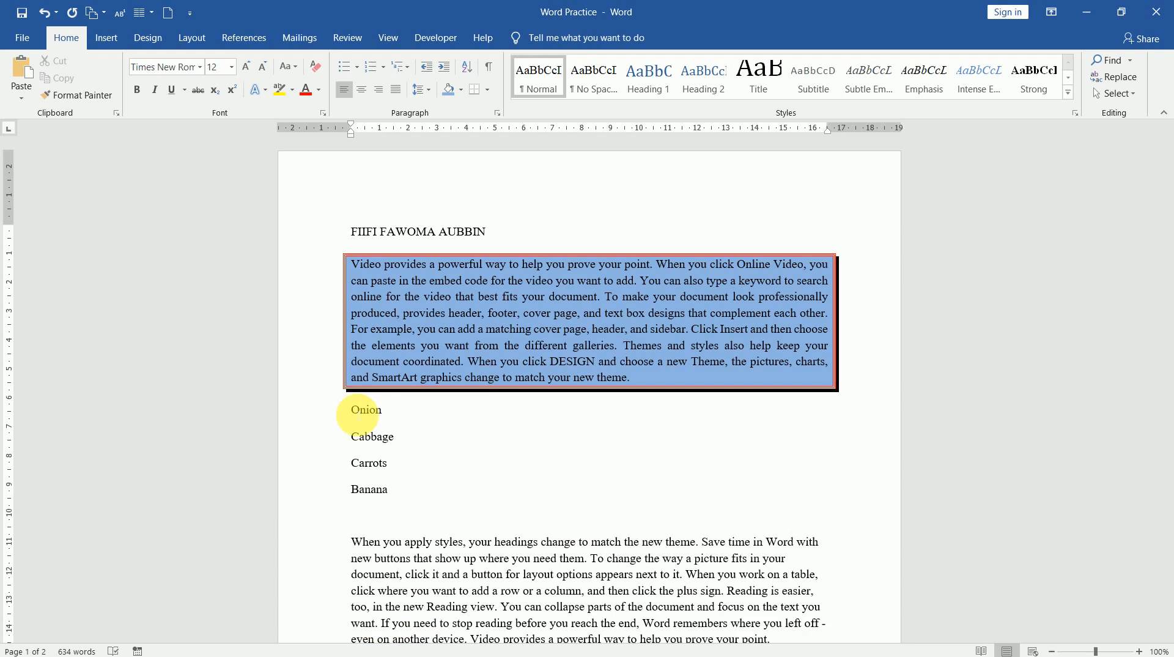
type("Apple")
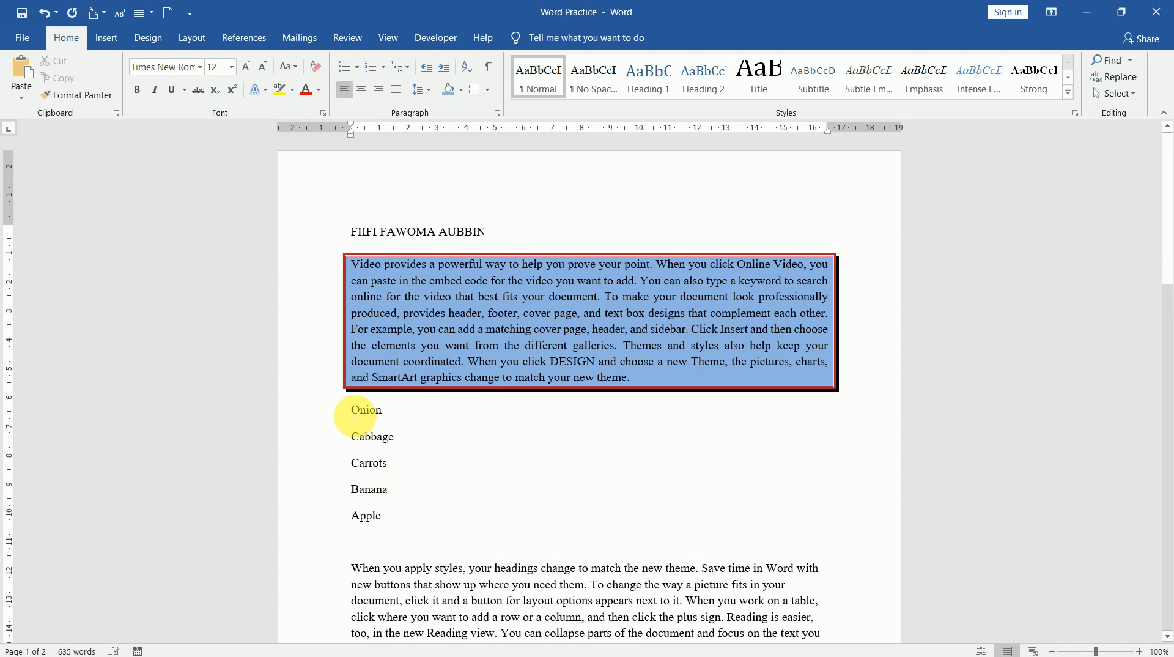
left_click(352, 541)
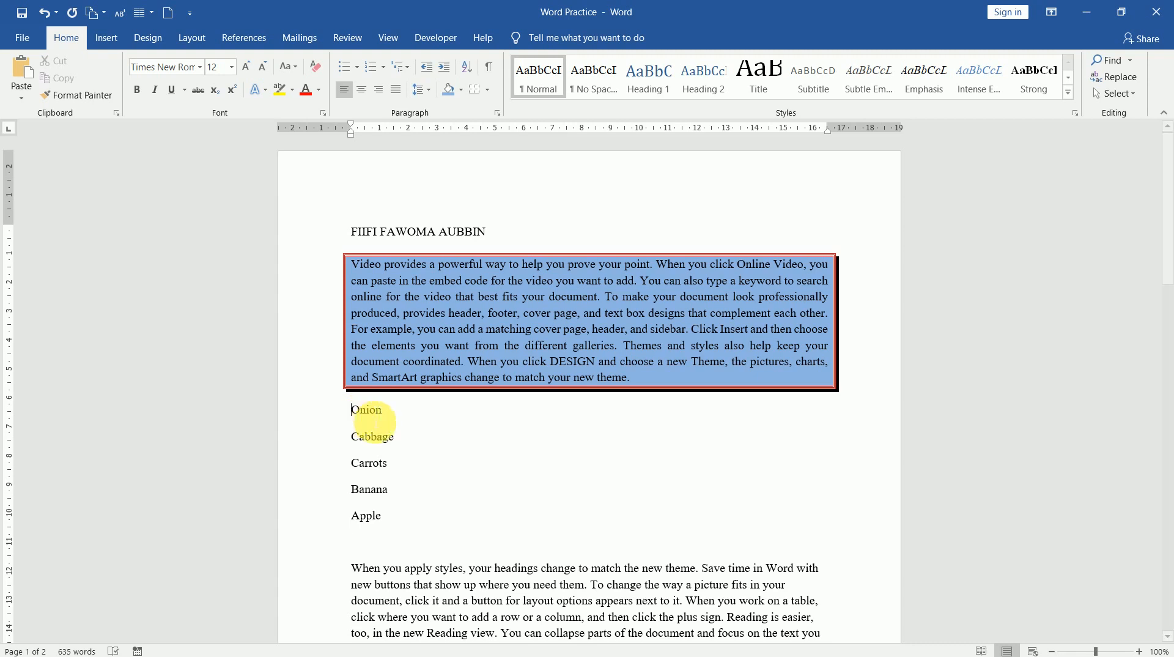
- Select the five items and sort them alphabetically A to Z
left_click_drag(351, 410, 386, 517)
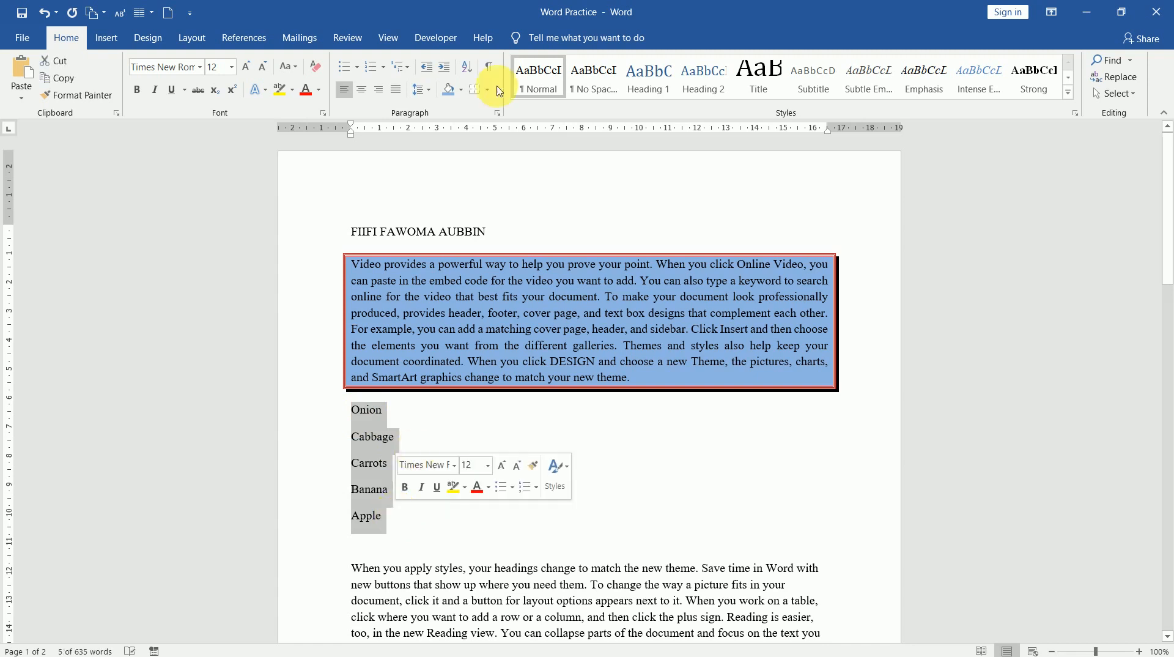
mouse_move(466, 67)
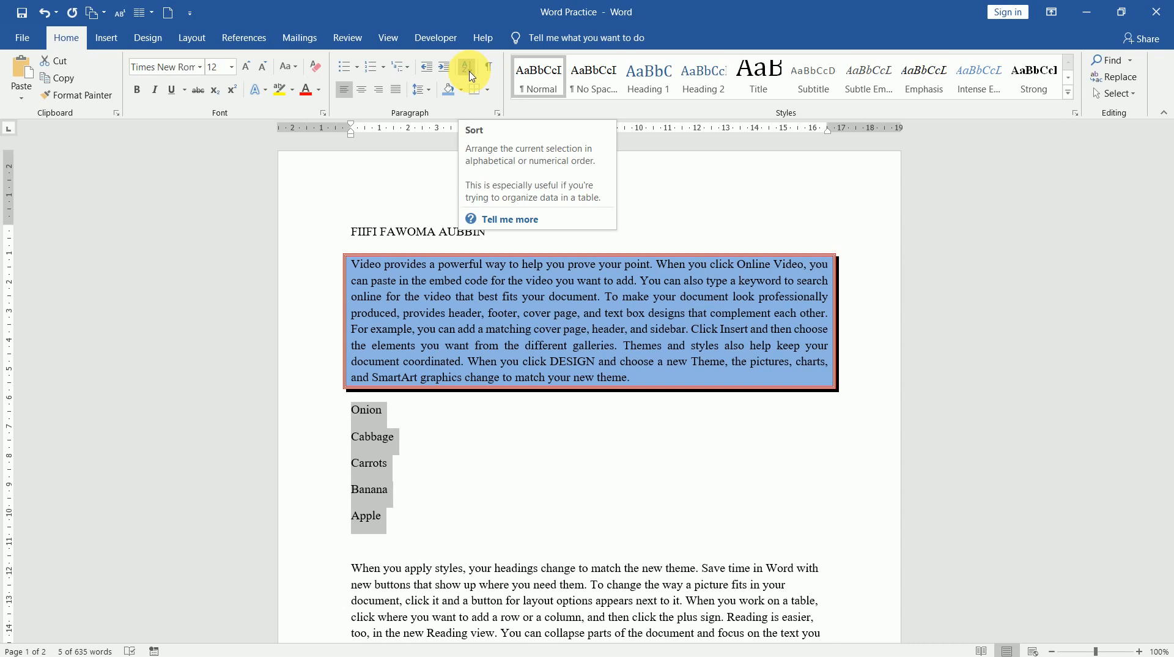
left_click(465, 68)
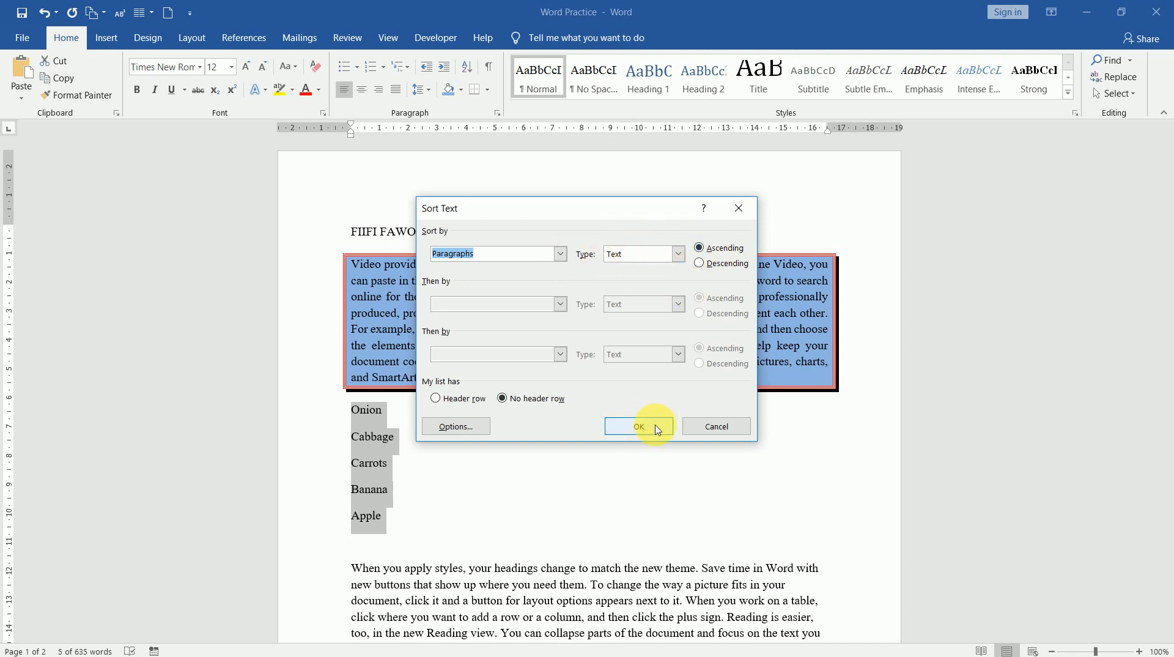
left_click(638, 427)
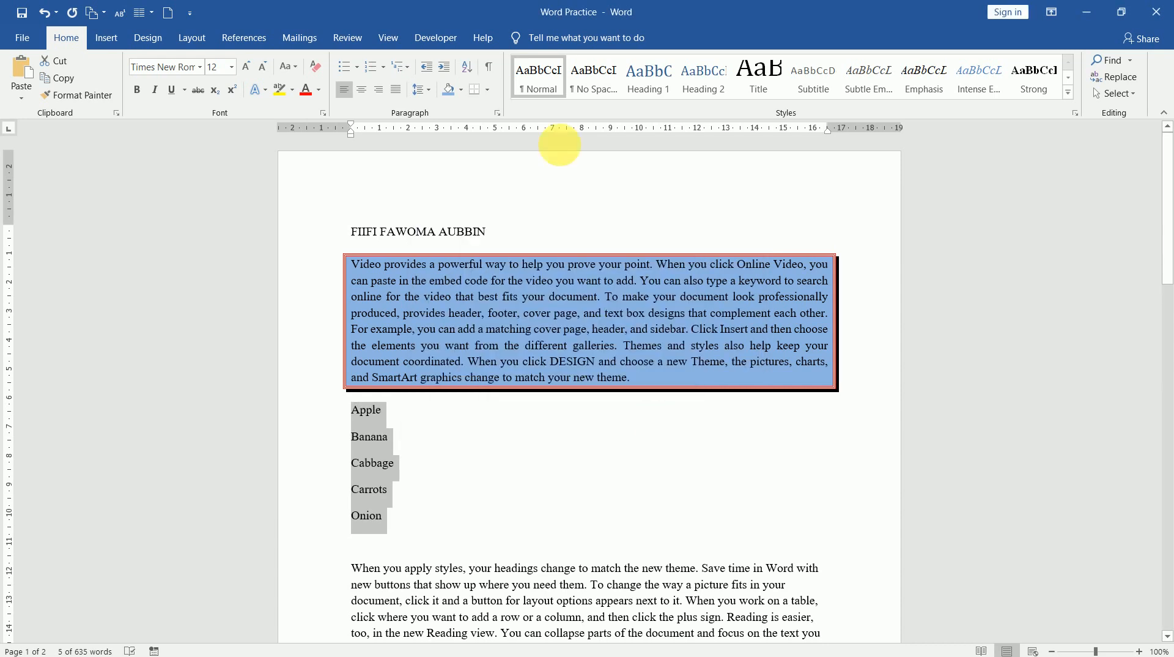
mouse_move(467, 68)
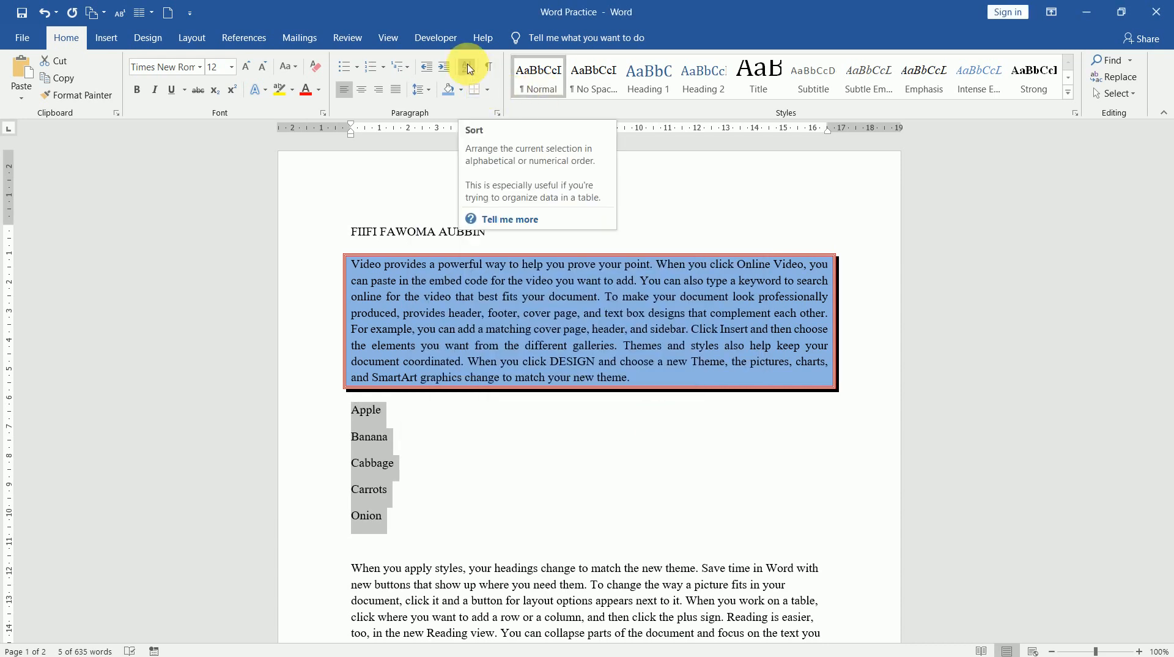
- Sort the items again in descending order, Onion down to Apple
left_click(466, 67)
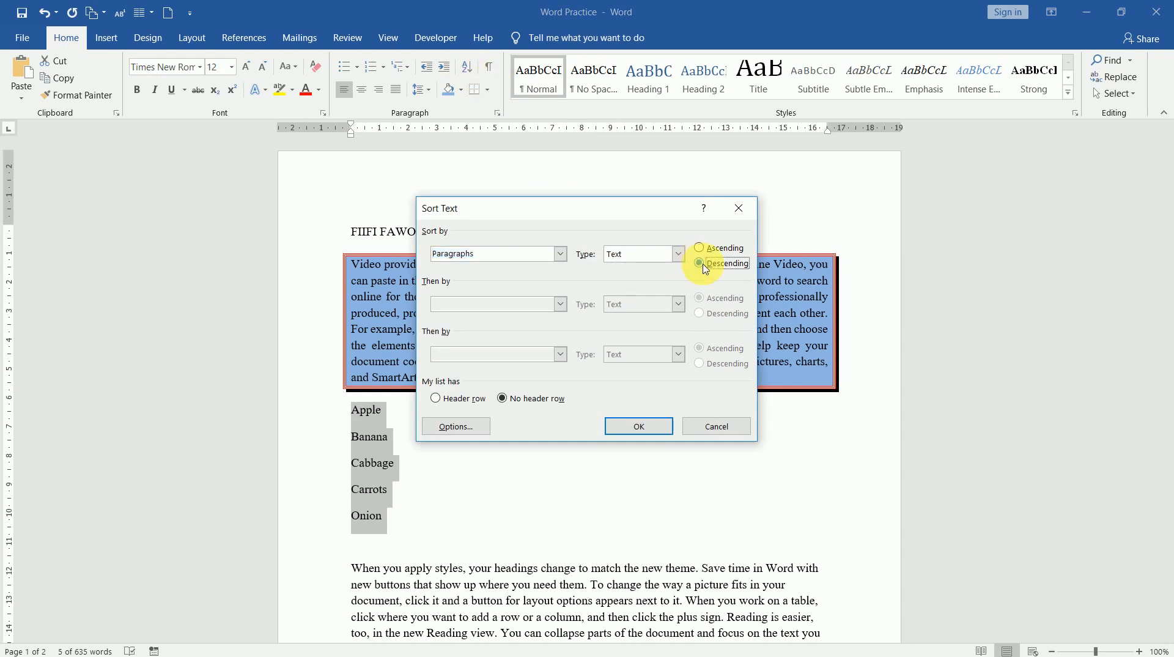
left_click(638, 425)
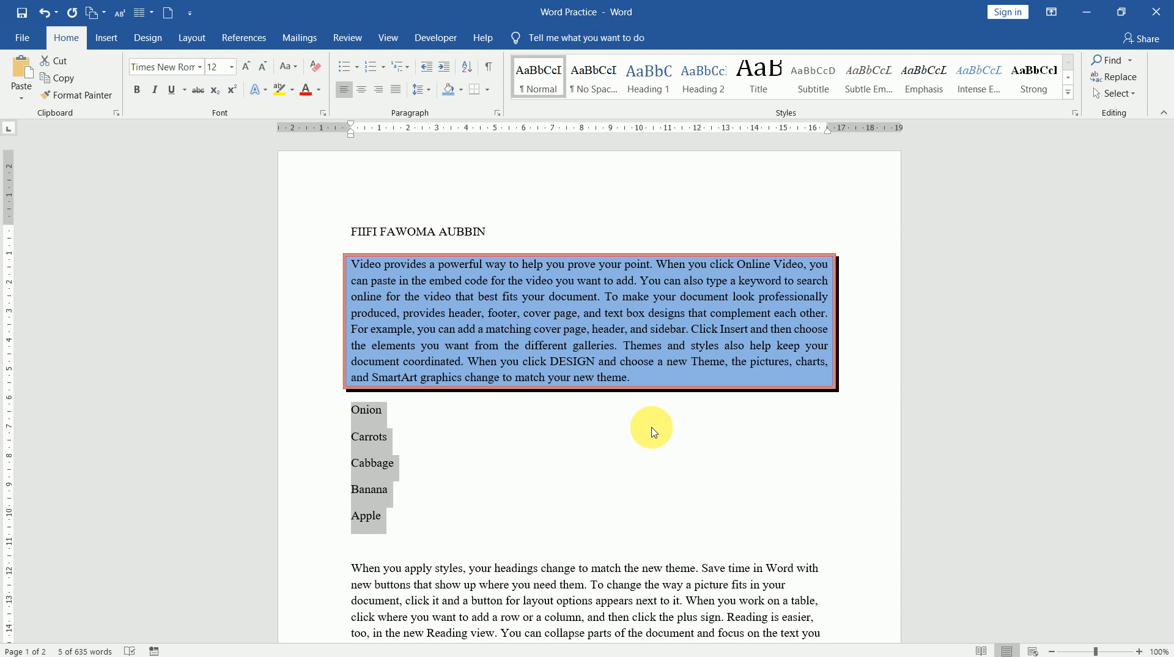
mouse_move(507, 419)
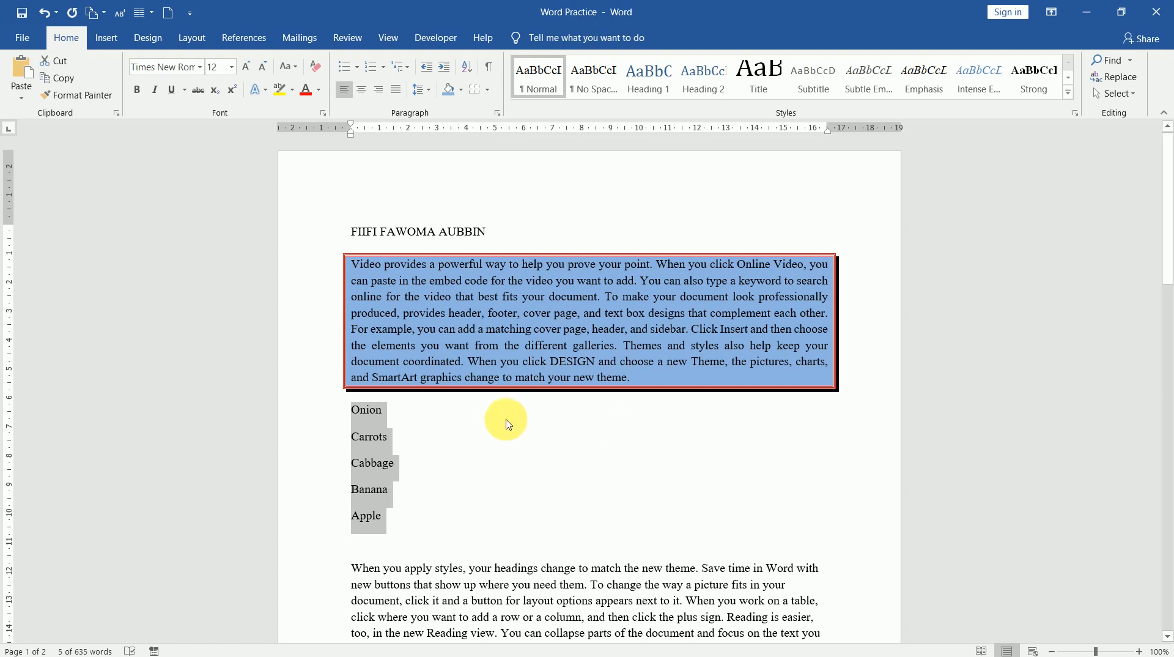
left_click(366, 410)
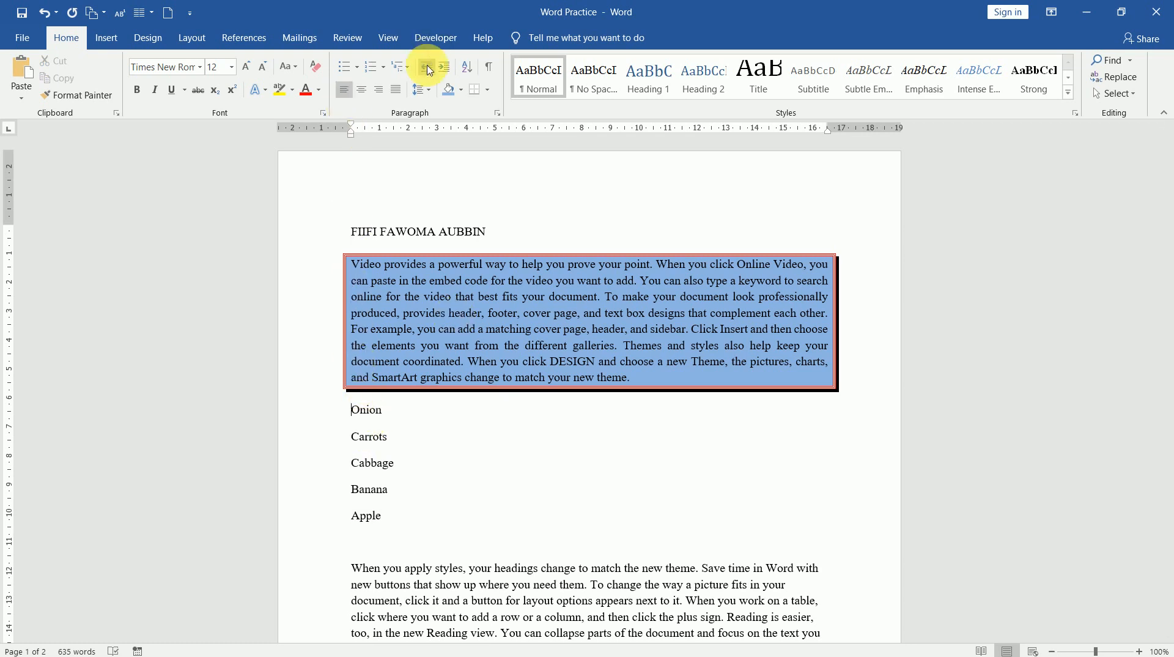
mouse_move(425, 67)
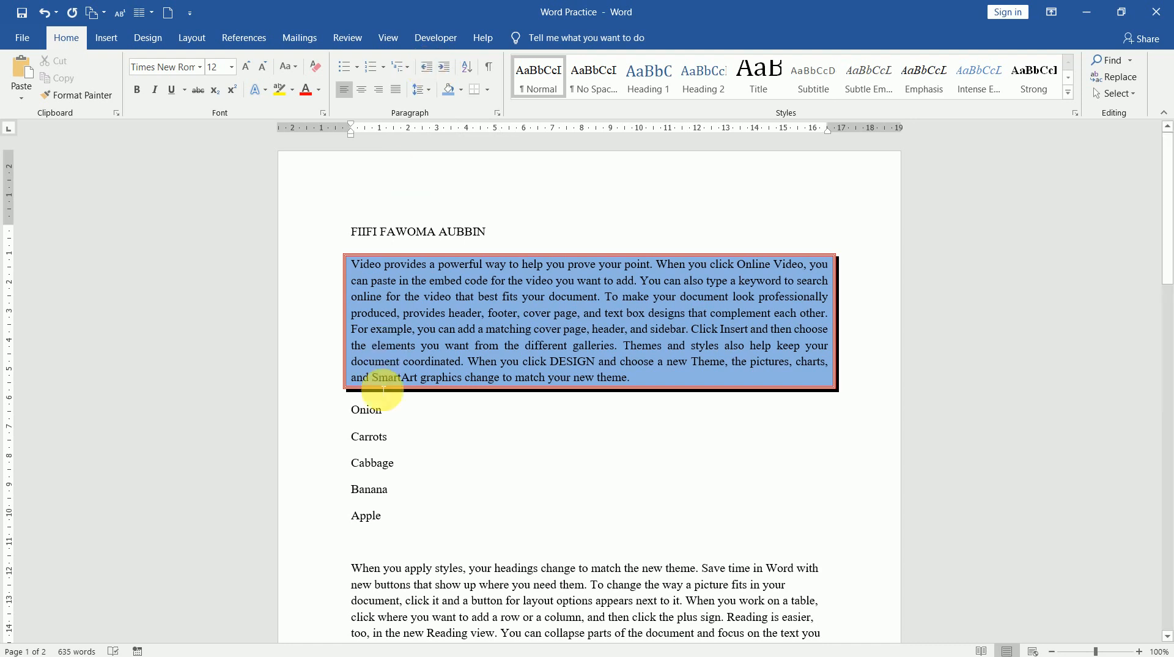
mouse_move(356, 419)
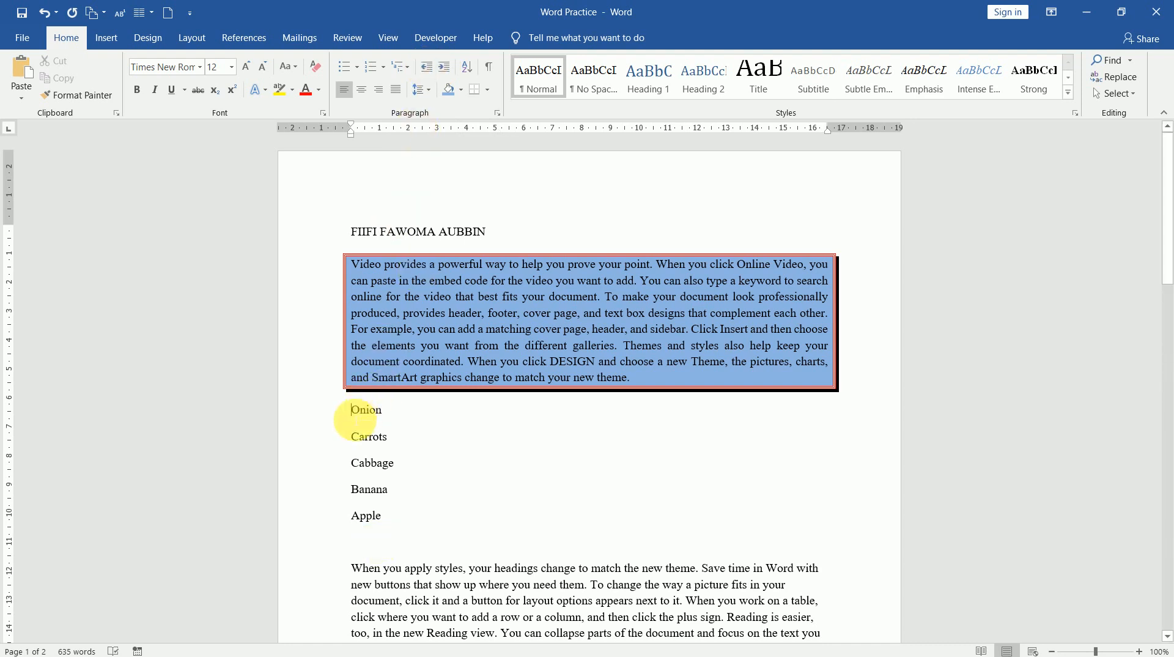
left_click_drag(353, 409, 380, 515)
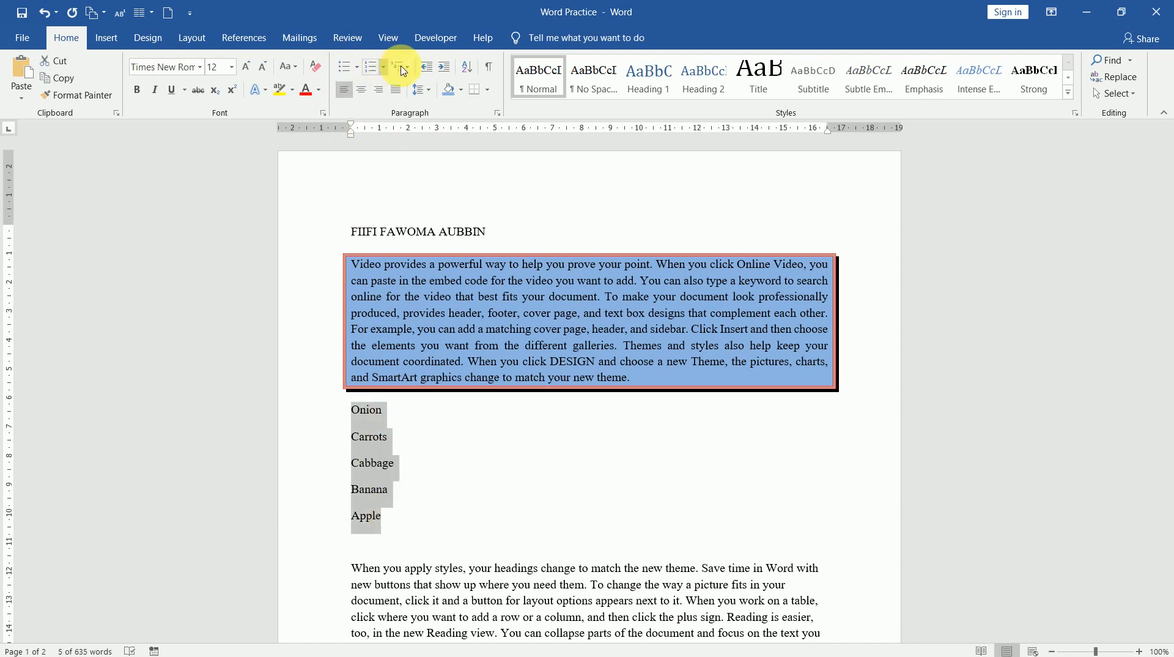
mouse_move(401, 67)
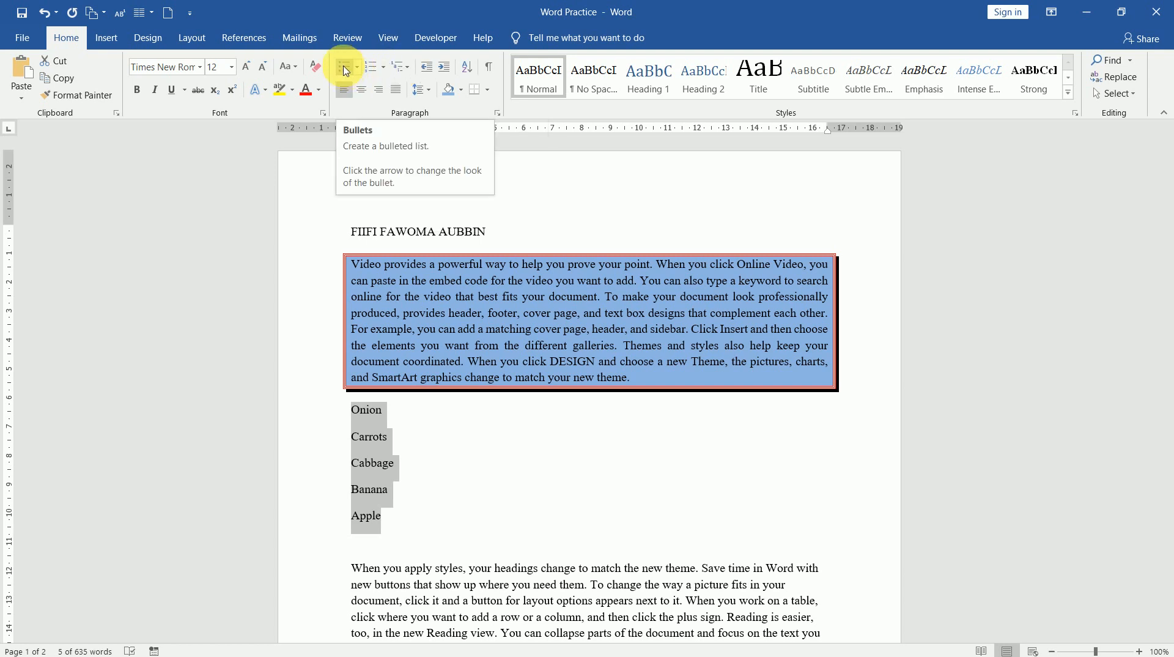
- Make the five items a round-bulleted list and preview other library bullet styles
left_click(370, 67)
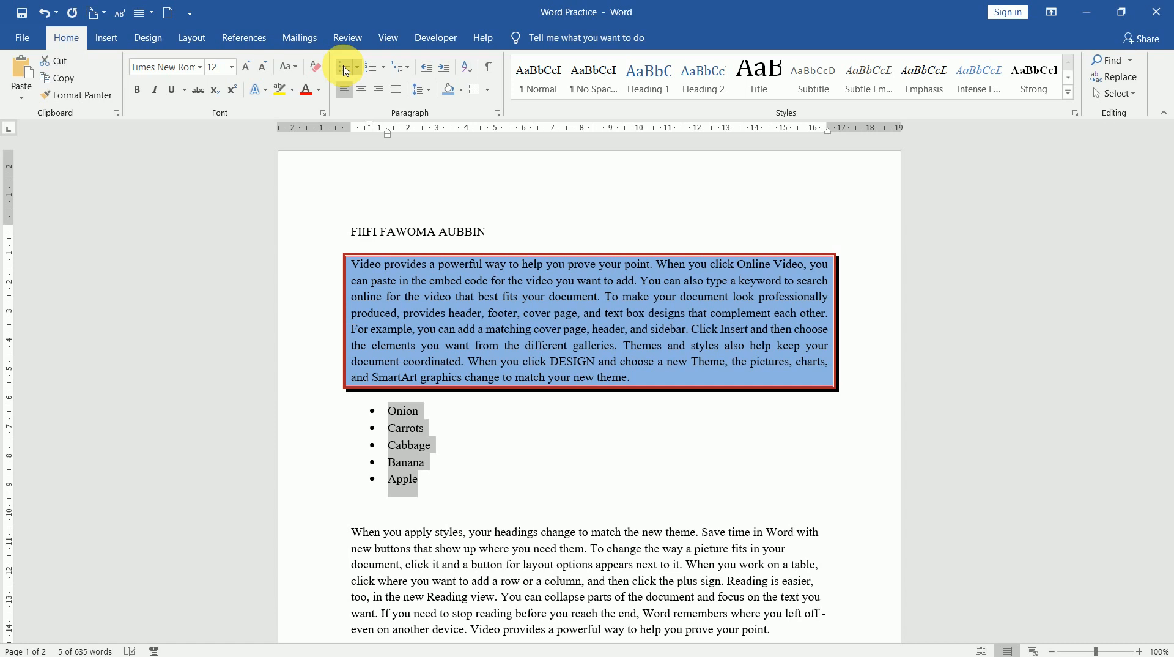
left_click(353, 67)
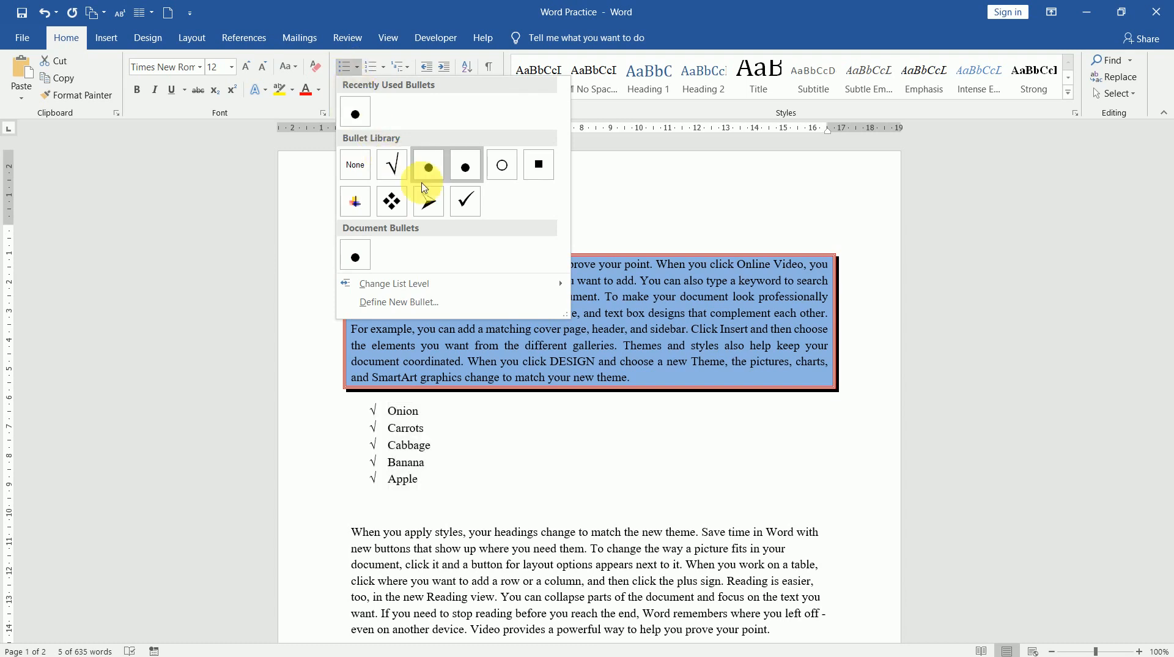
left_click(427, 200)
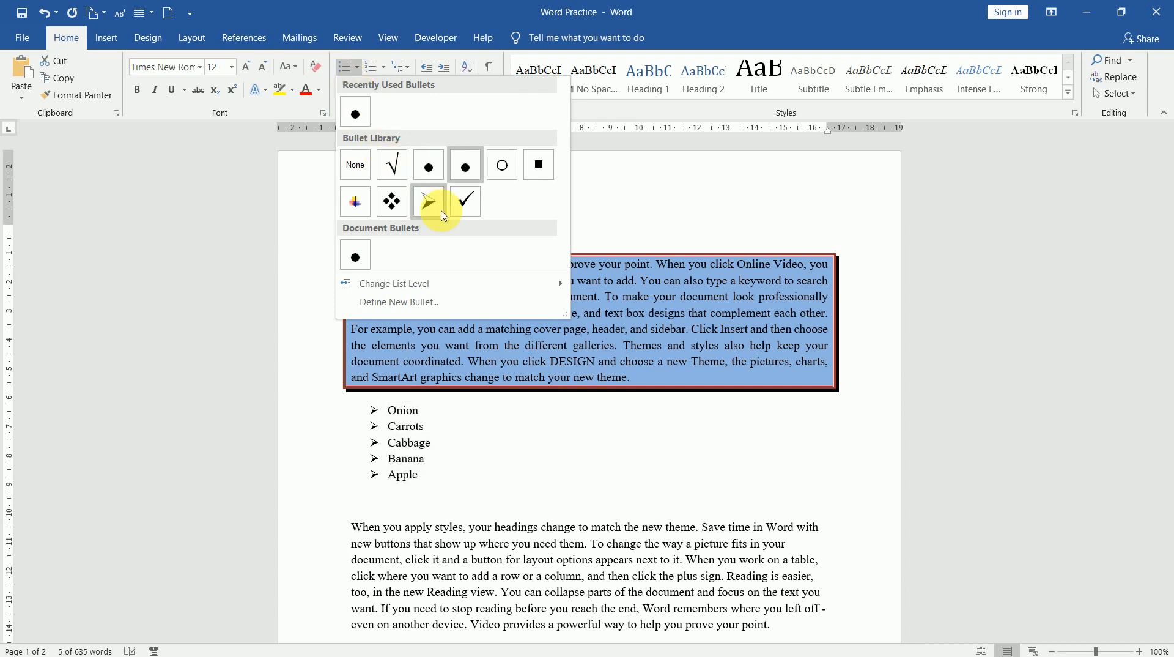
left_click(464, 164)
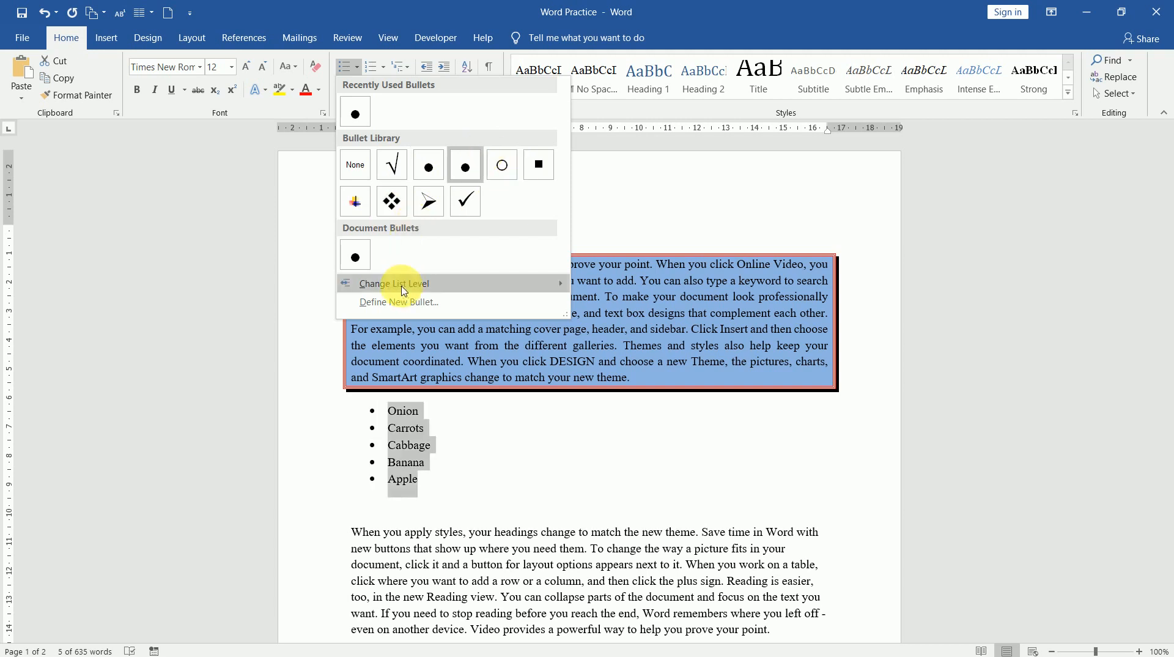
mouse_move(414, 305)
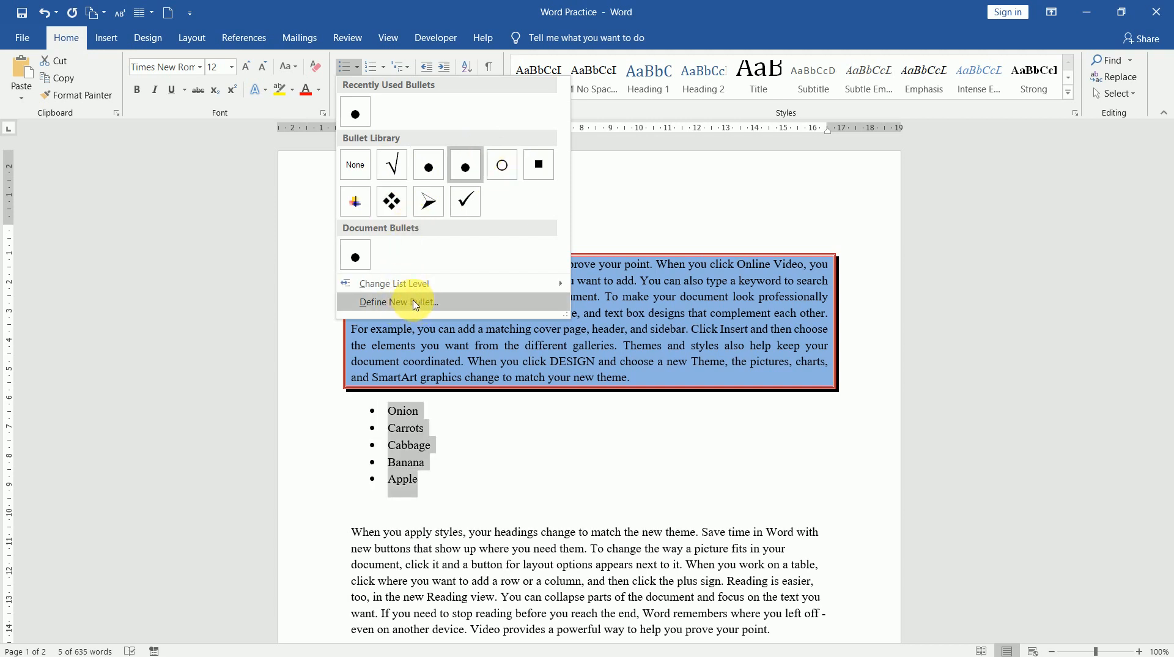
left_click(397, 302)
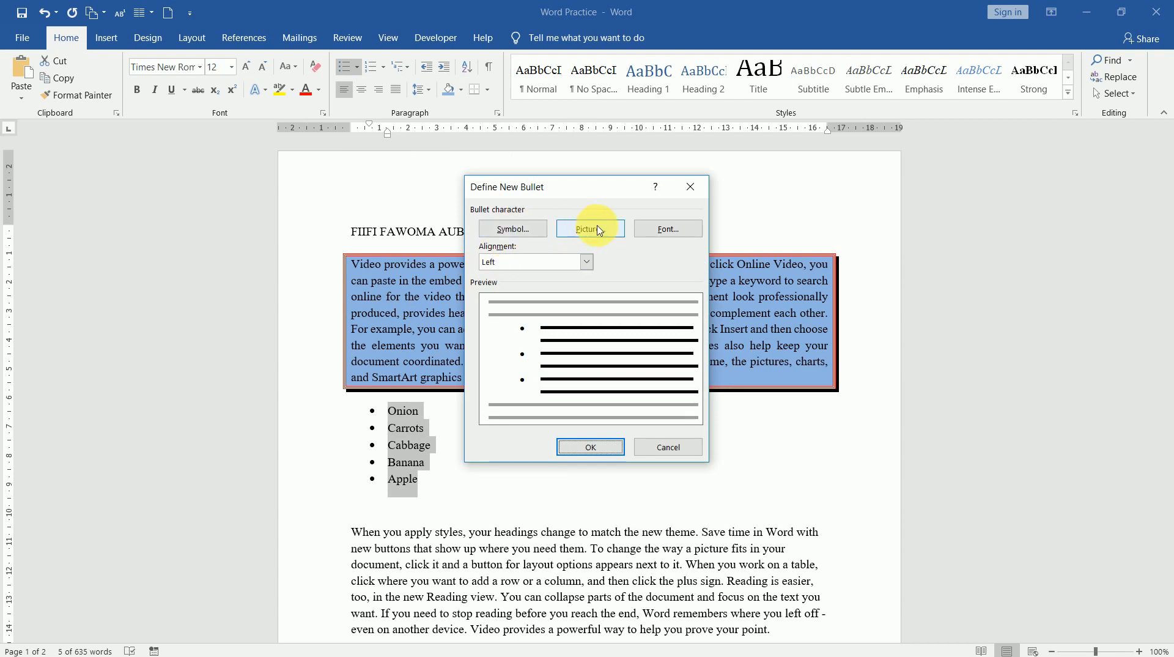
mouse_move(665, 233)
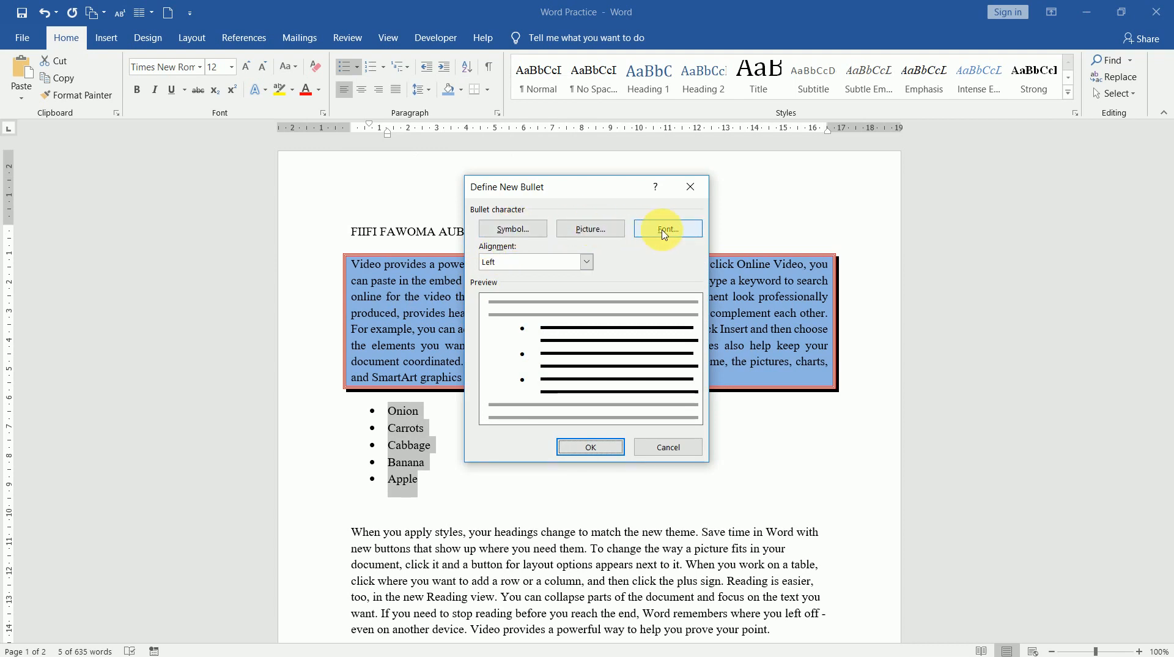
mouse_move(512, 228)
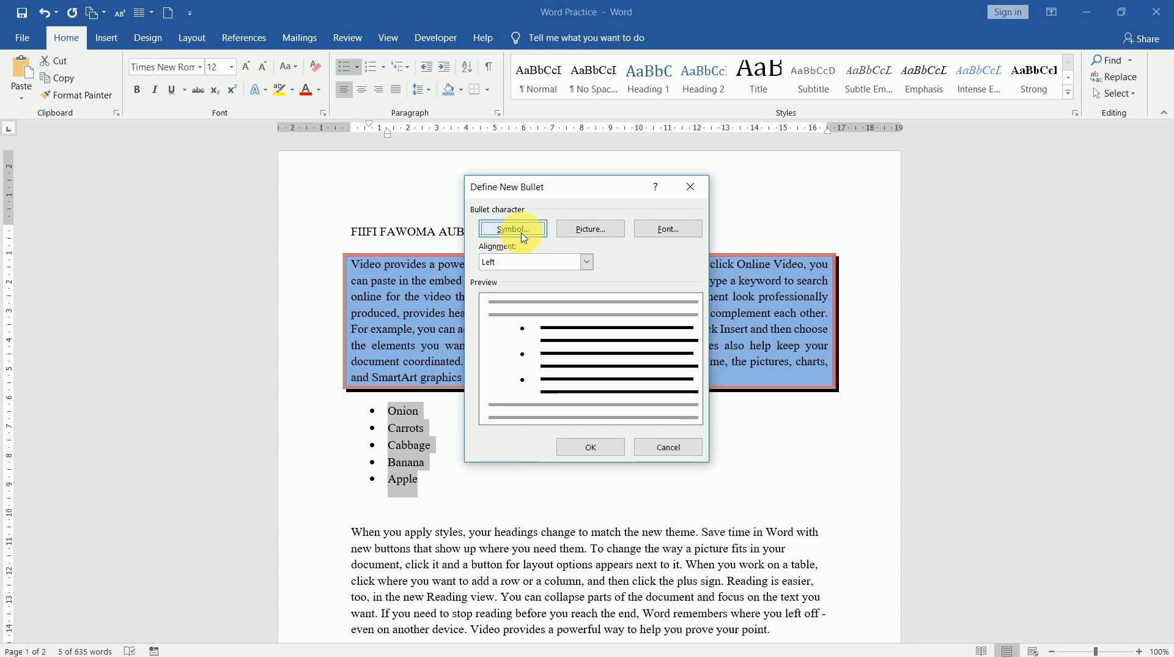
left_click(512, 228)
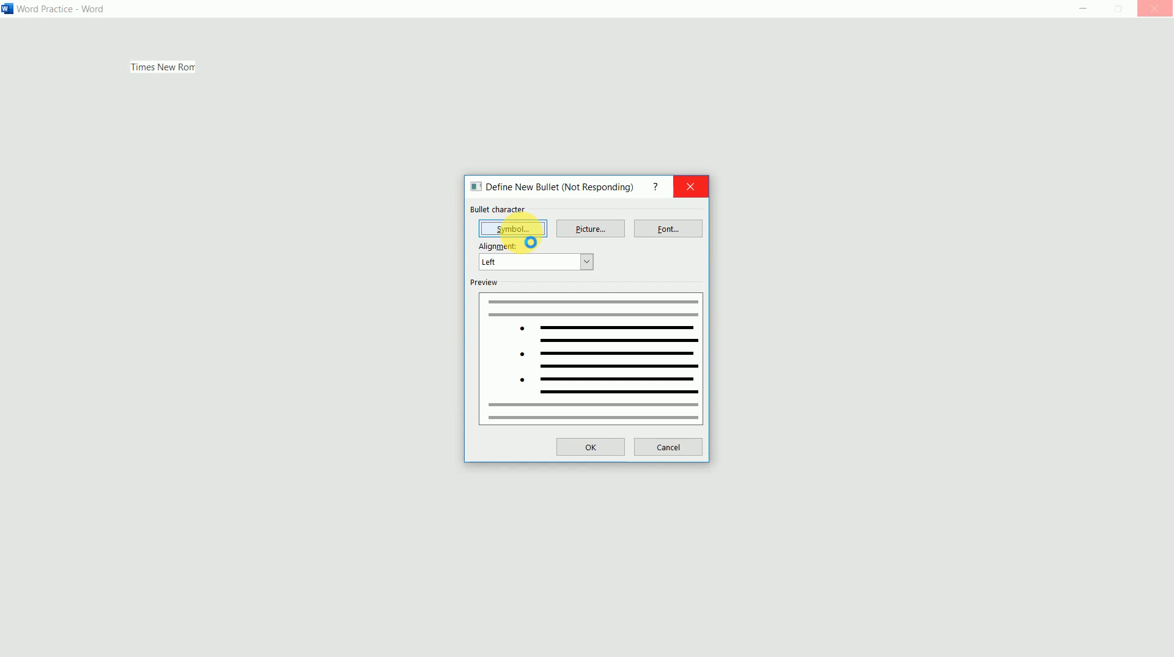
left_click(511, 229)
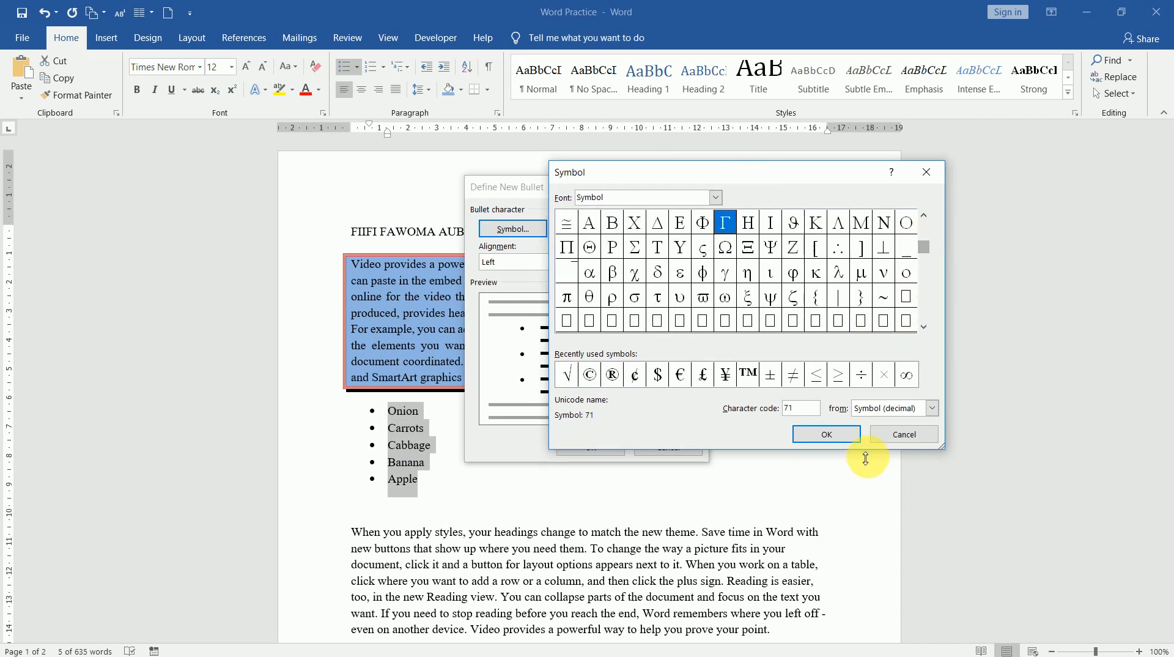
left_click(903, 433)
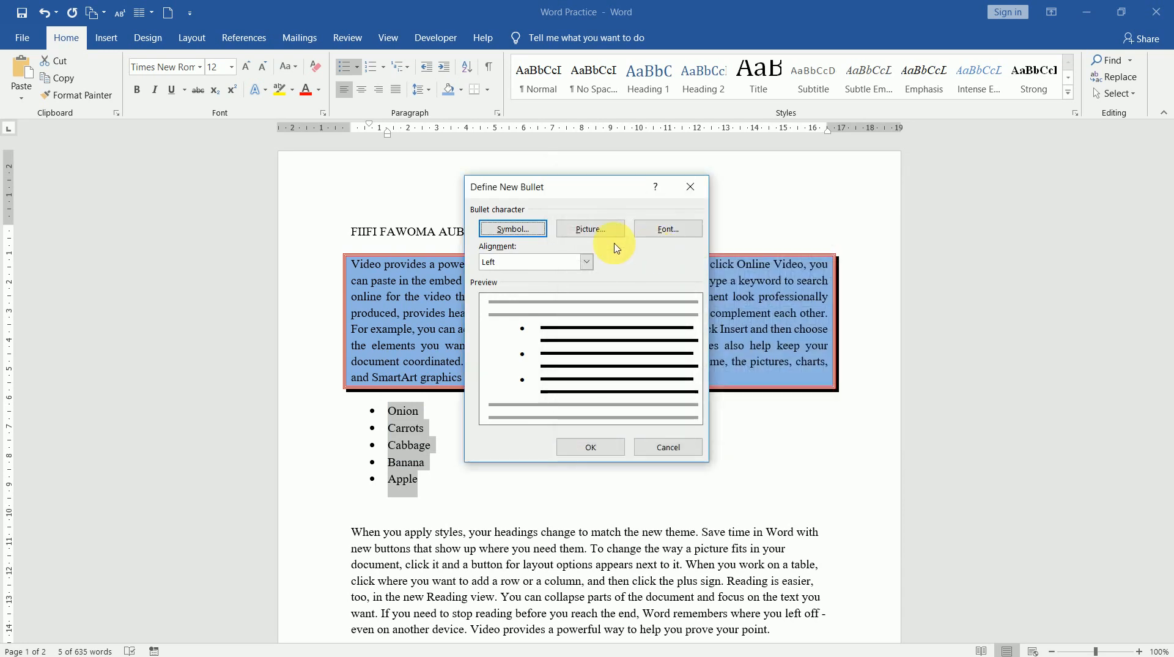
left_click(591, 229)
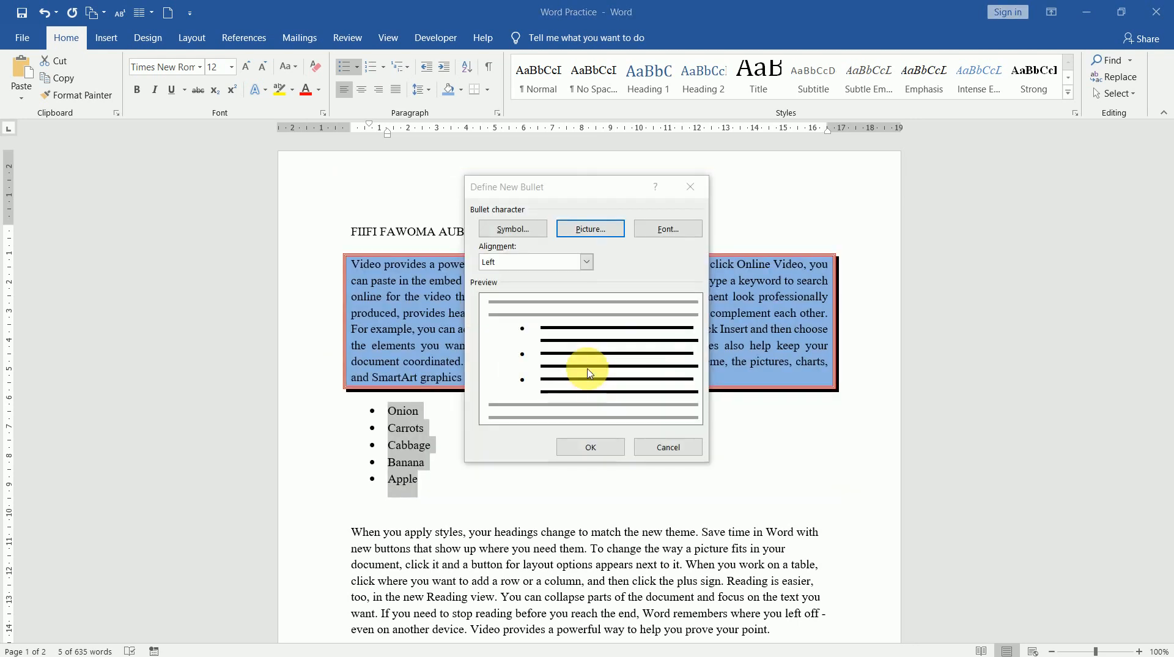
left_click(590, 229)
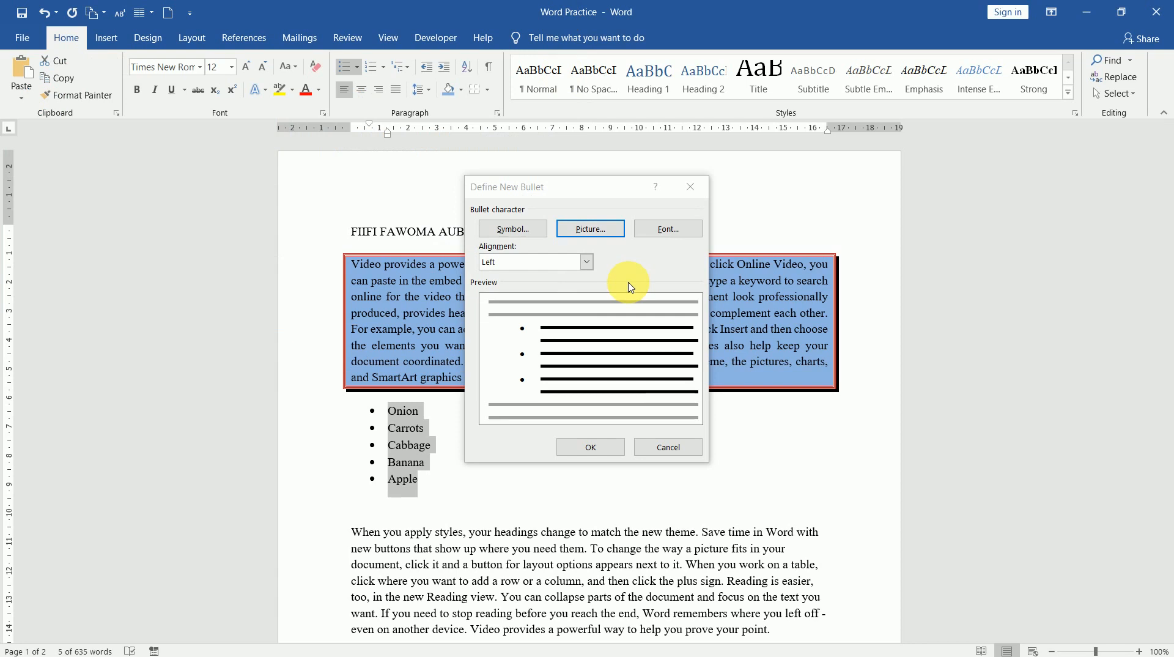
mouse_move(667, 229)
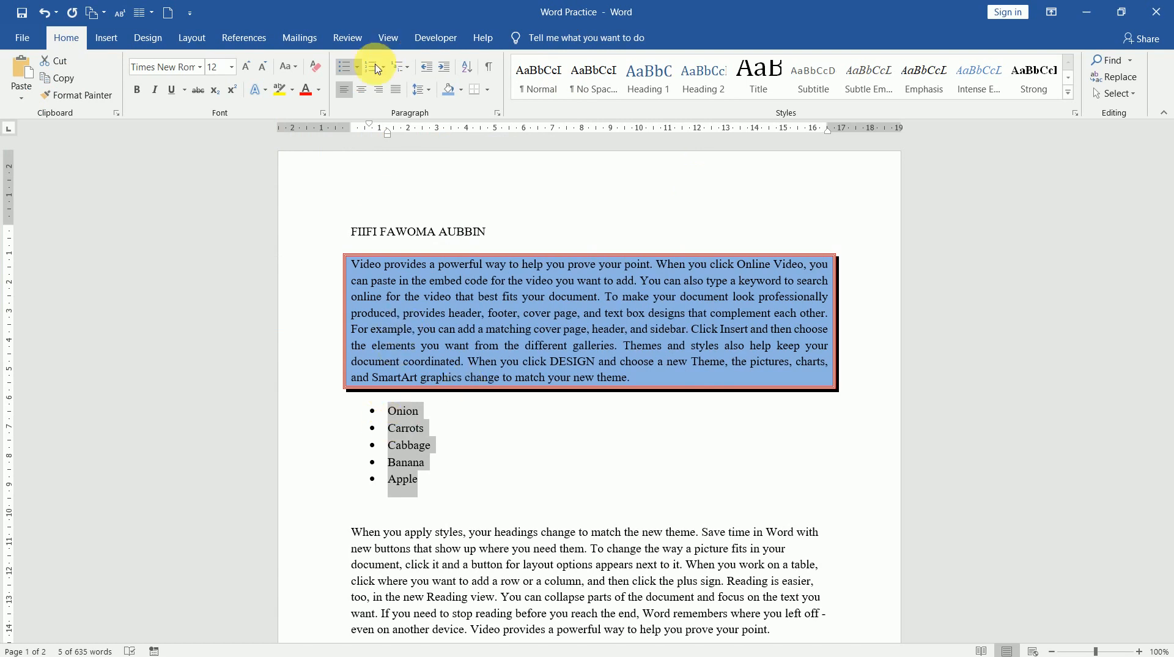
- Apply 1. 2. 3. numbering to the vegetable list
left_click(387, 67)
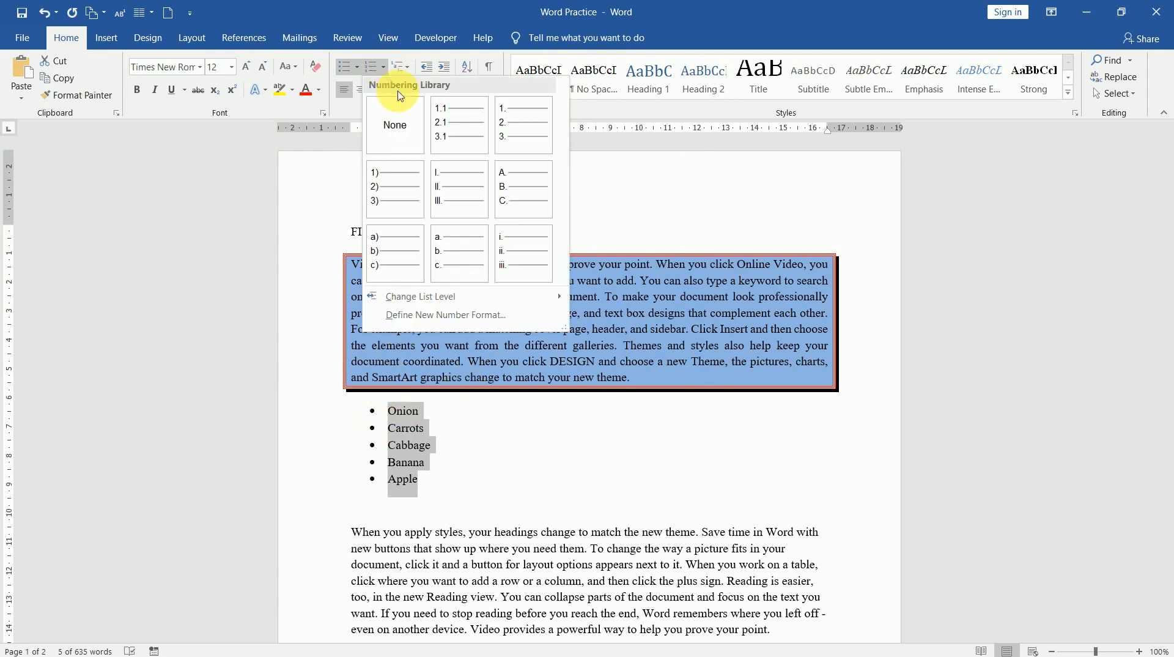
left_click(523, 187)
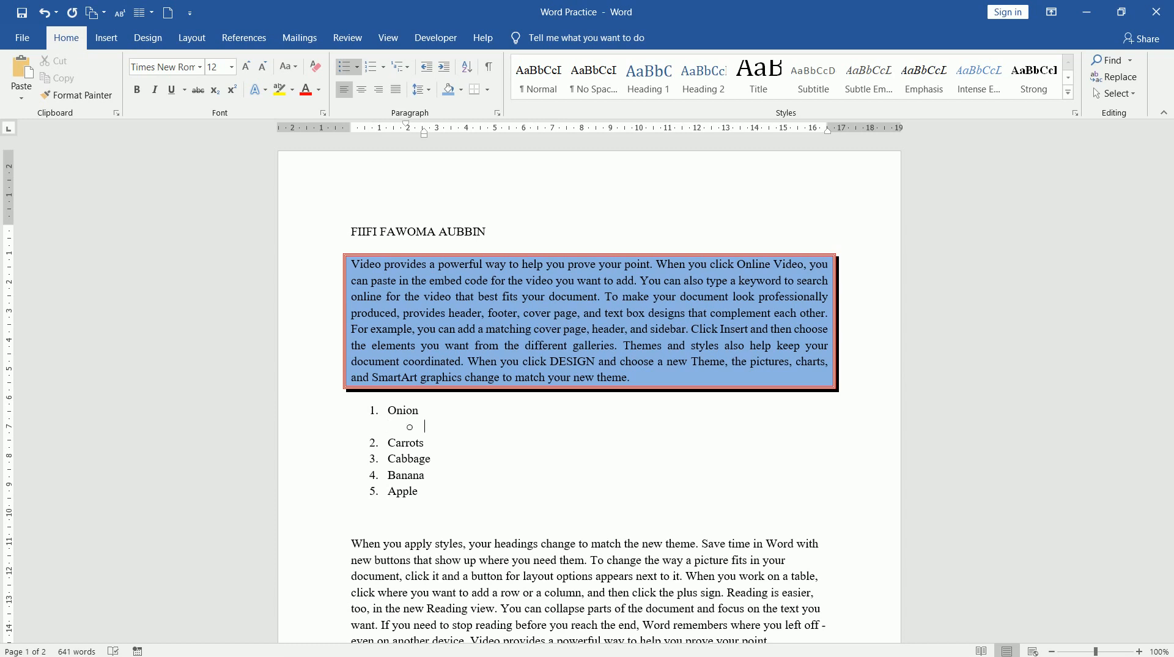
- Add Cassava as a nested item under Onion, correcting its spelling via suggestions
type("kdfjkdjfkjfk")
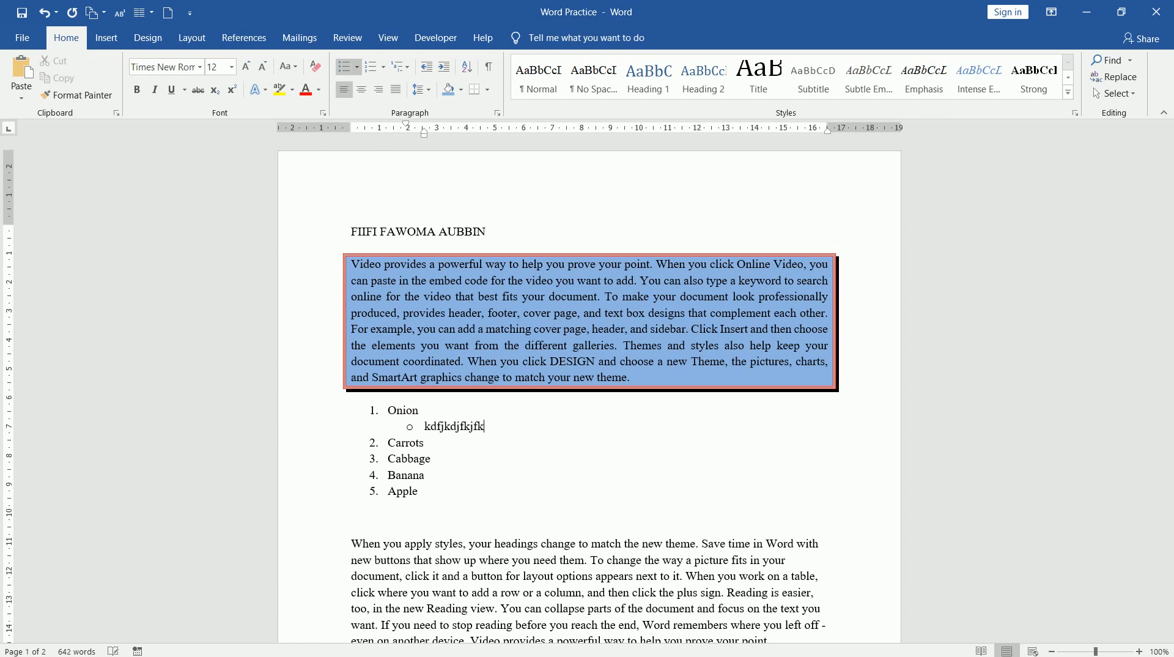
key("backspace")
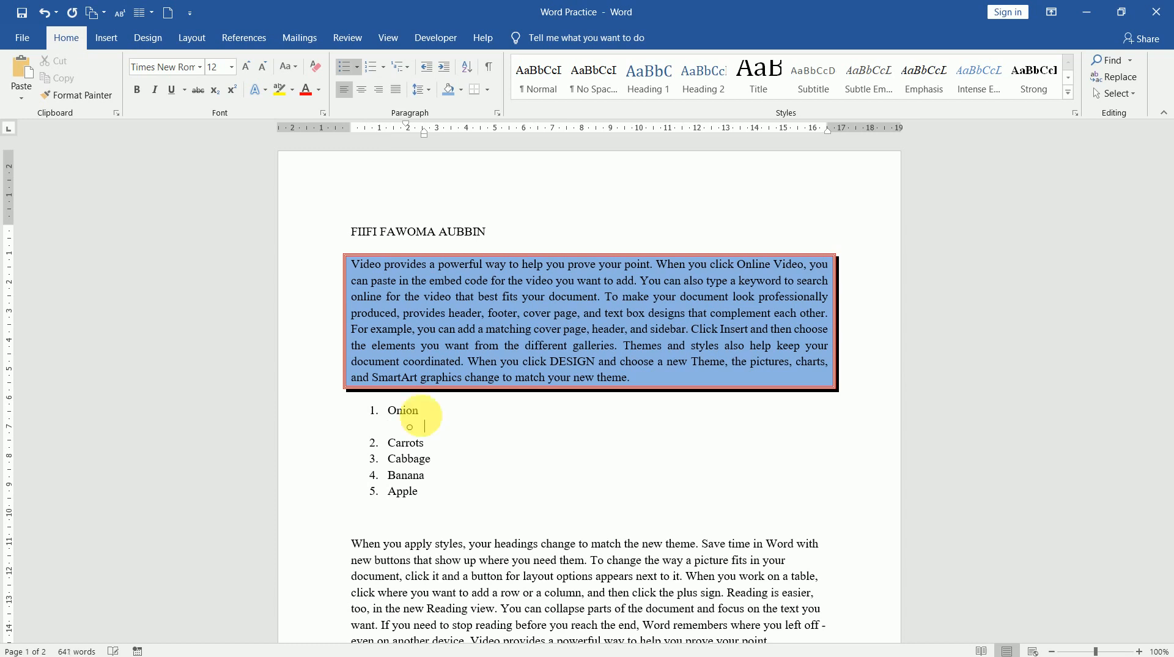
type("Casa")
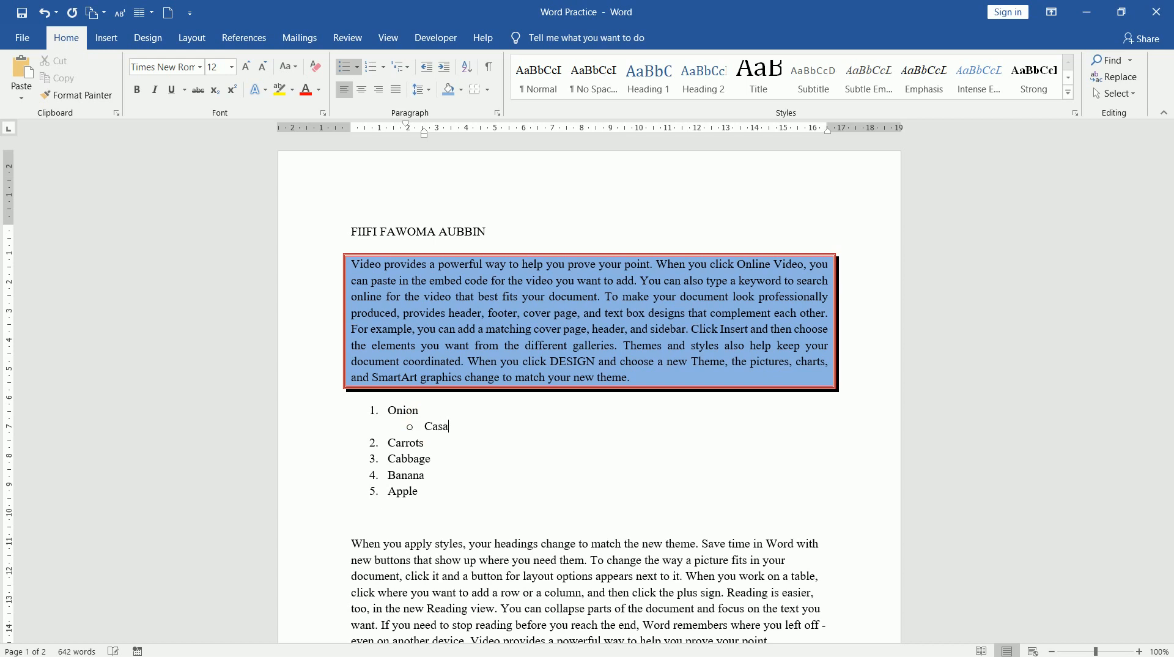
type("va")
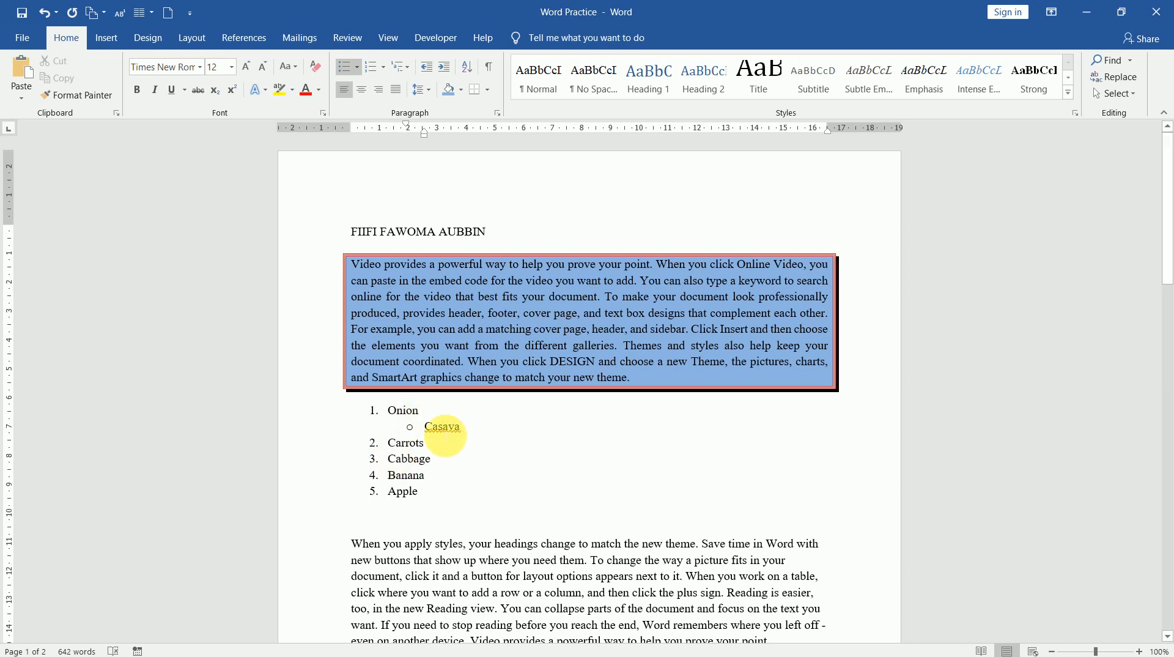
right_click(443, 426)
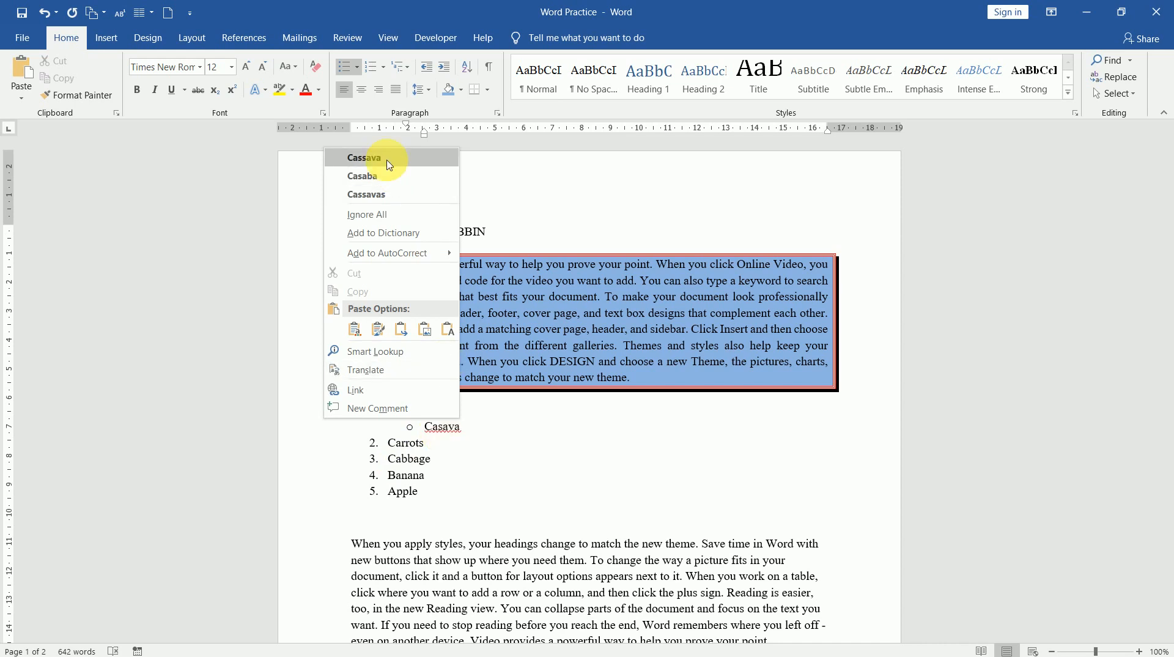
left_click(364, 158)
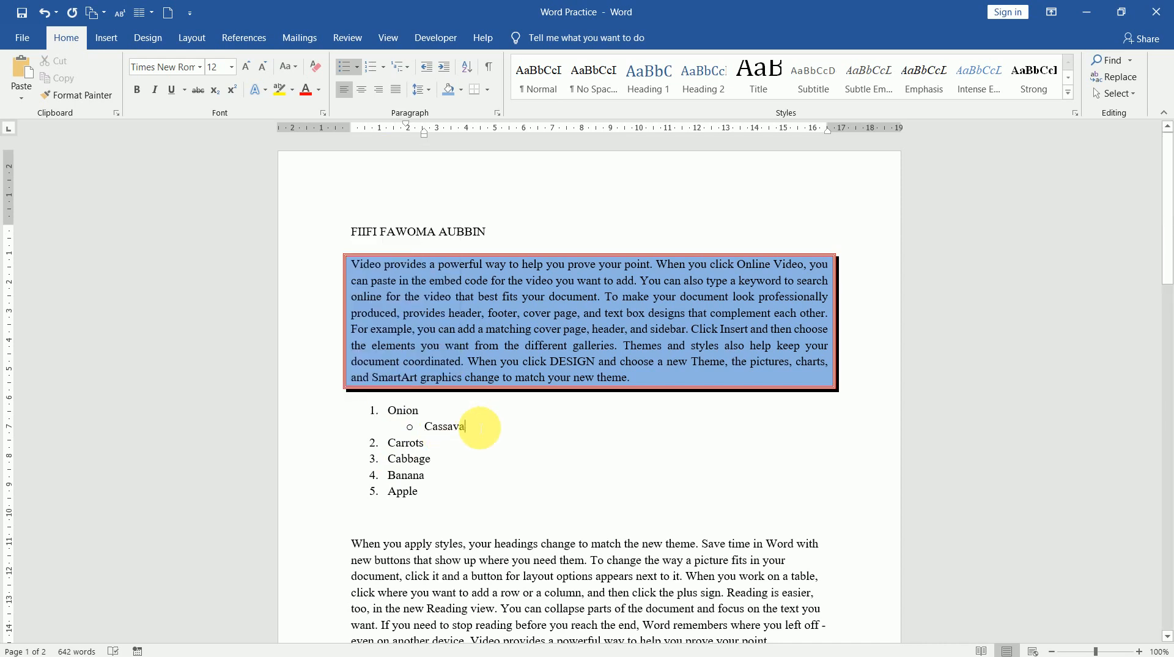
- Add Yam nested a further level beneath Cassava
key("enter")
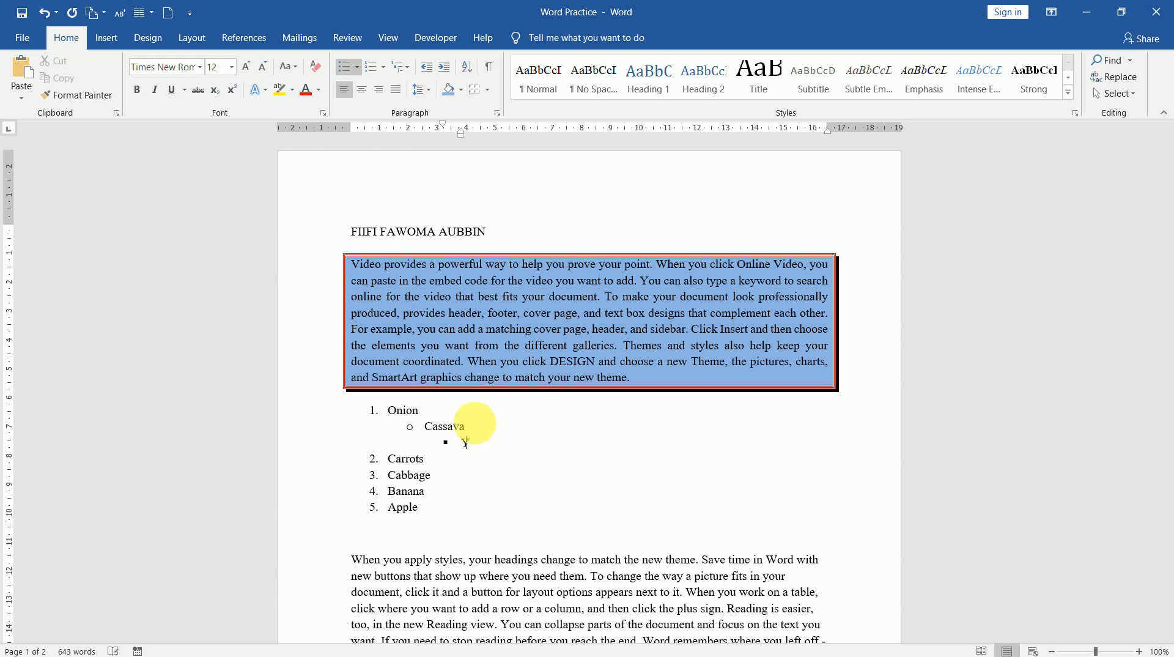
type("Yam")
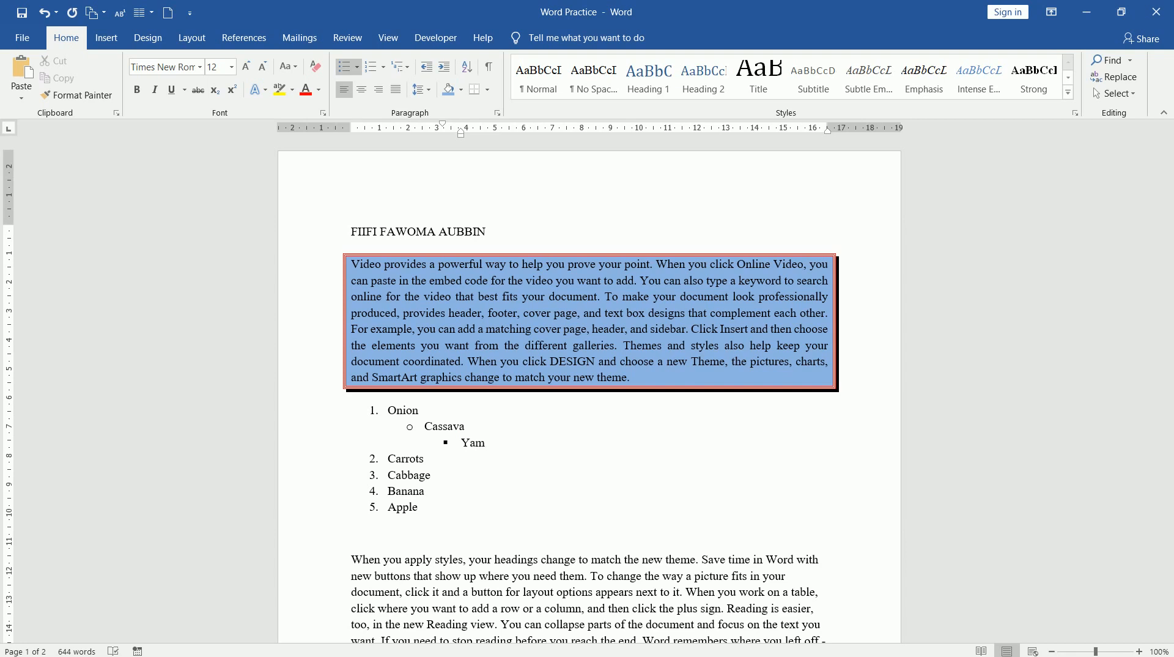
- Select the bordered first paragraph and bring up its Paragraph settings dialog
left_click(485, 443)
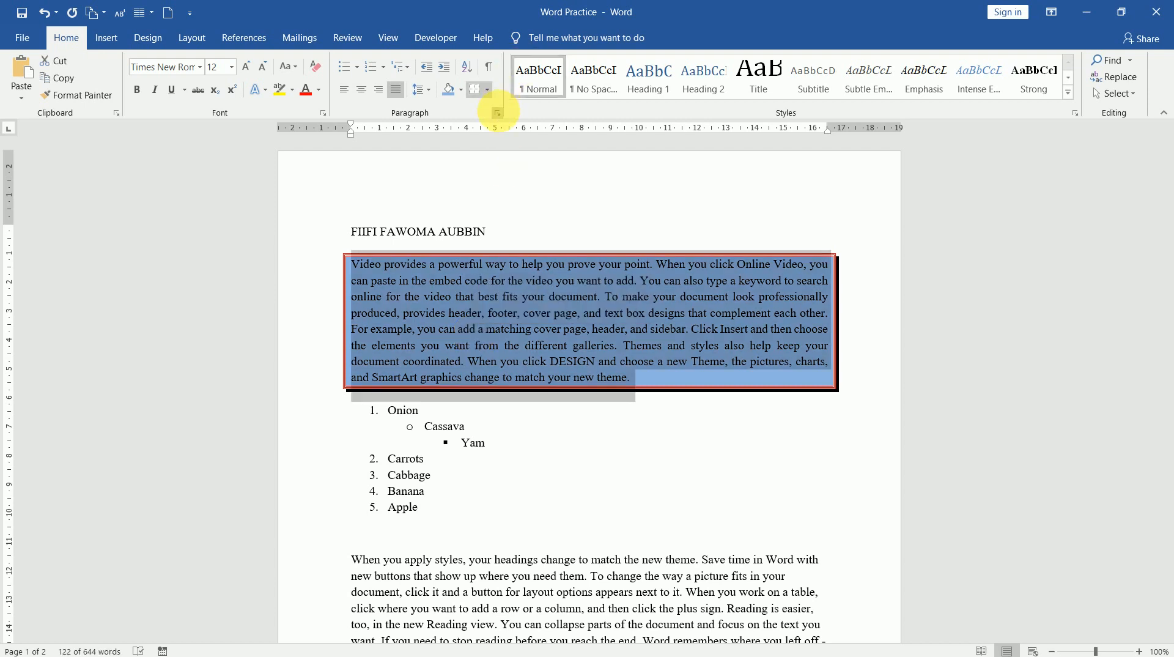
left_click(497, 113)
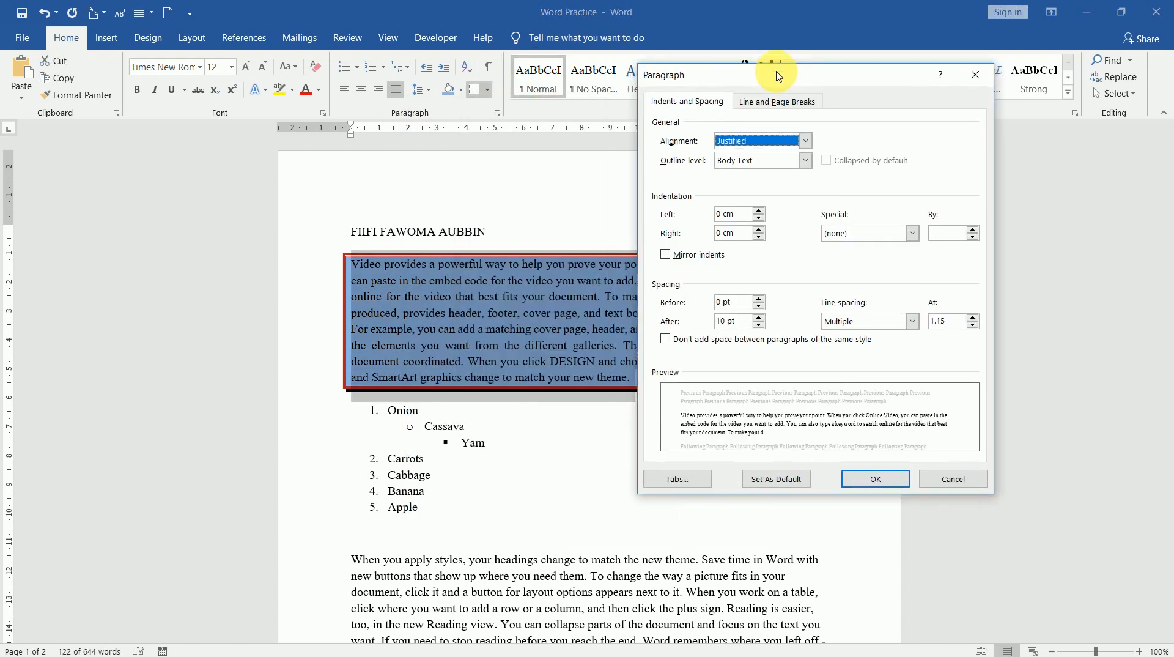
left_click_drag(777, 75, 854, 73)
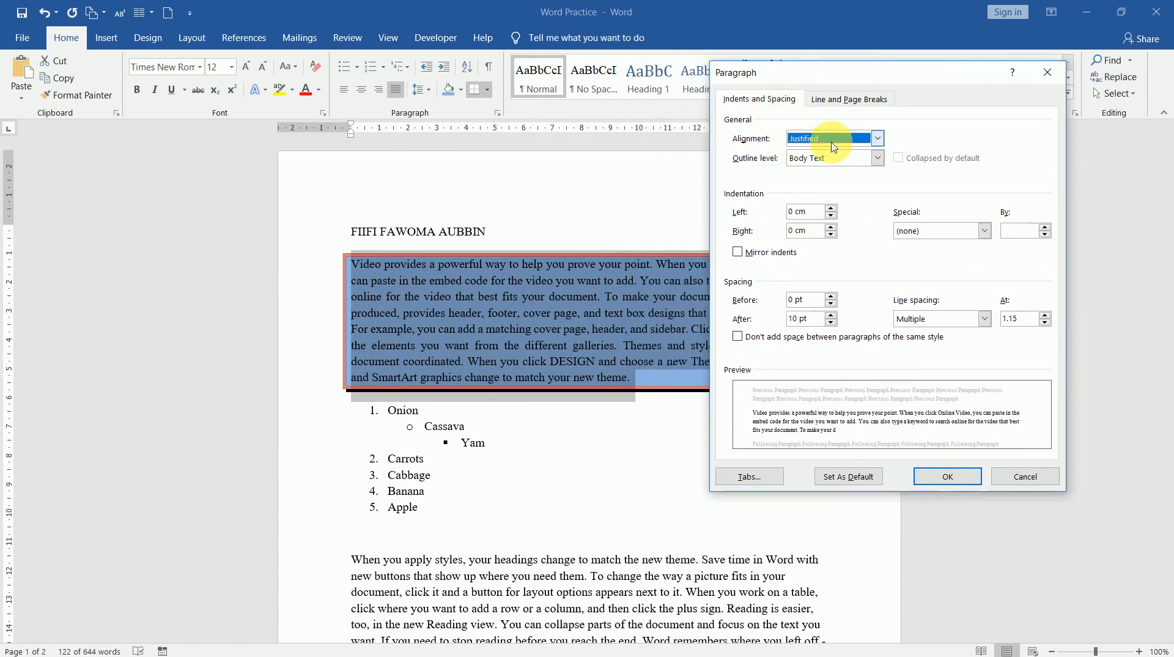
- Review alignment and outline level, keeping justified alignment and Body Text outline level
left_click(876, 138)
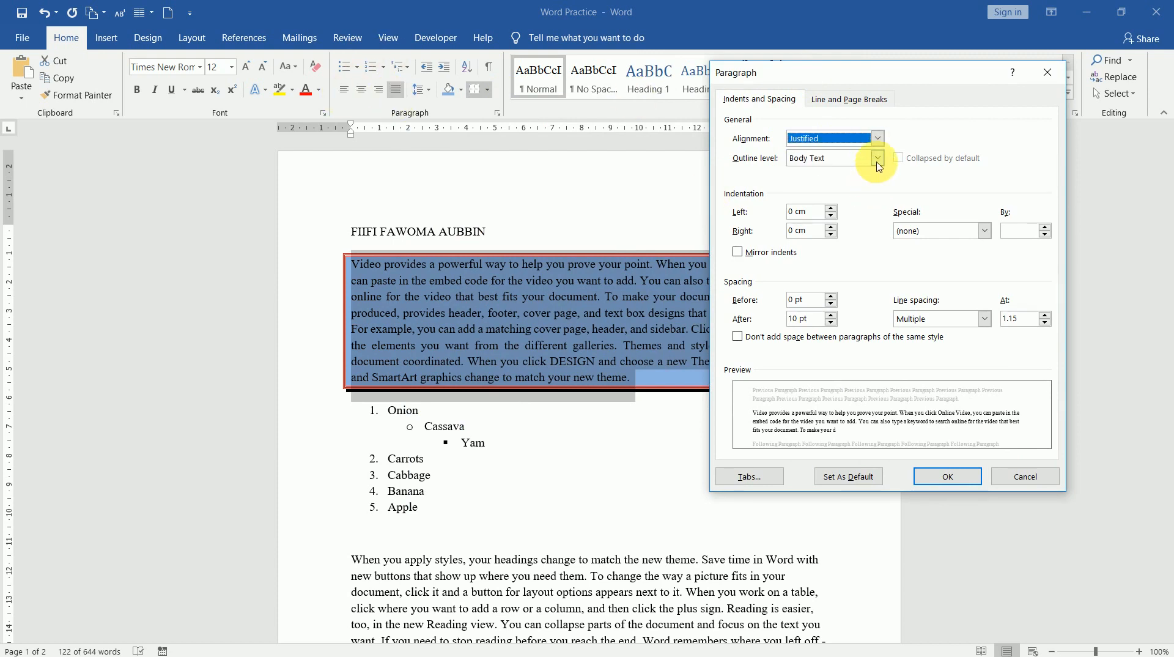
left_click(878, 157)
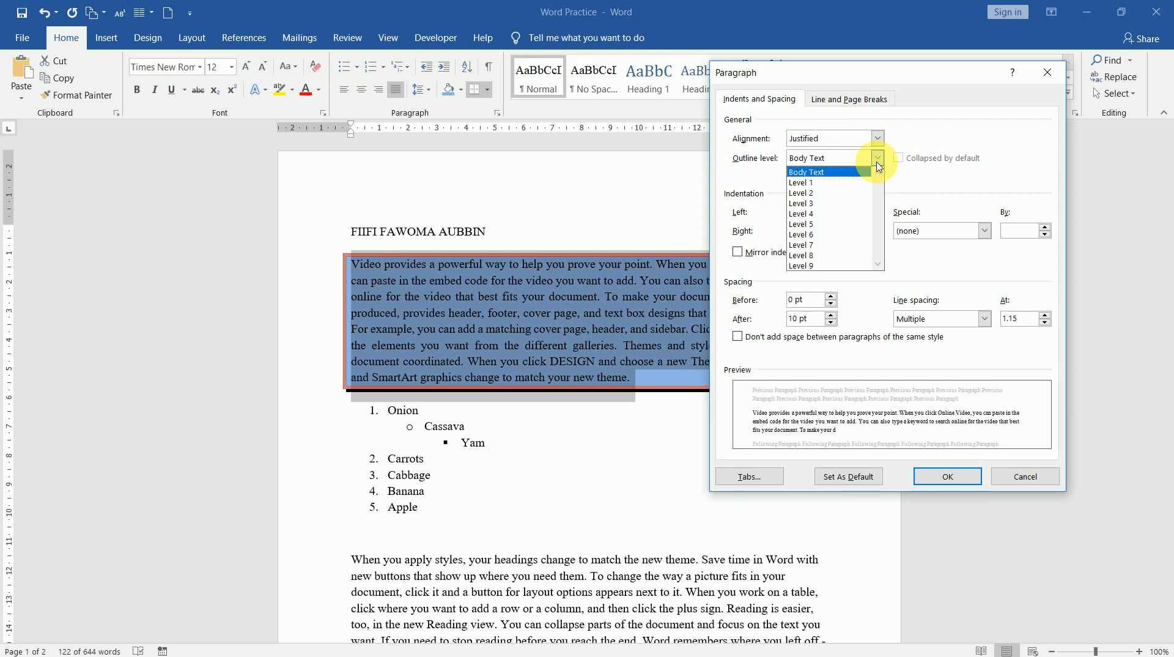
left_click(806, 172)
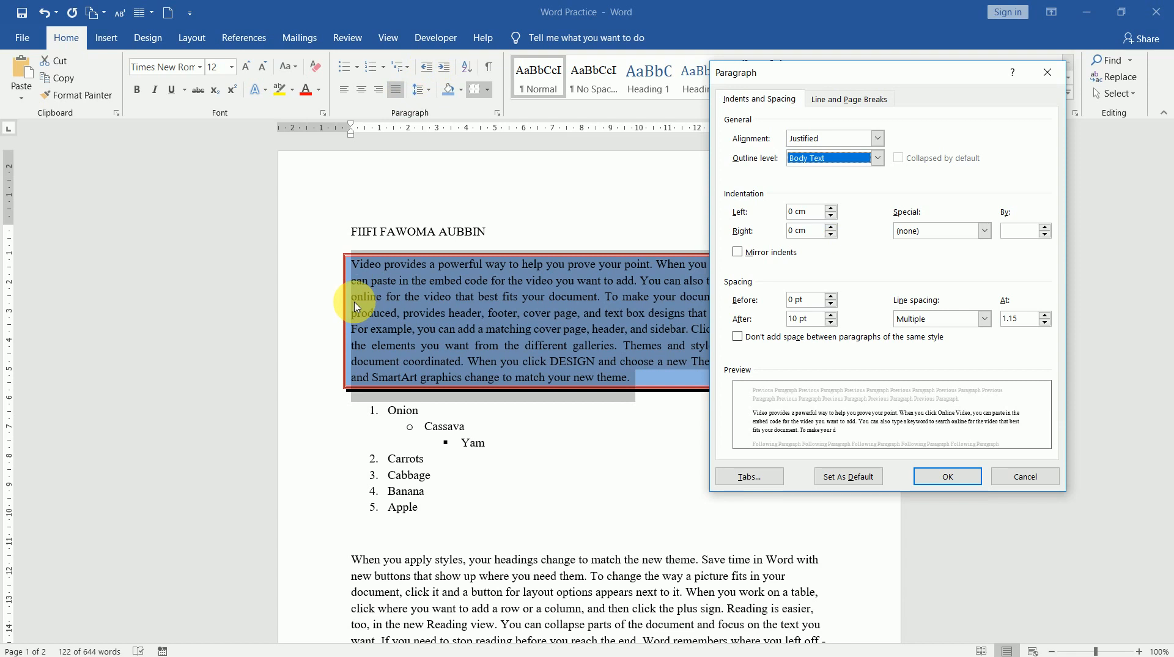
mouse_move(926, 77)
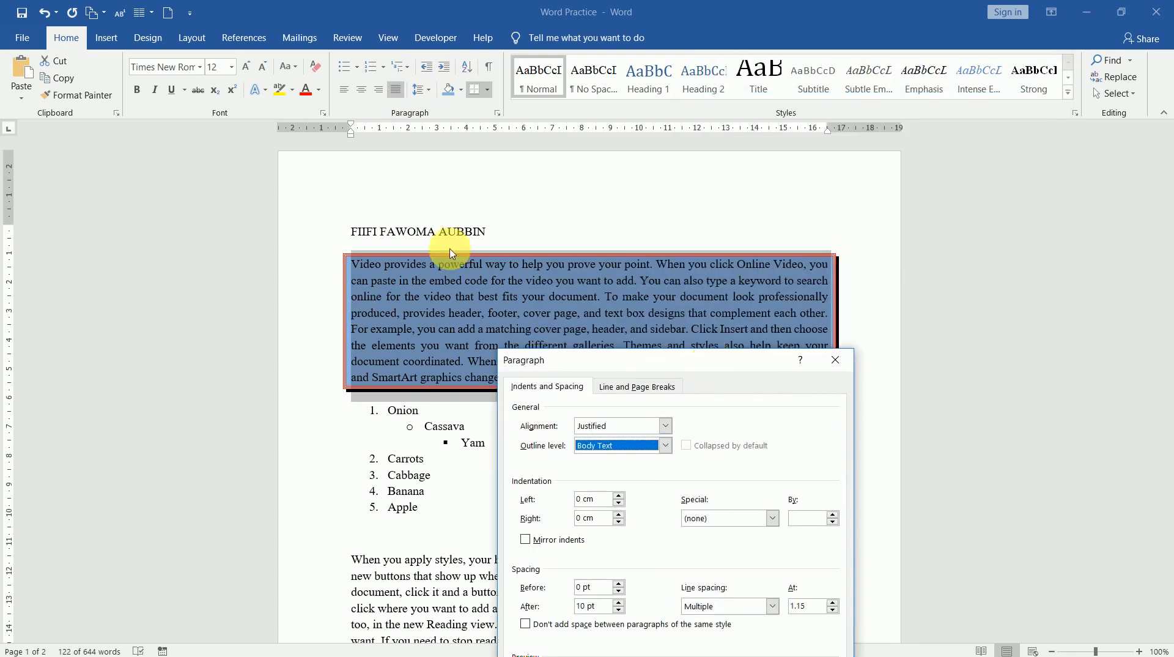
mouse_move(314, 248)
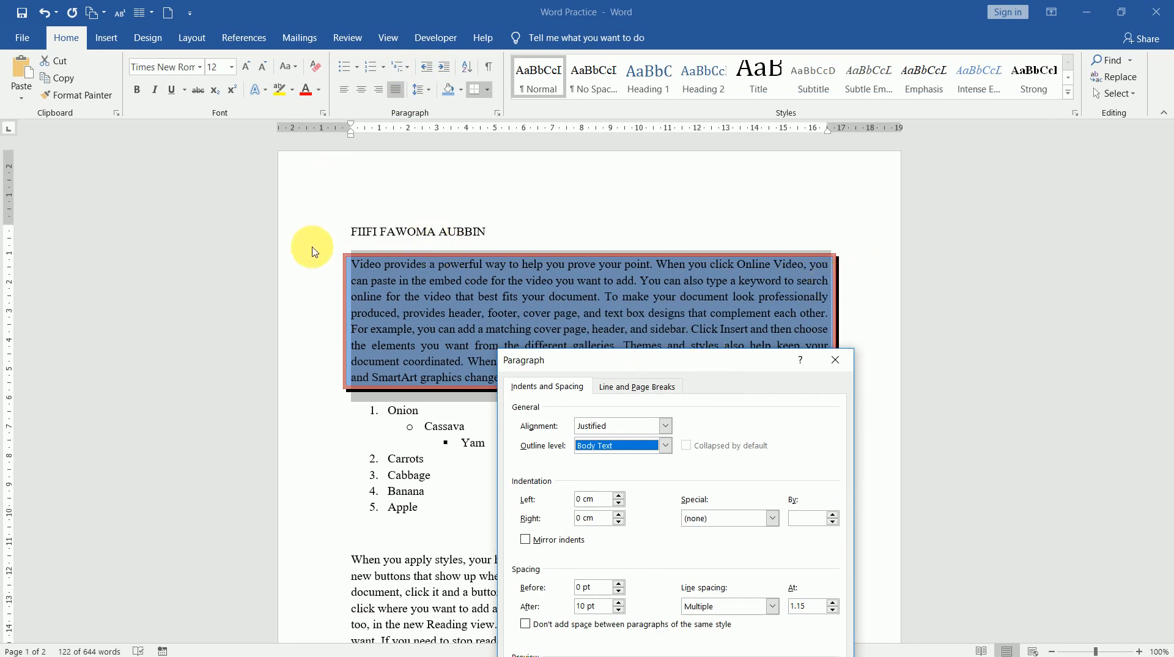
mouse_move(338, 136)
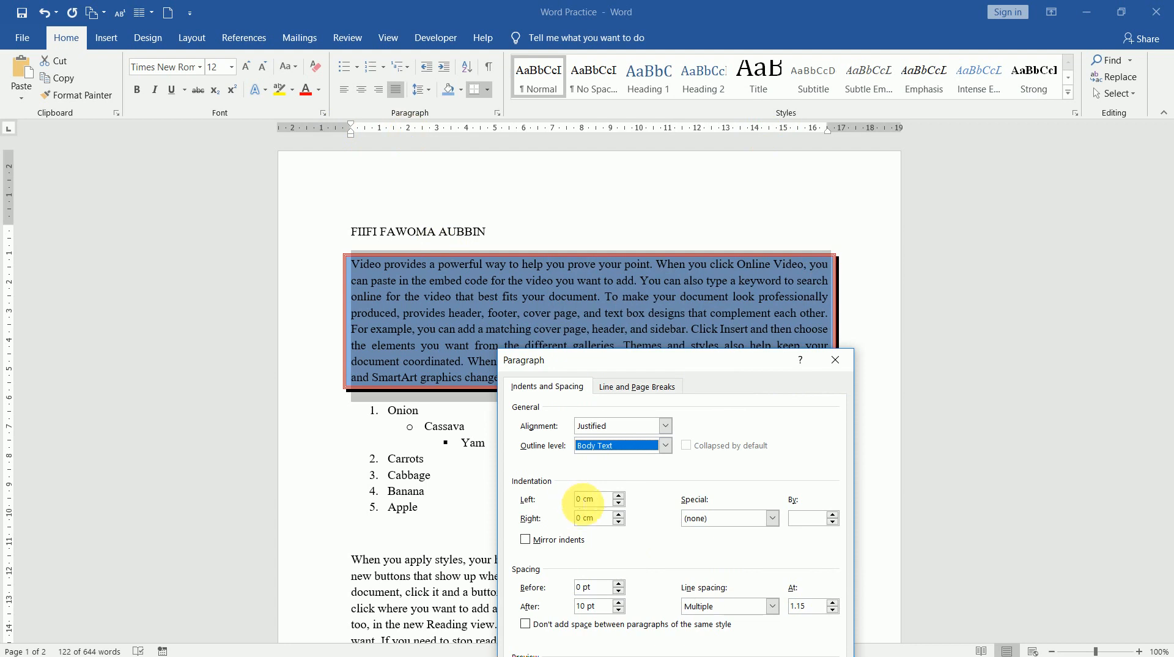
- Set Left and Right indentation to 2 cm and Special indent to Hanging (1.27 cm)
type("2")
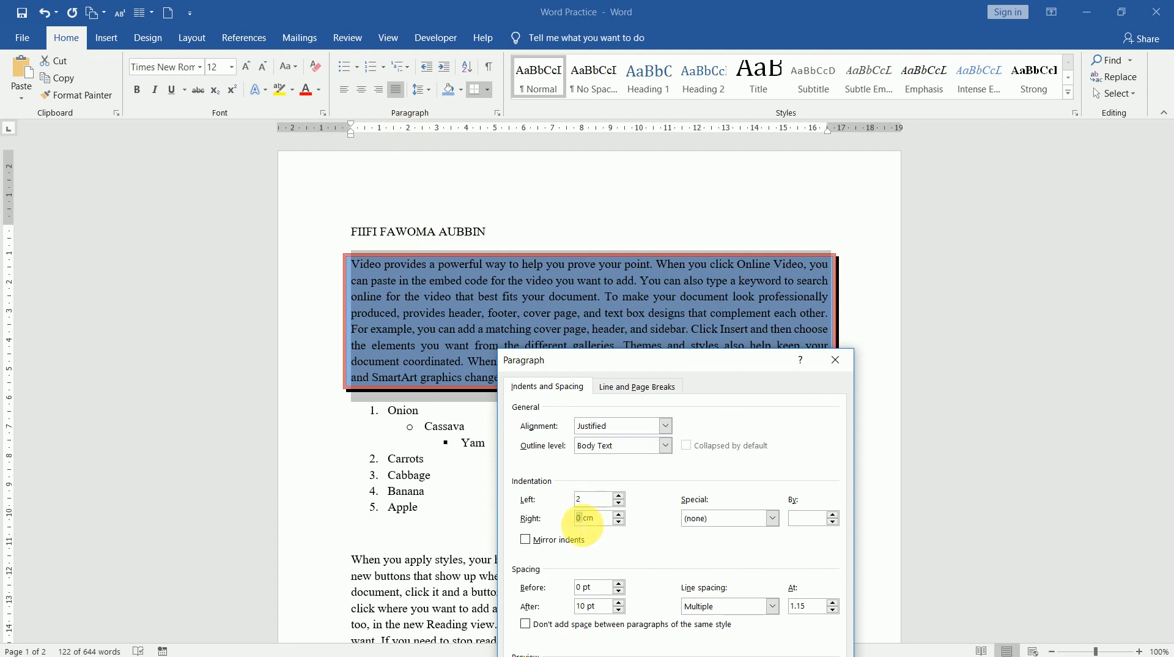
type("2")
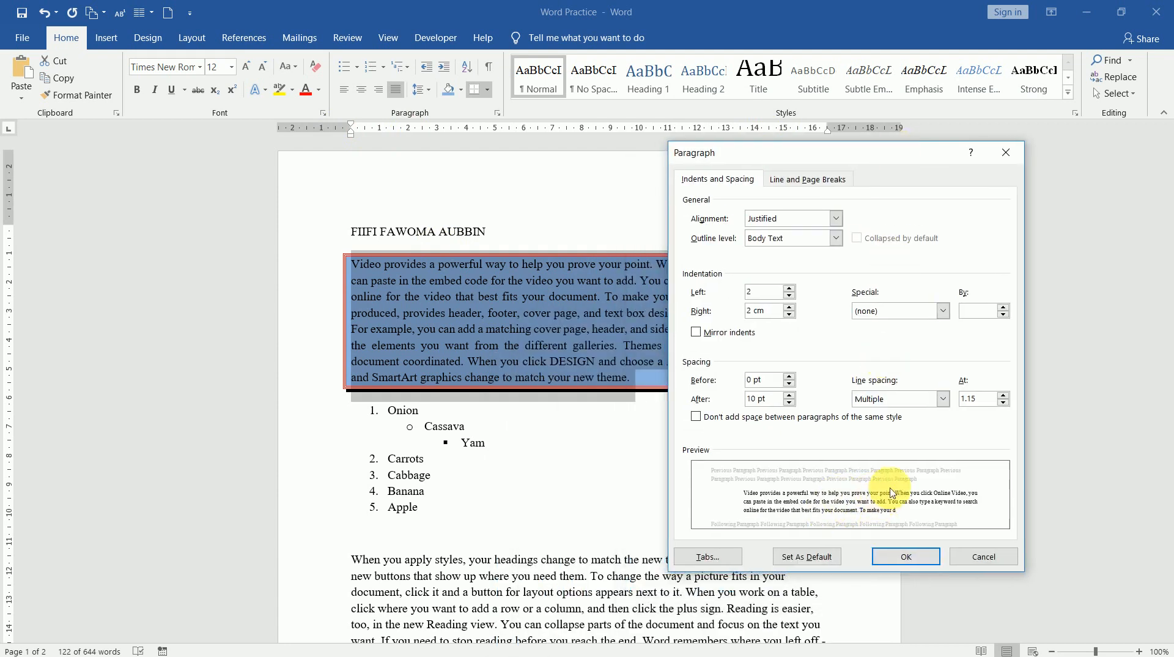
left_click(943, 310)
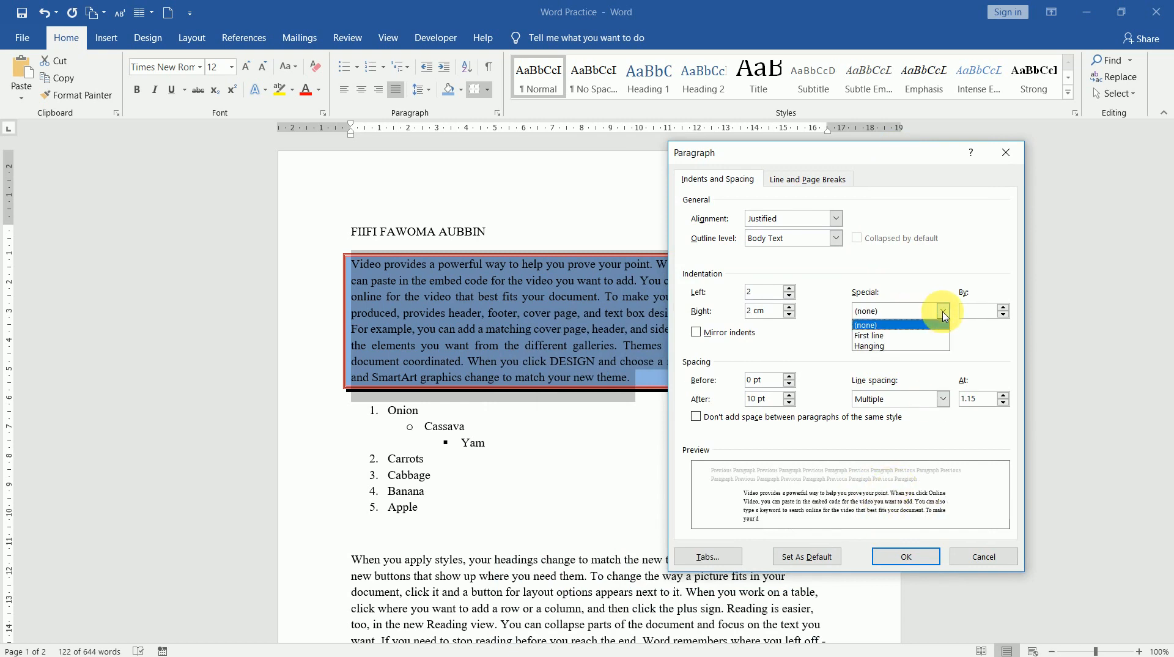
left_click(865, 310)
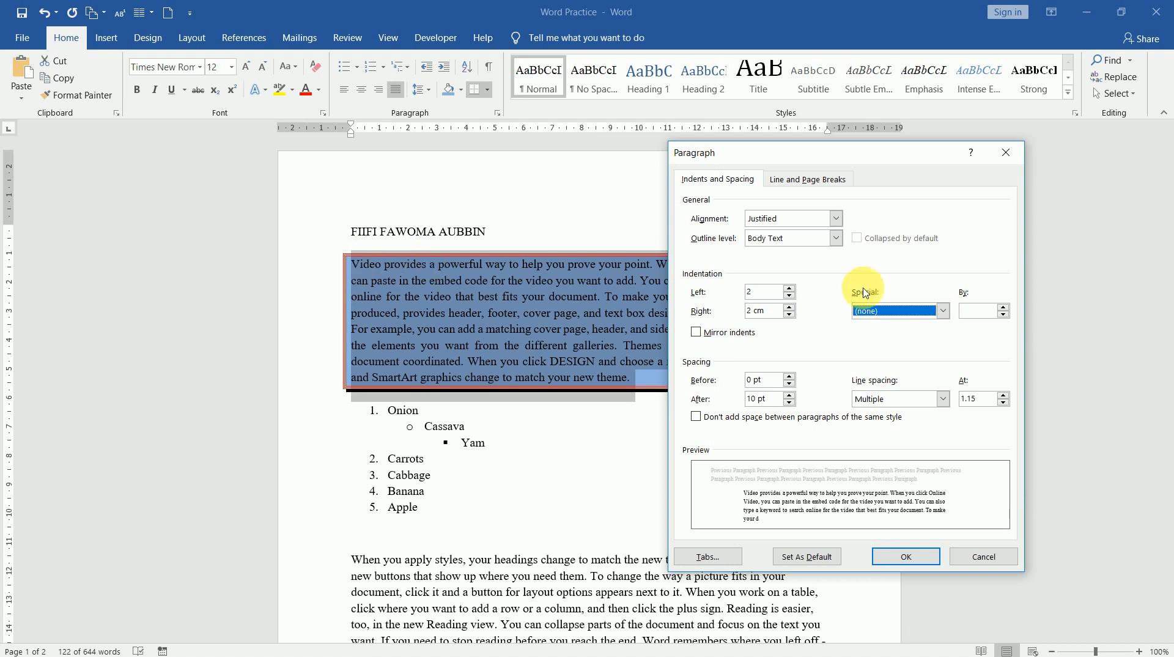
left_click(943, 310)
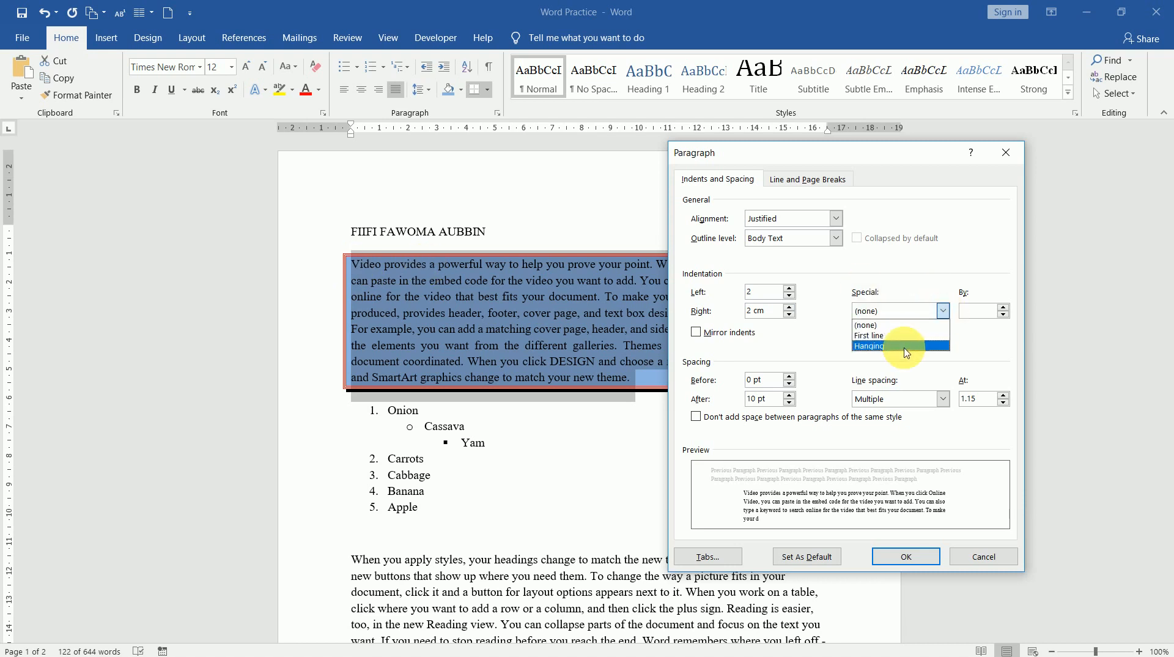
left_click(869, 346)
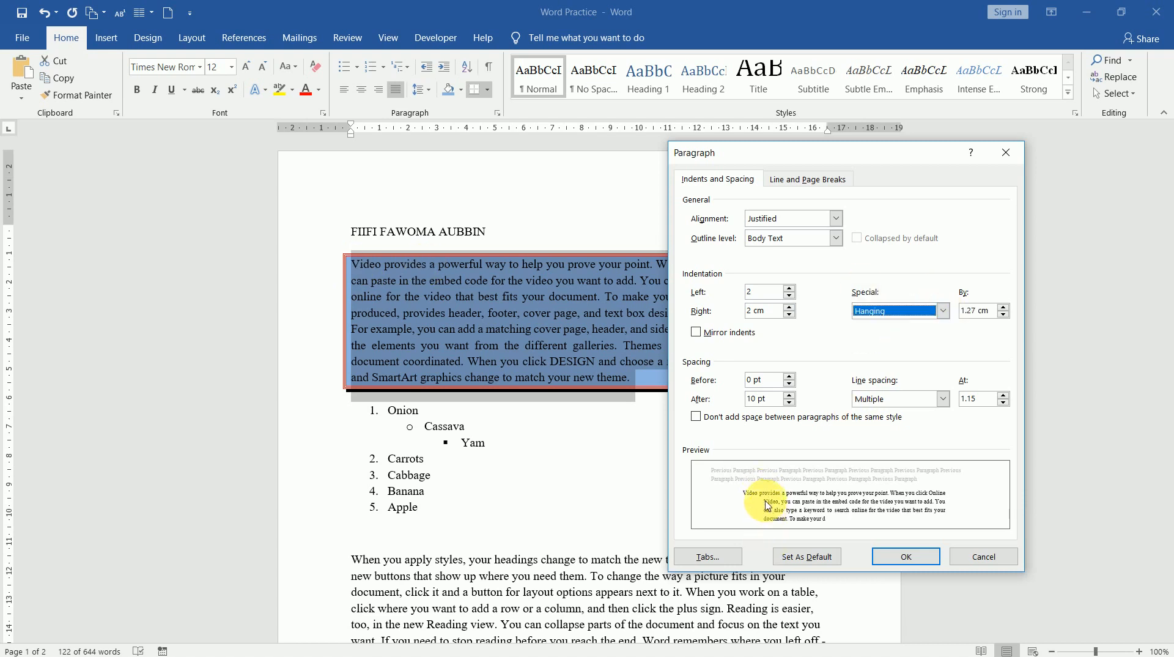
mouse_move(510, 299)
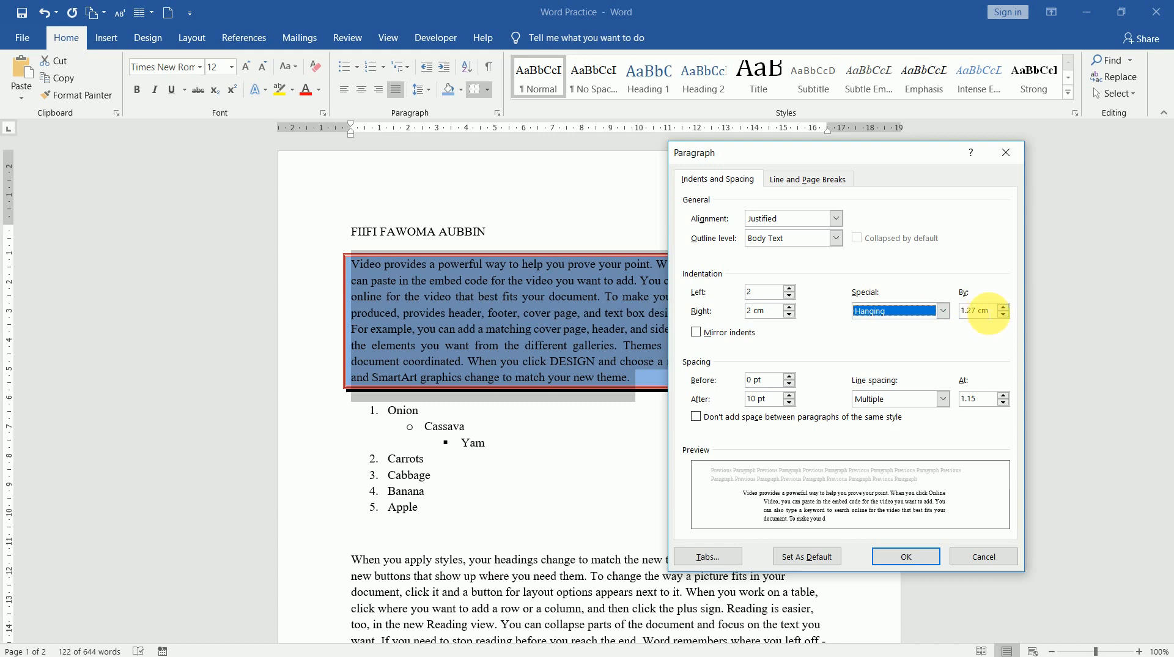
left_click(944, 310)
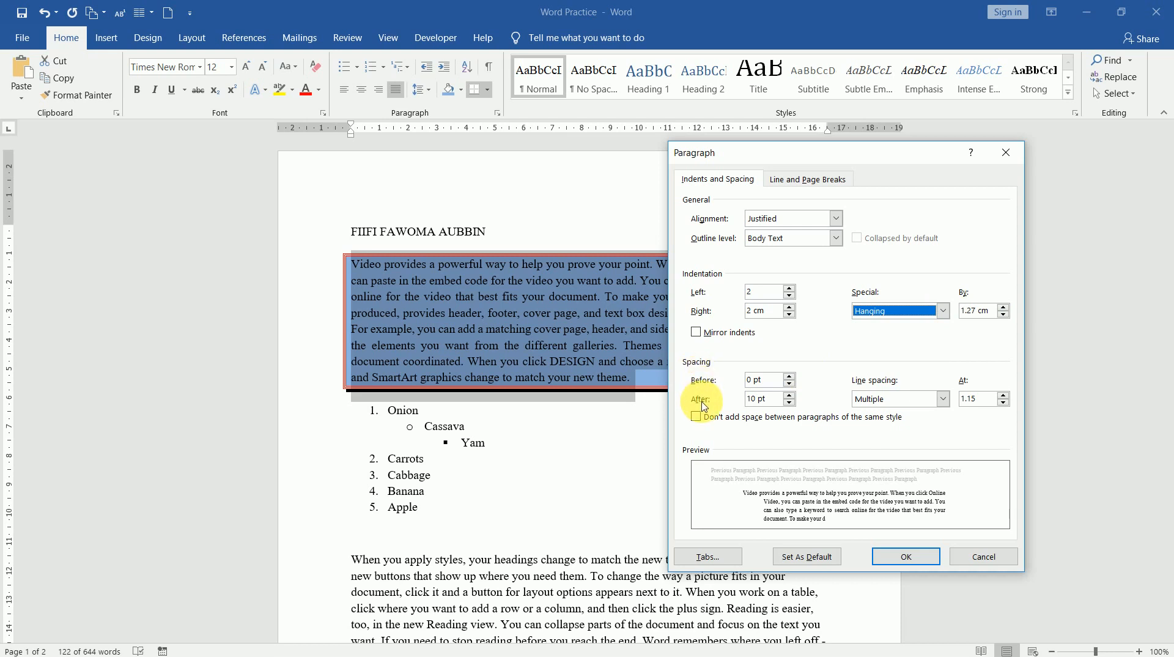
mouse_move(487, 403)
type("0")
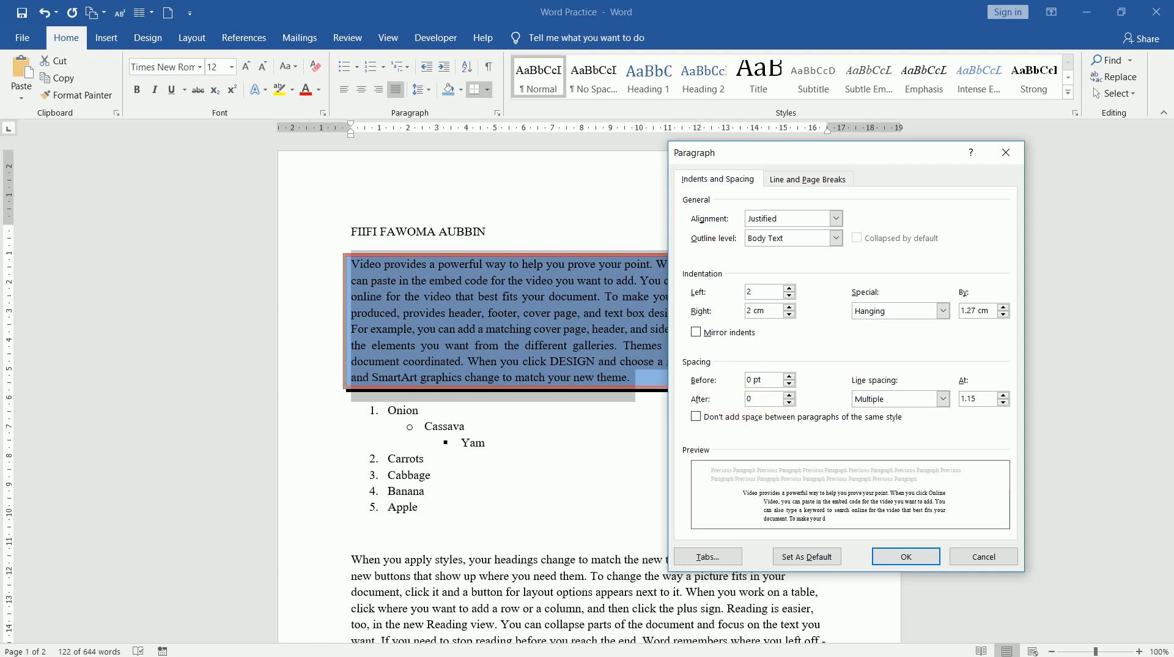
- Set line spacing to At least 12 pt with no space after and apply the paragraph changes
left_click(942, 397)
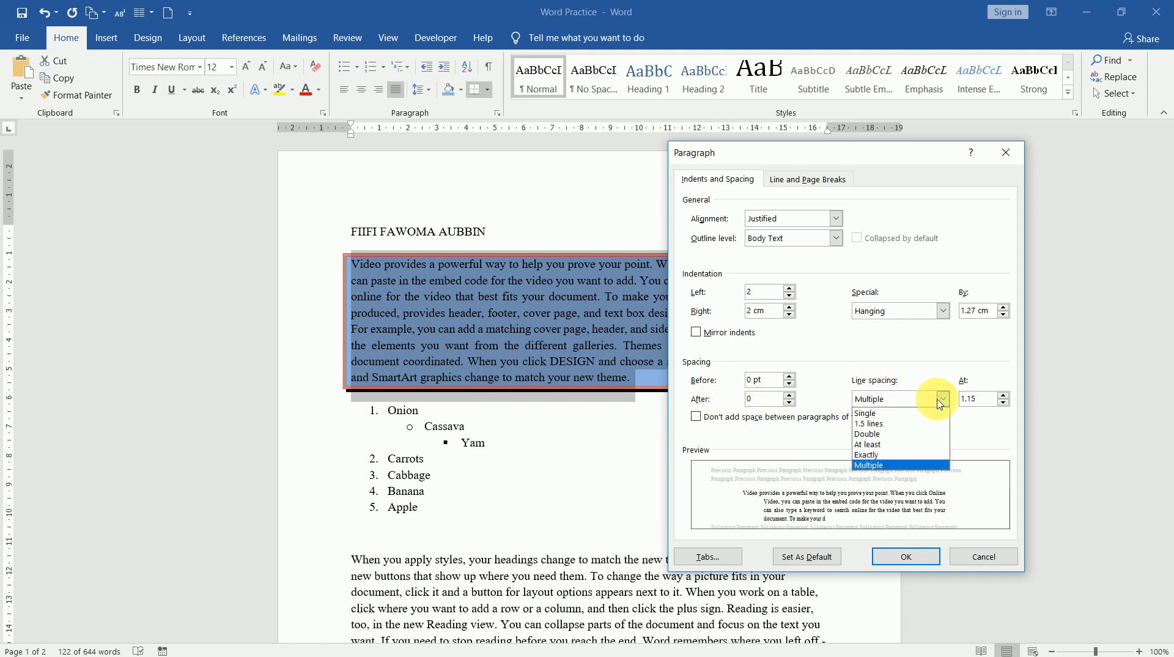
mouse_move(867, 455)
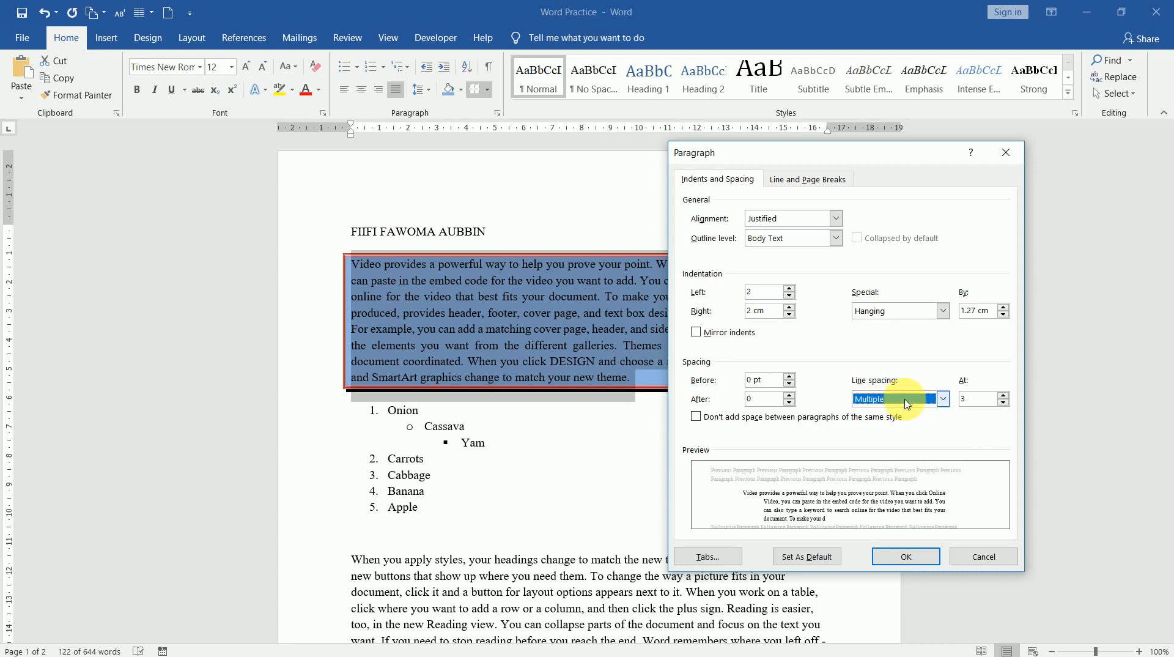
left_click(942, 398)
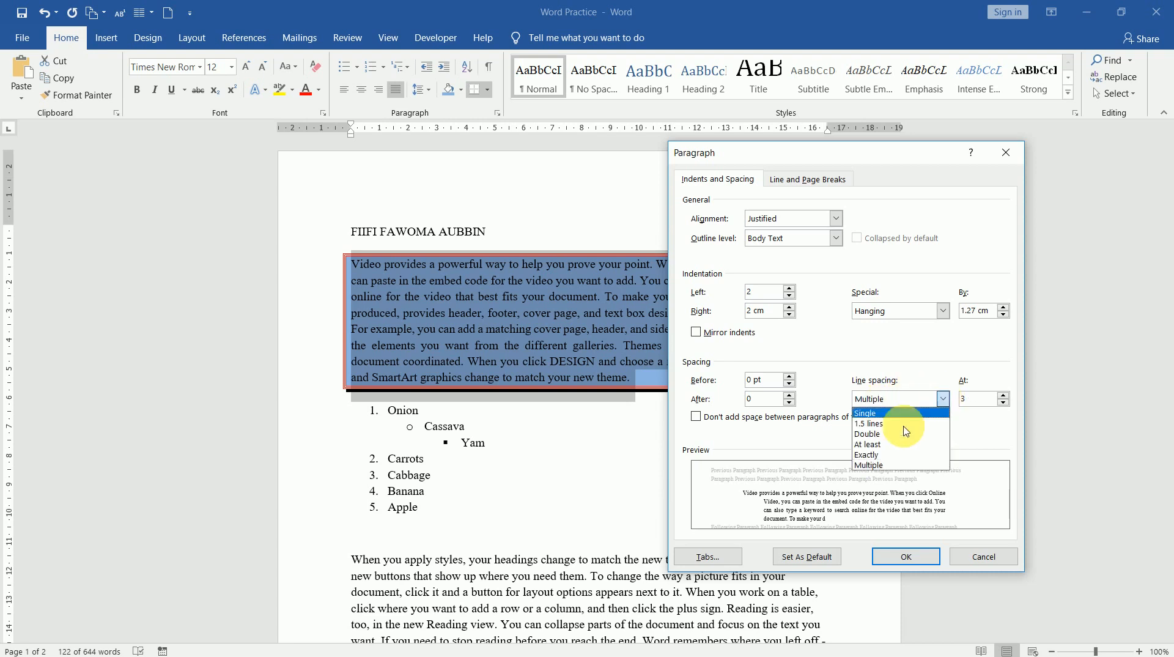
left_click(868, 443)
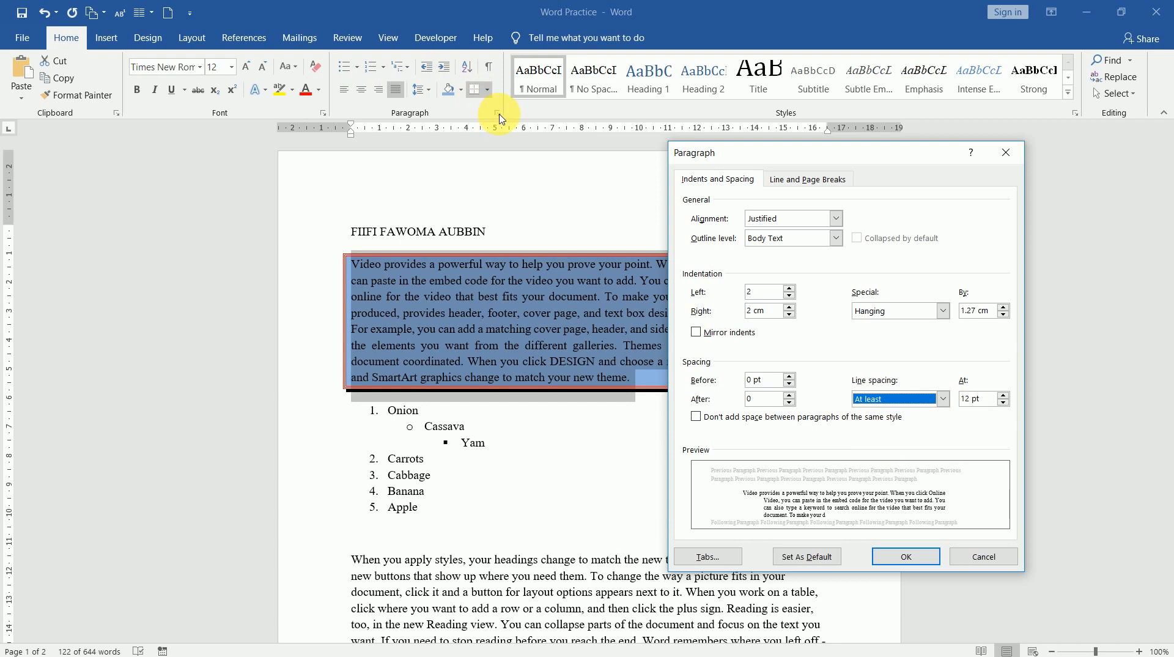
mouse_move(850, 374)
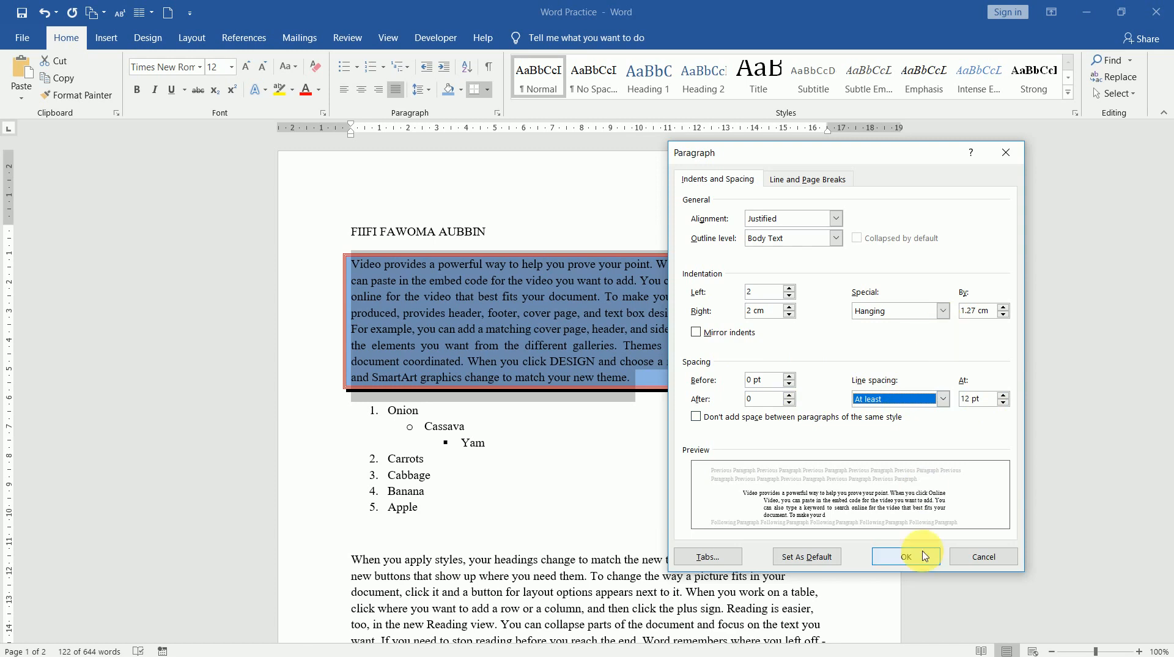
left_click(905, 556)
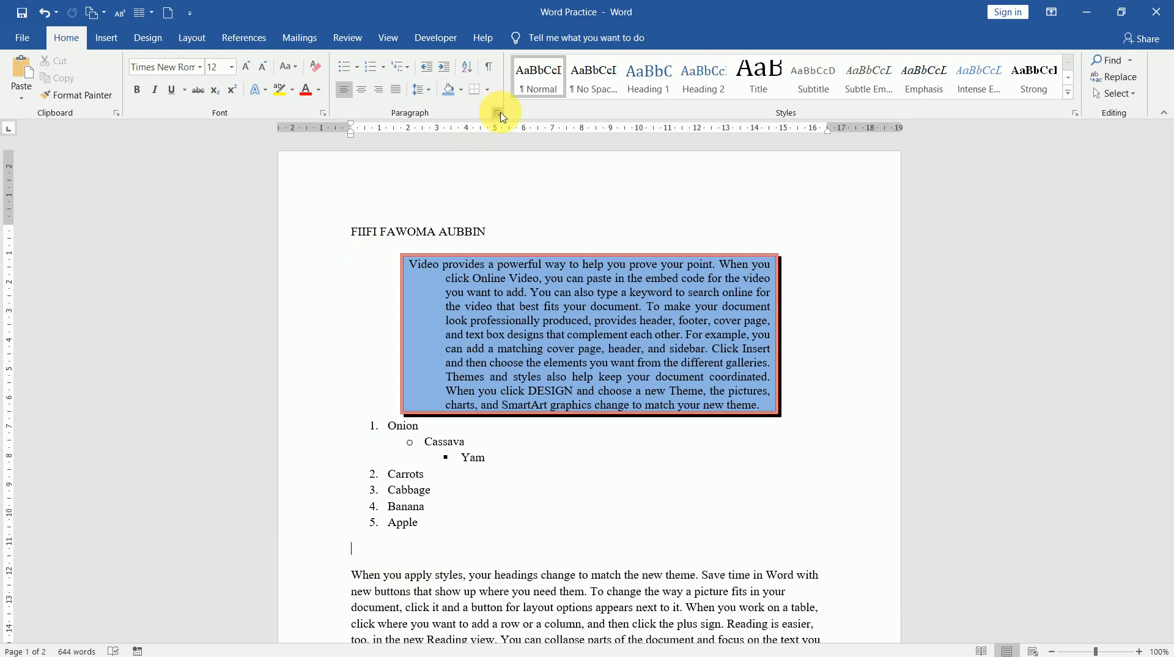
- From the empty line's Paragraph settings, go to Tabs and enter a 9 cm tab stop position
left_click(497, 113)
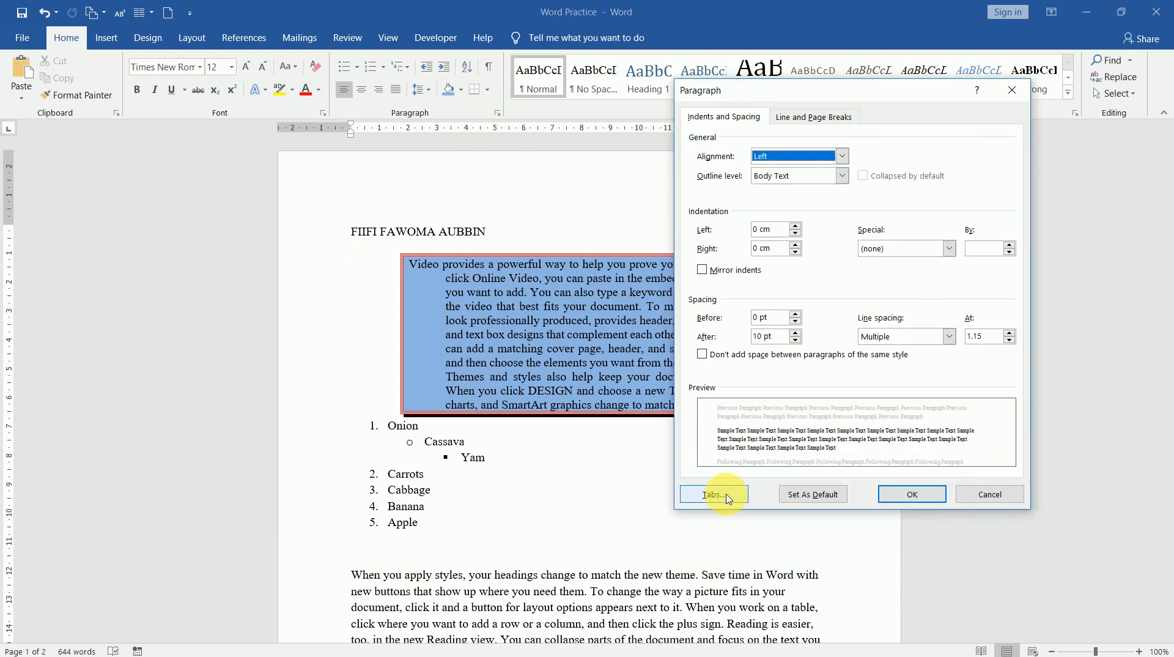
left_click(712, 494)
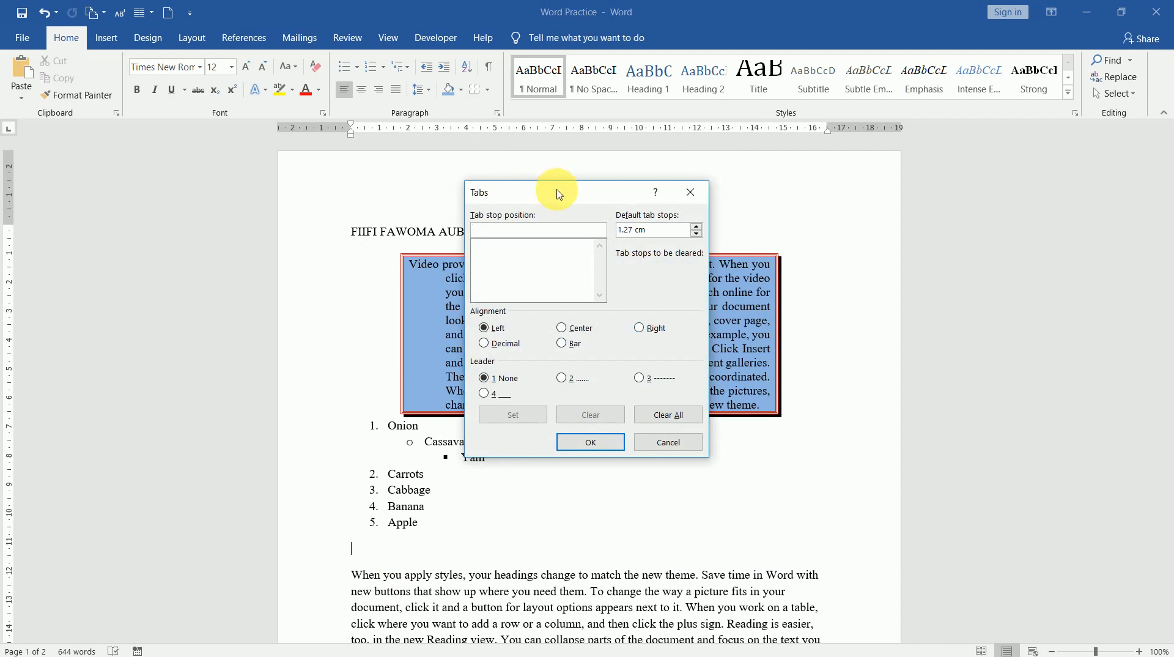
mouse_move(358, 137)
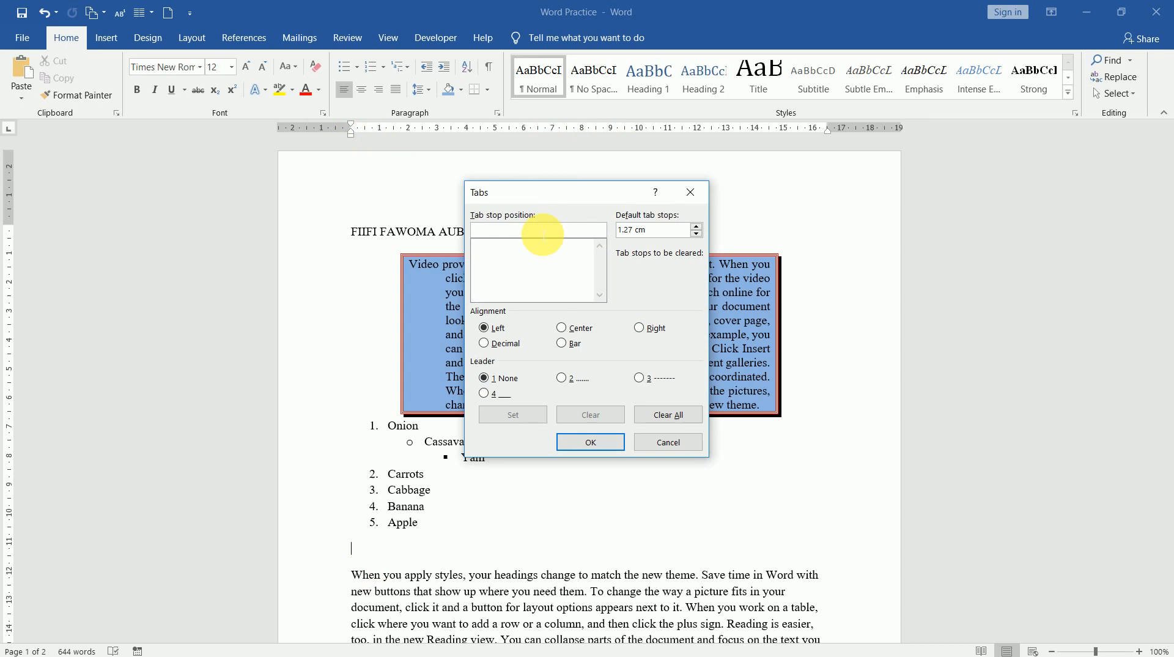
type("9")
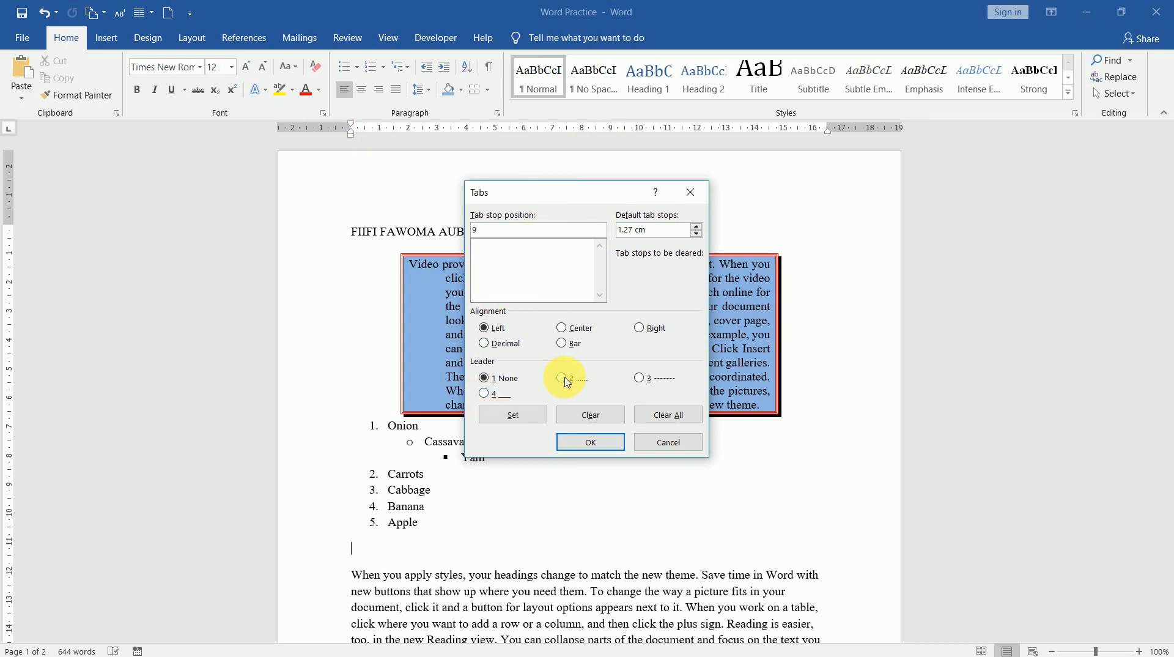
- Choose the dashed leader, set the 9 cm left tab stop and confirm
left_click(561, 377)
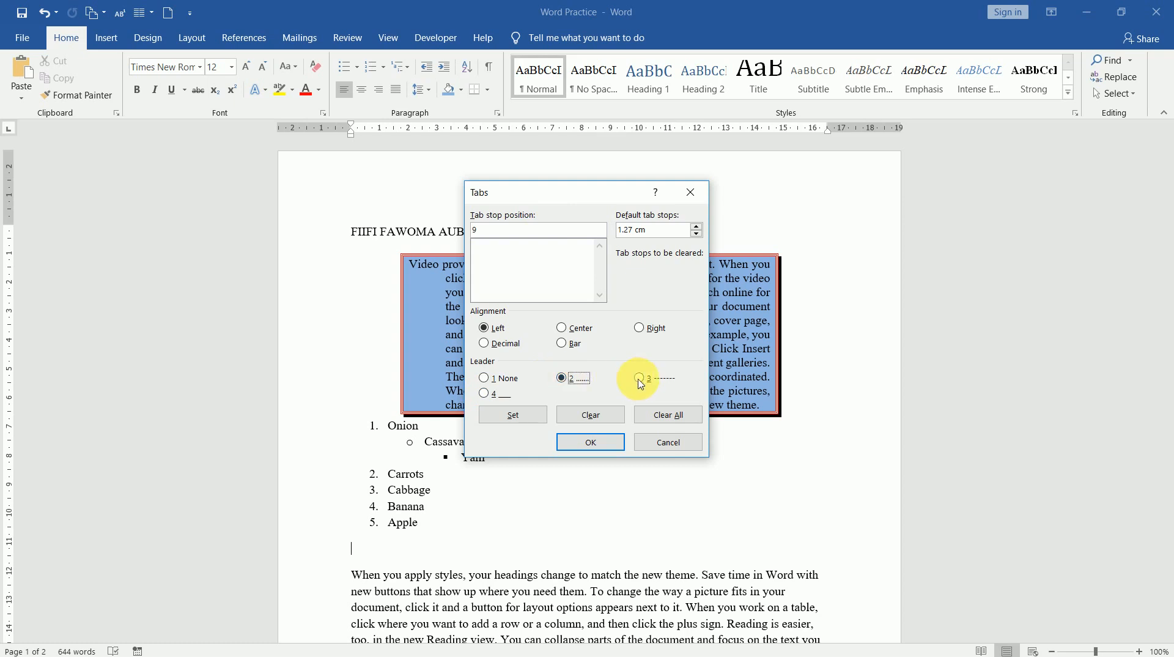
left_click(638, 377)
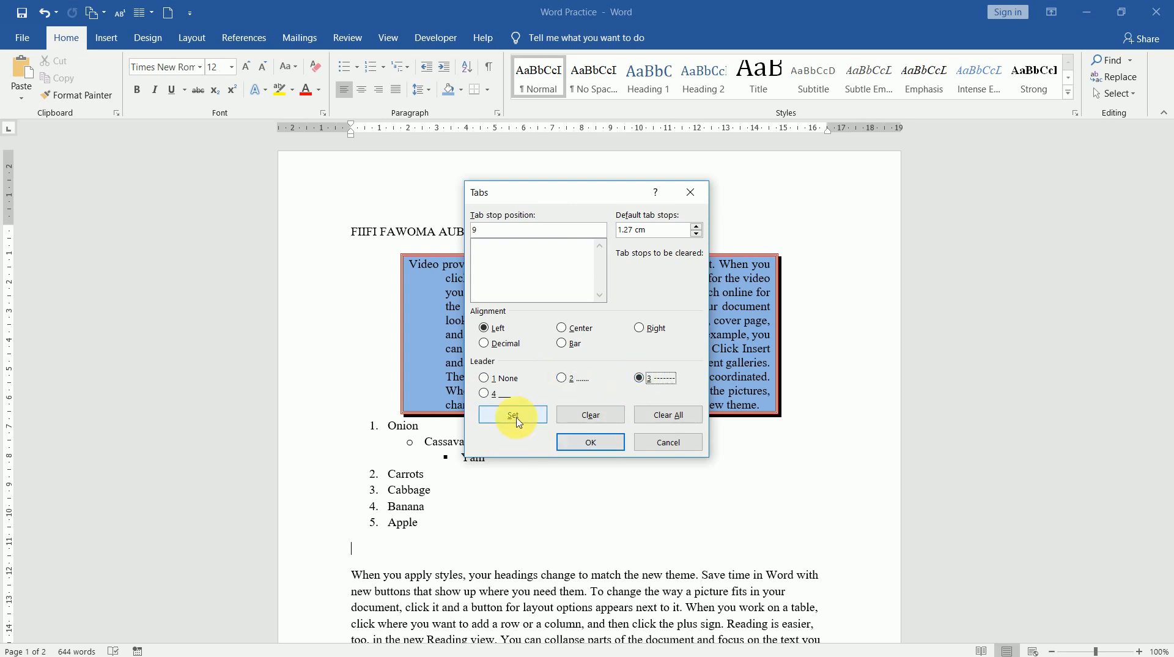
left_click(512, 414)
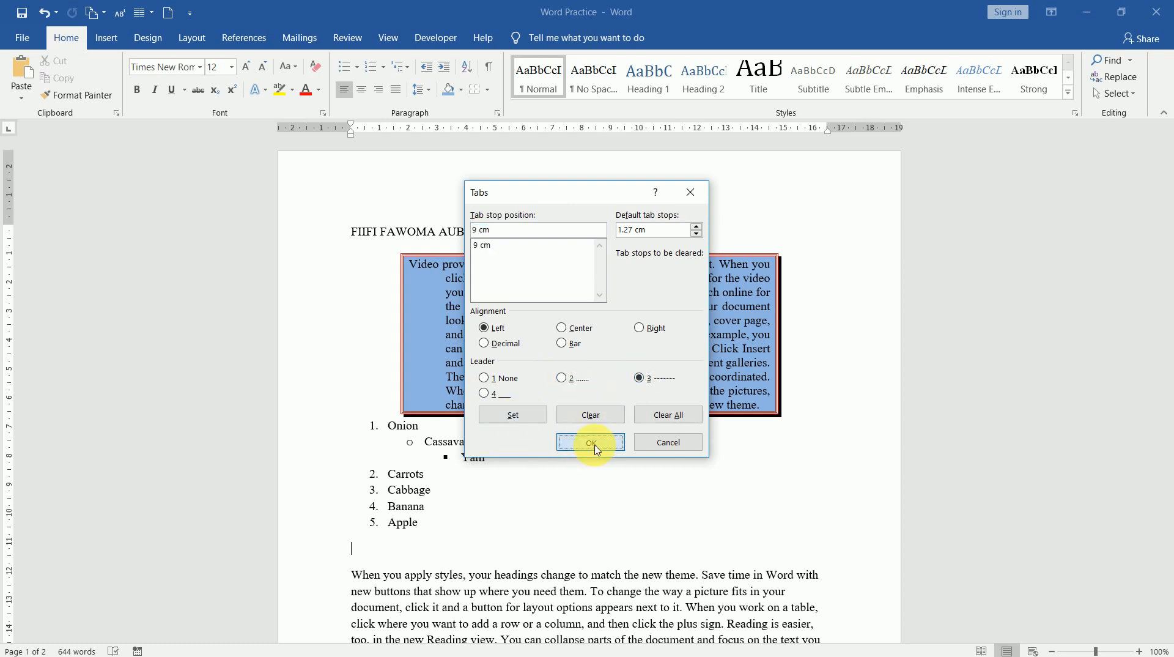
left_click(590, 442)
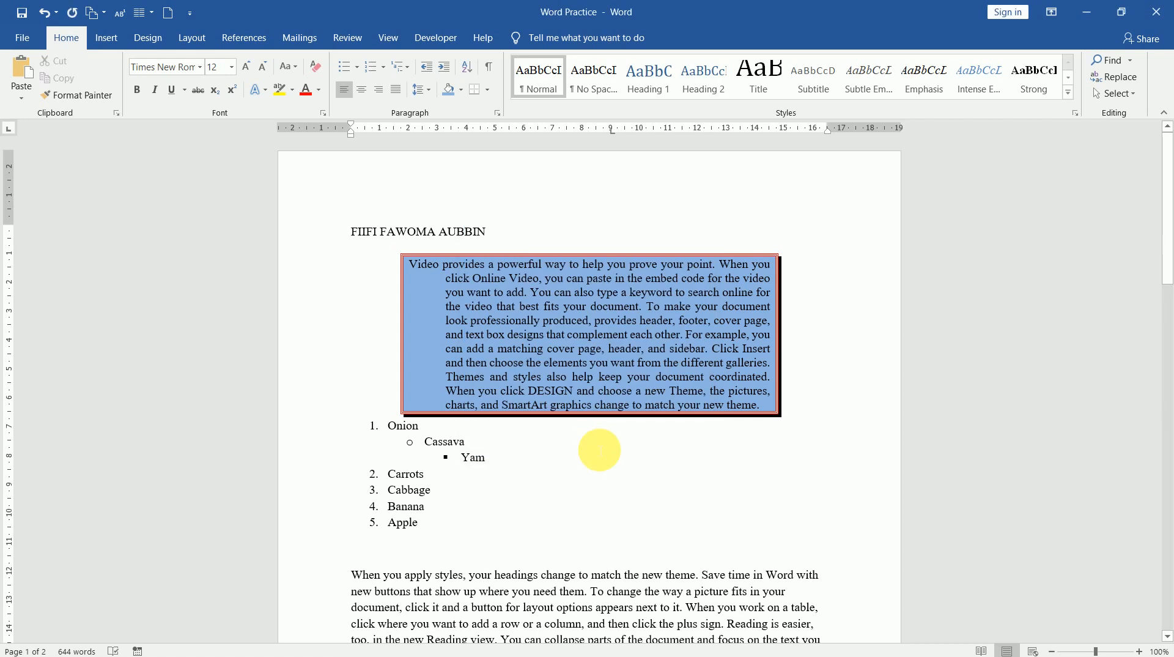
- Write 'Onion' leader-tabbed to 45, then 'Cassava' leader-tabbed to 89 on the next line
left_click(350, 547)
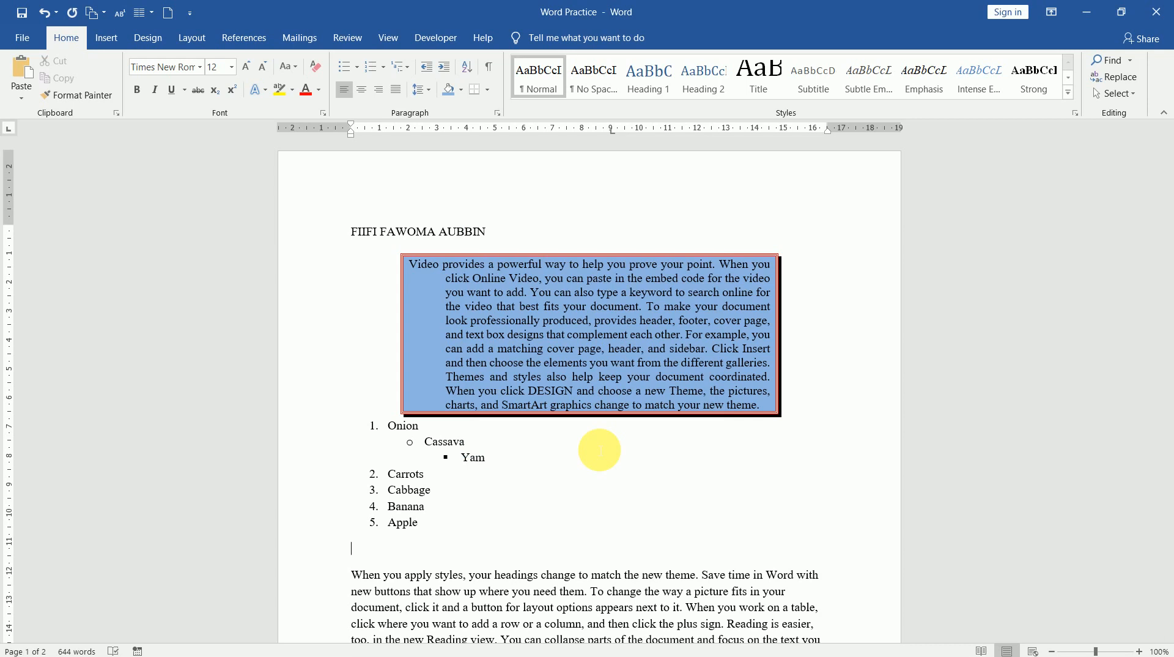
type("Ç")
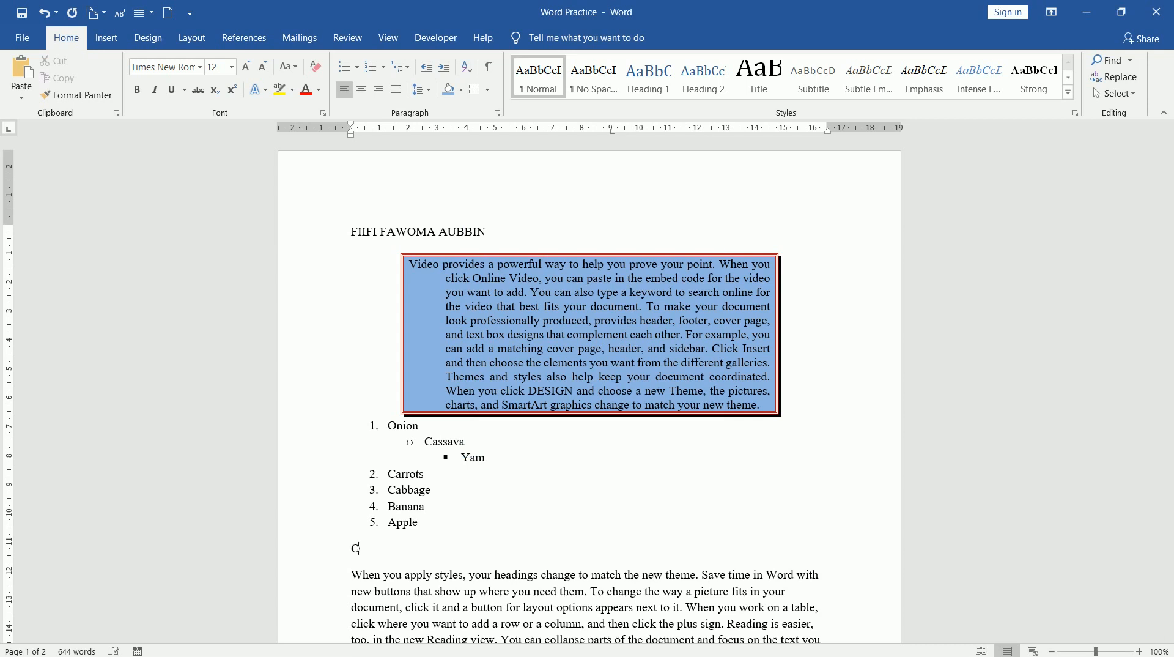
type("nion")
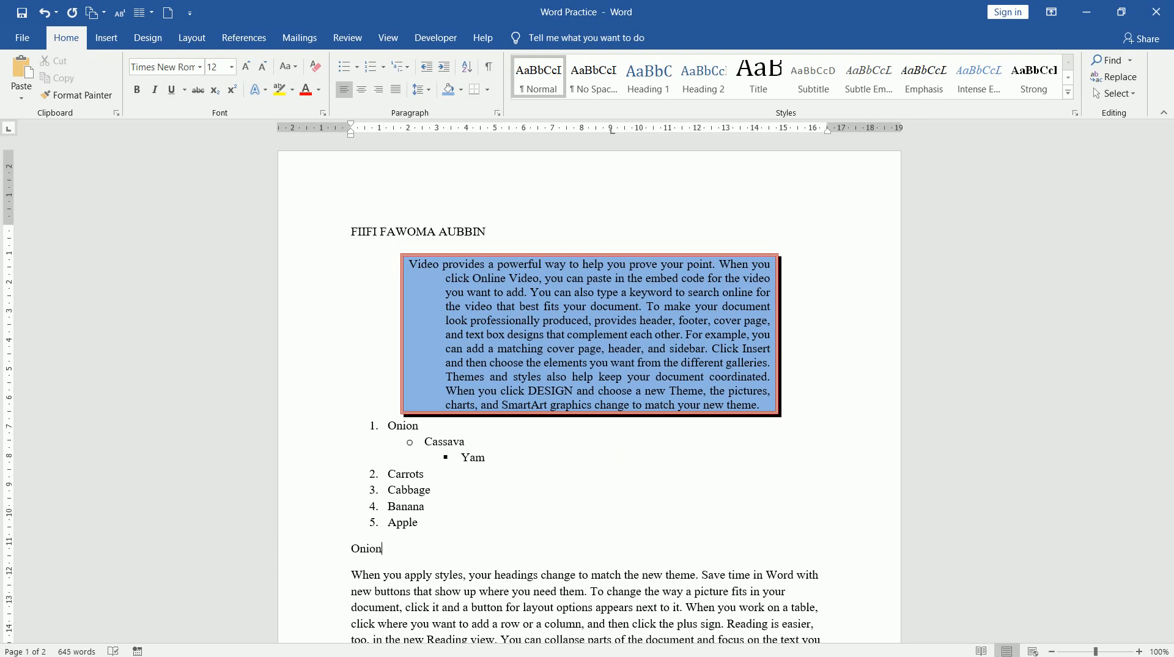
type(".........")
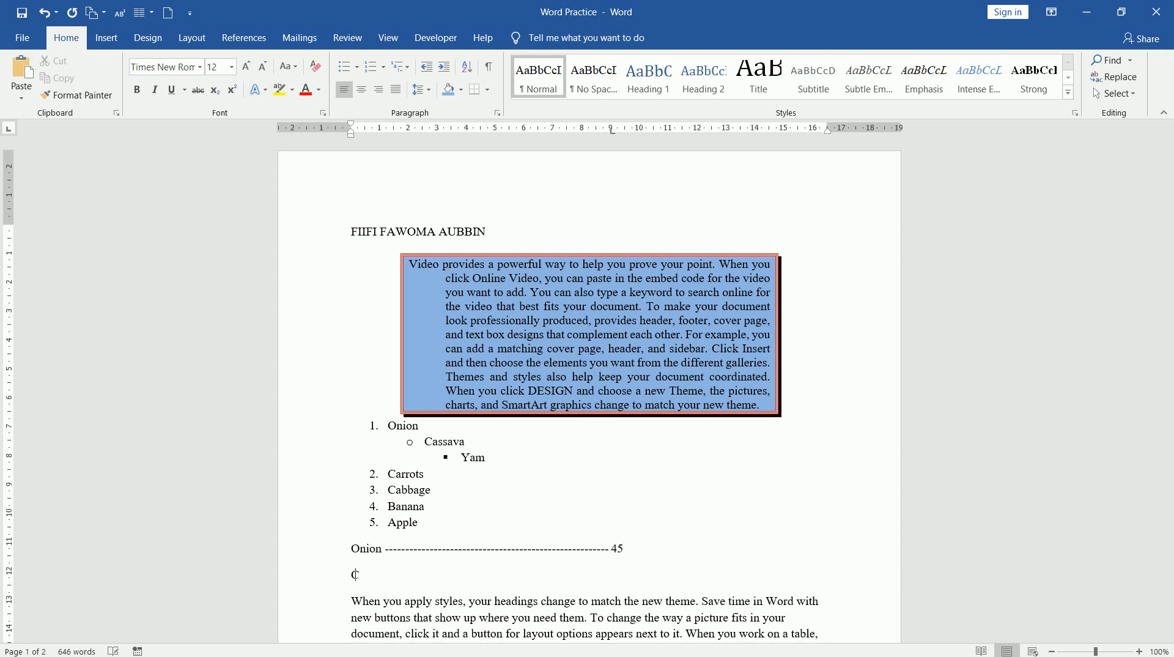
type("Cassava ------------------------------------------------------------------ 89")
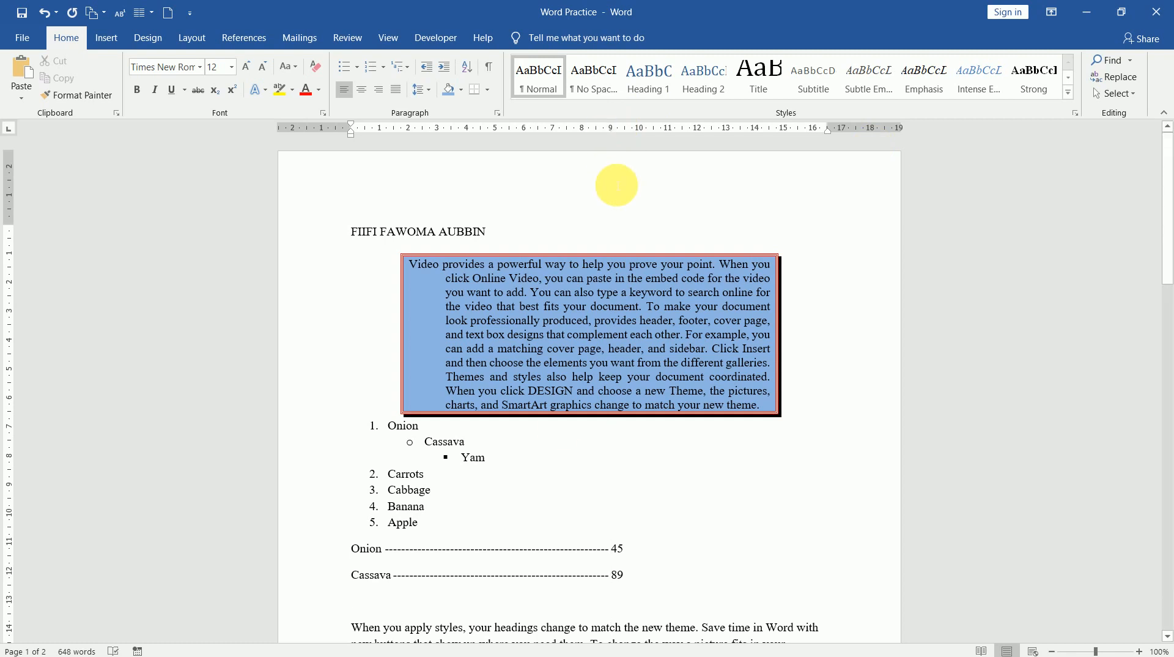
type("hkjhdhfdhf")
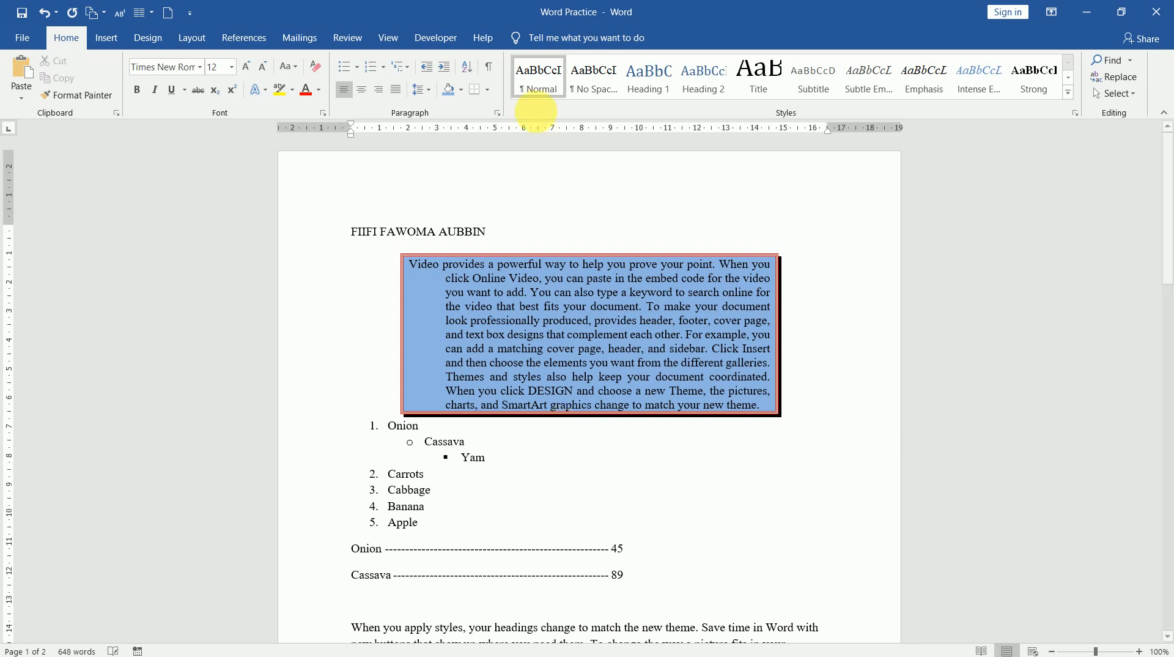
- Review the Line and Page Breaks options in the Paragraph dialog and cancel without changes
left_click(518, 113)
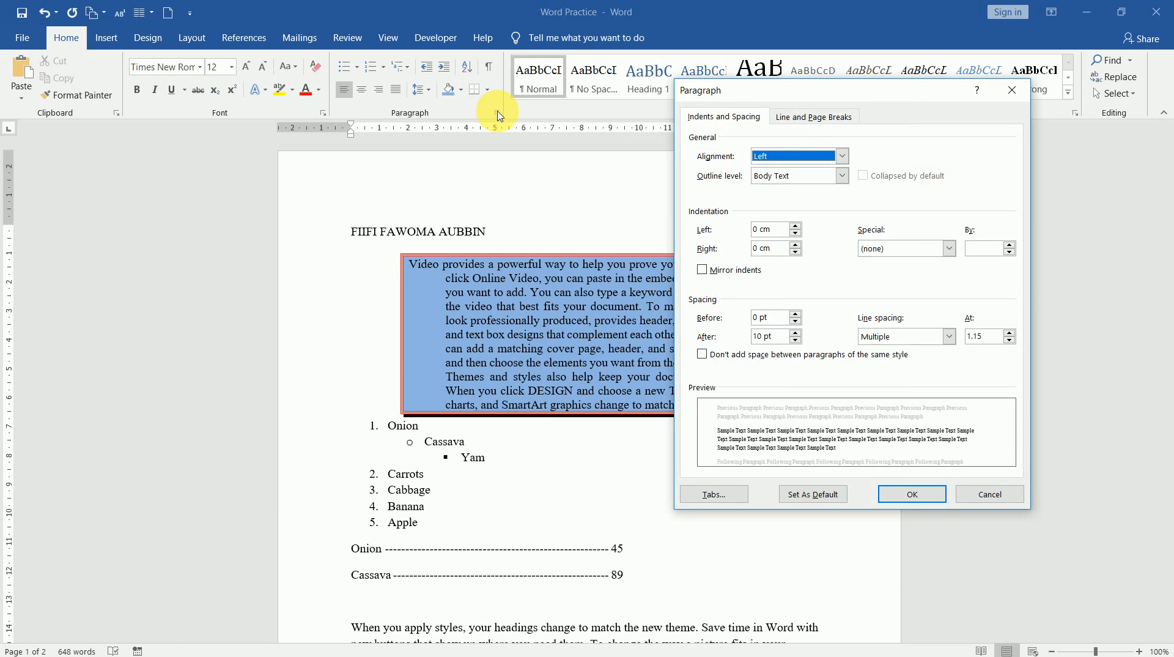
mouse_move(954, 195)
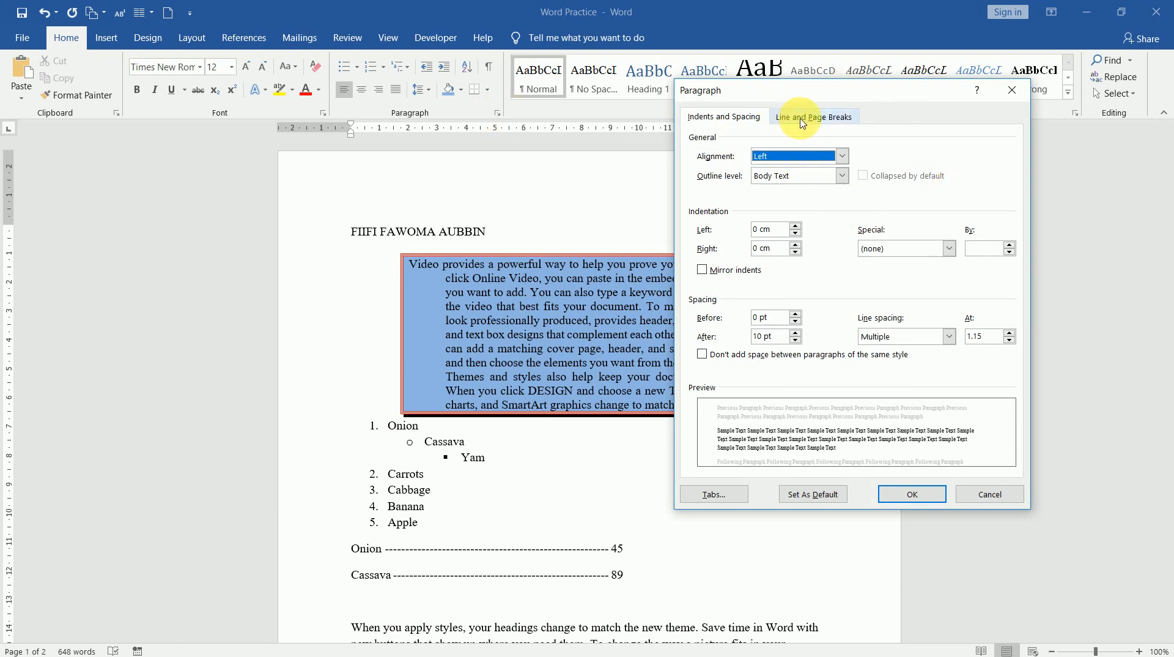
left_click(815, 117)
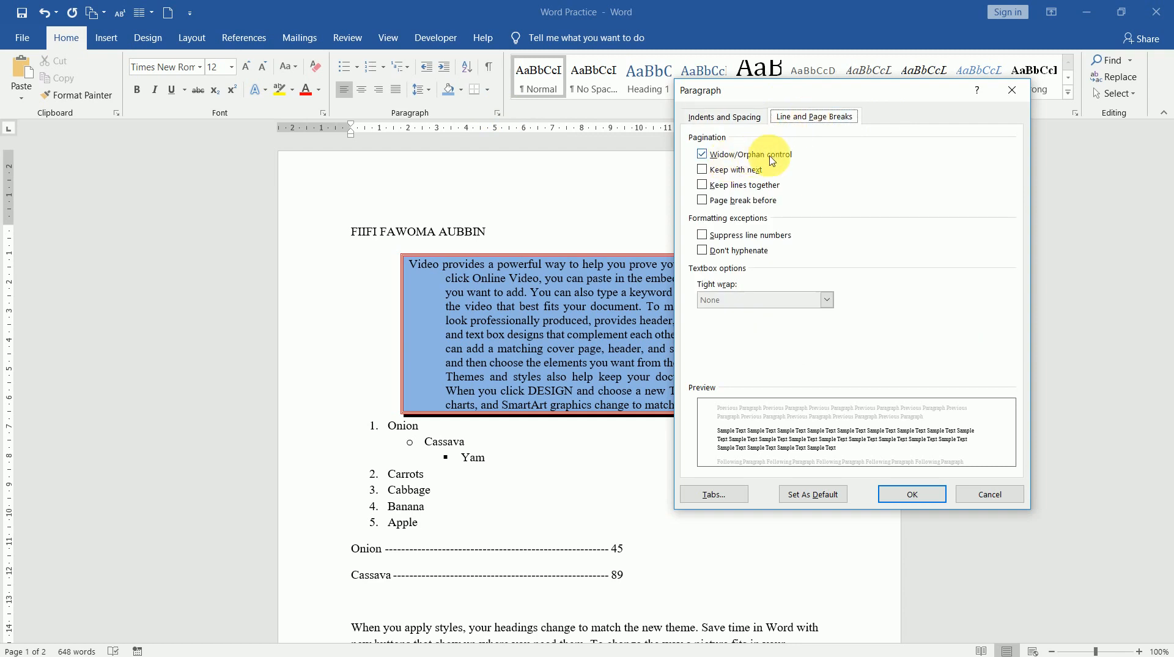
mouse_move(741, 197)
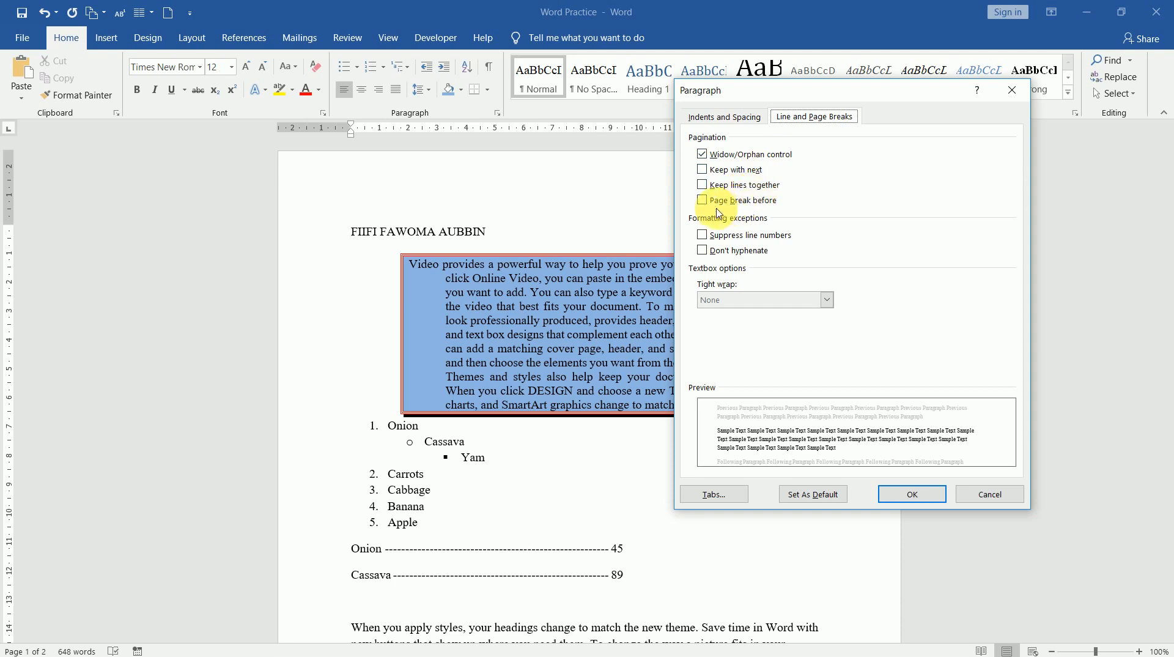
mouse_move(771, 208)
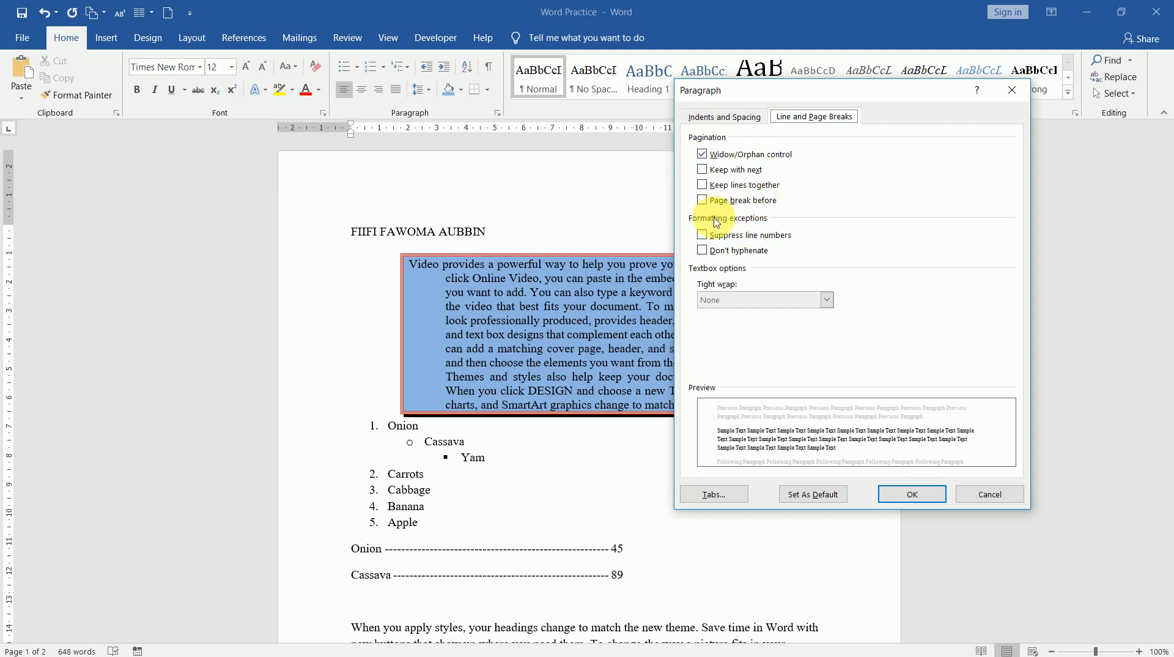
mouse_move(989, 494)
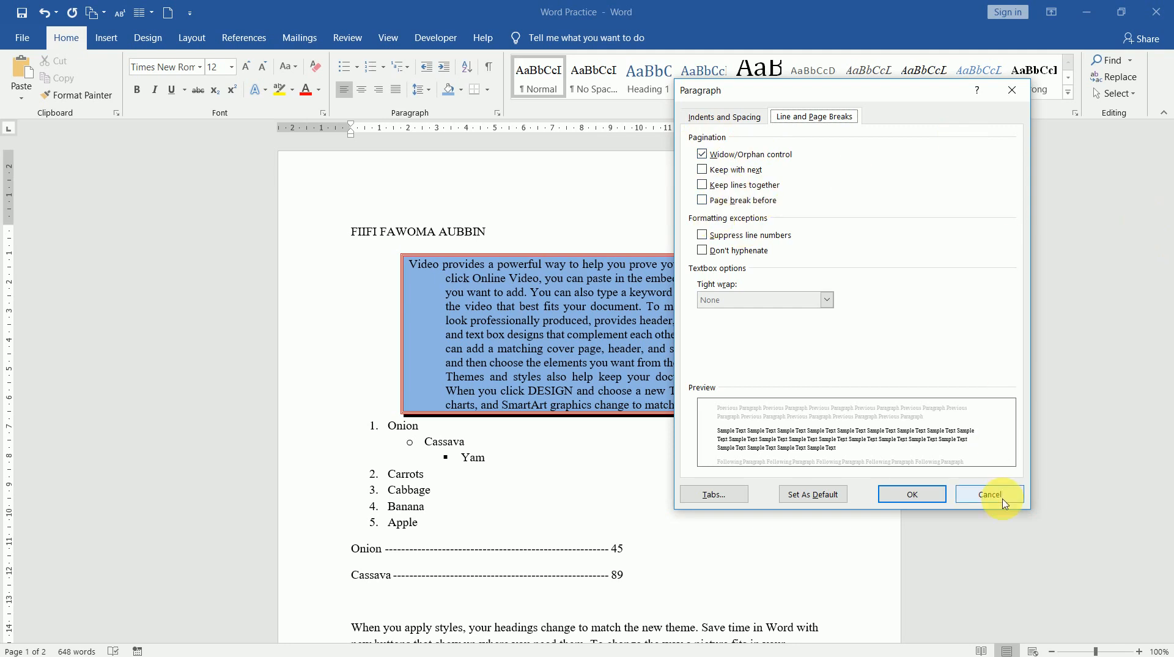
left_click(989, 494)
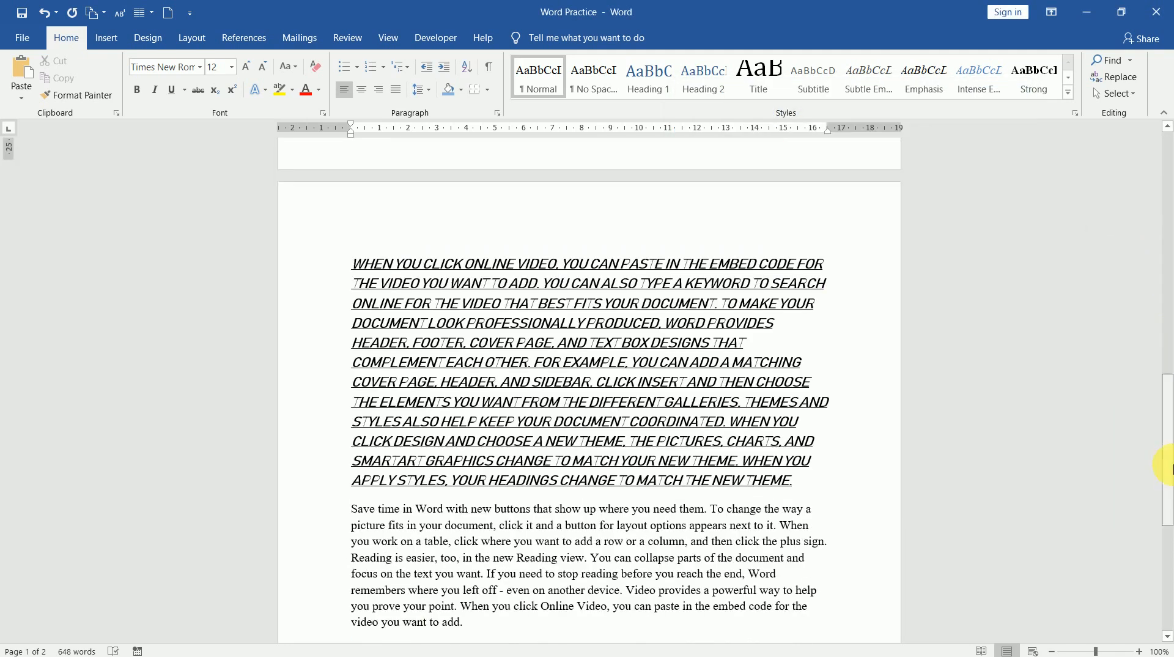
scroll("down", 3)
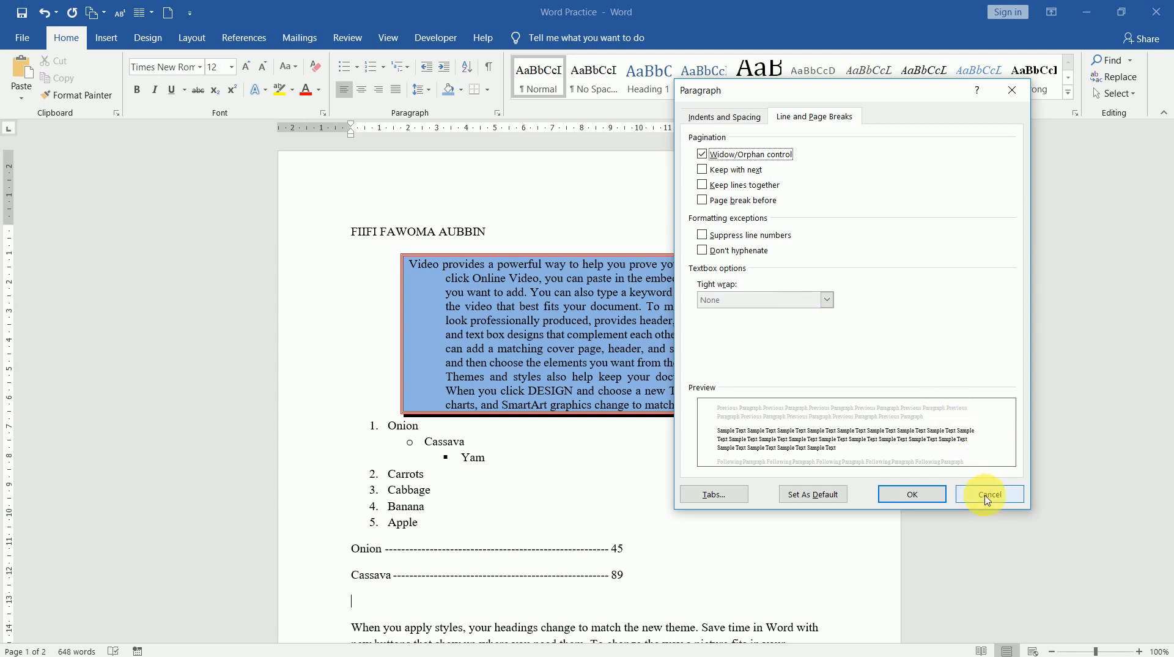
left_click(988, 493)
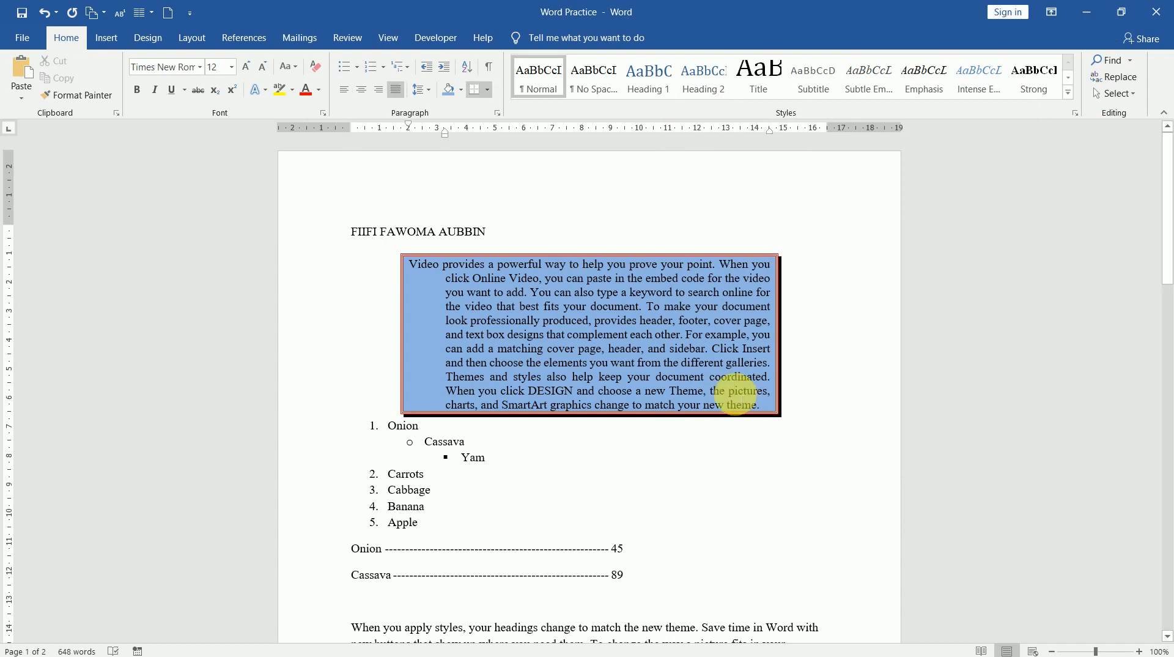
- Start a new page, write the phone number 054990 and enlarge it with Grow Font
key("Delete")
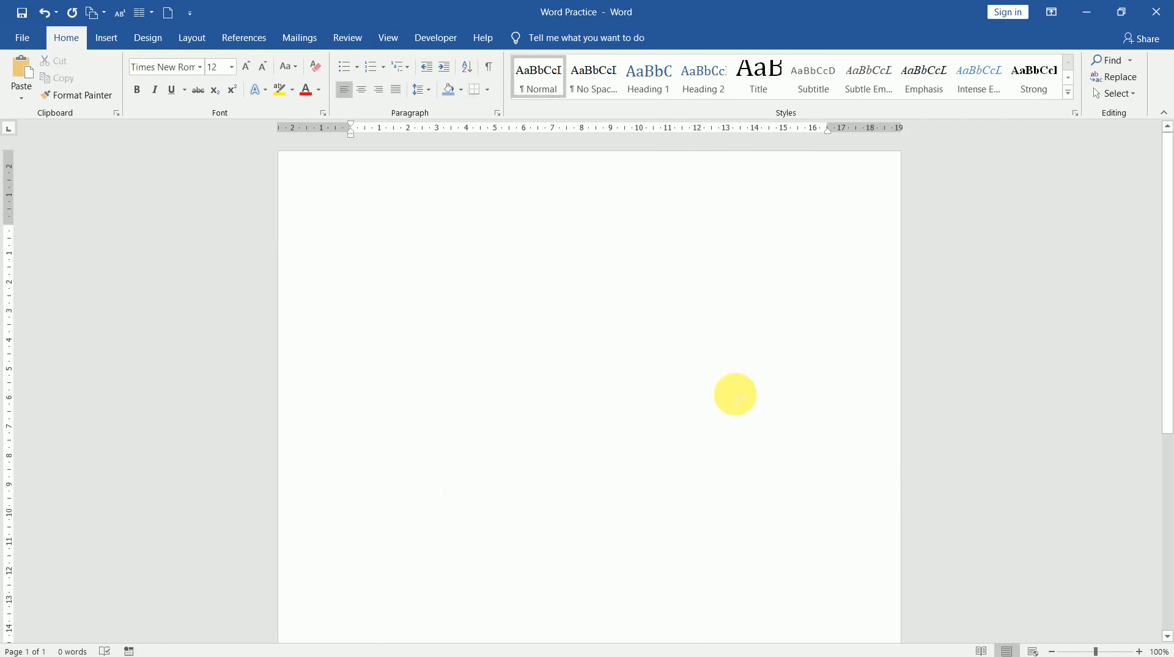
type("0")
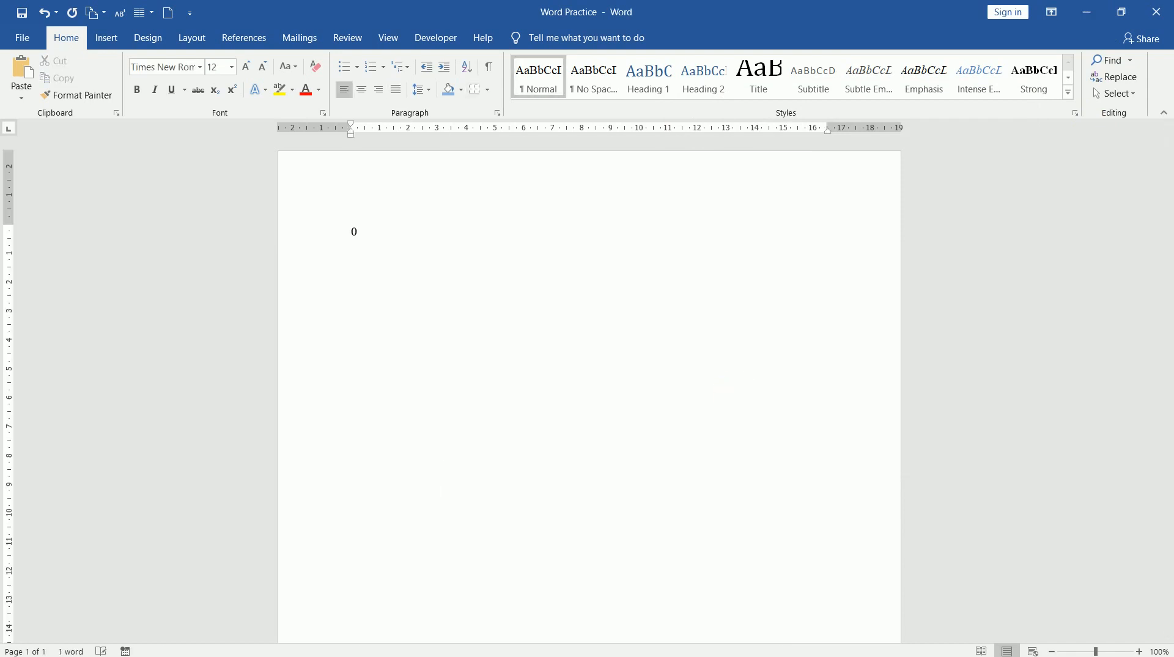
type("549901190")
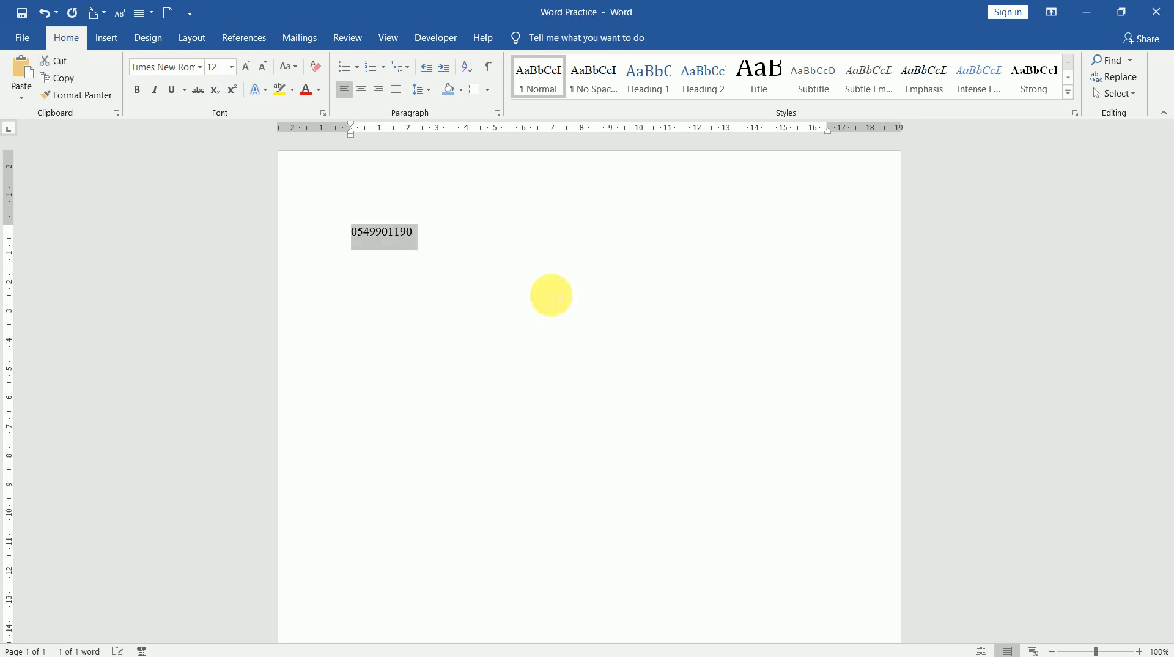
left_click(246, 67)
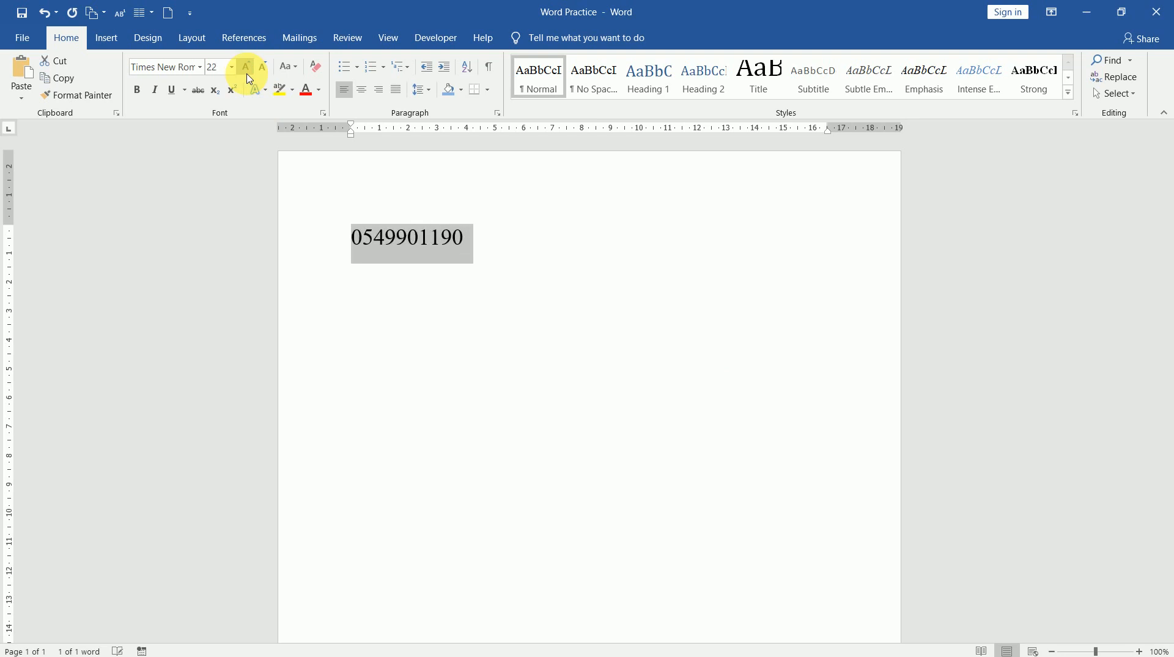
left_click(244, 66)
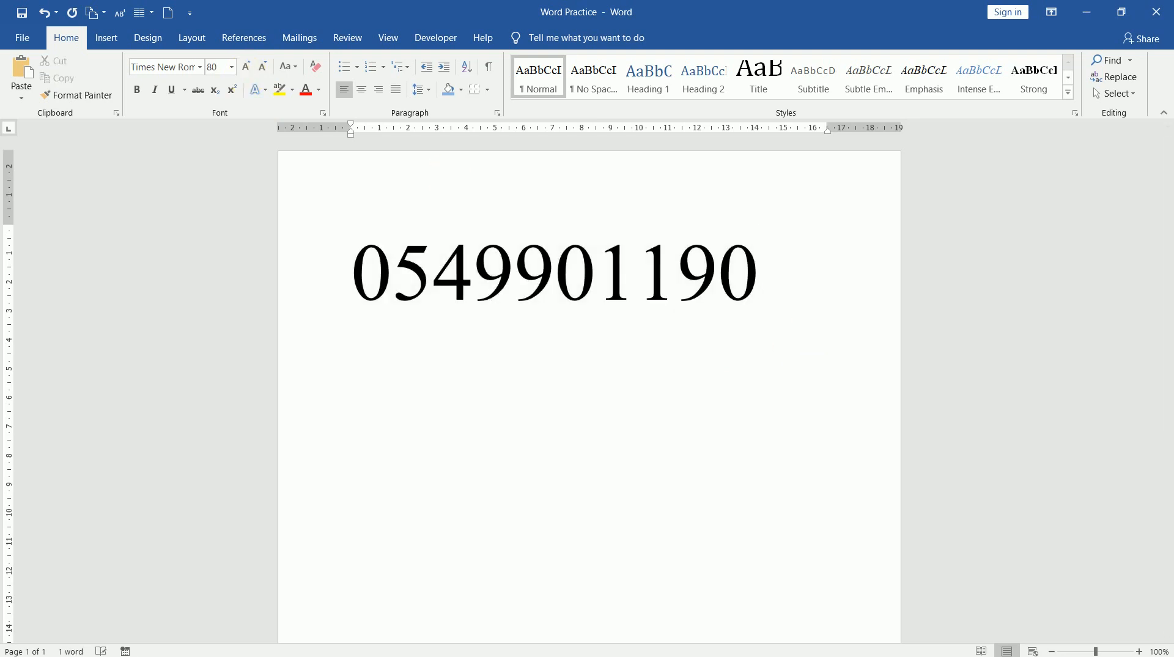
type("www.")
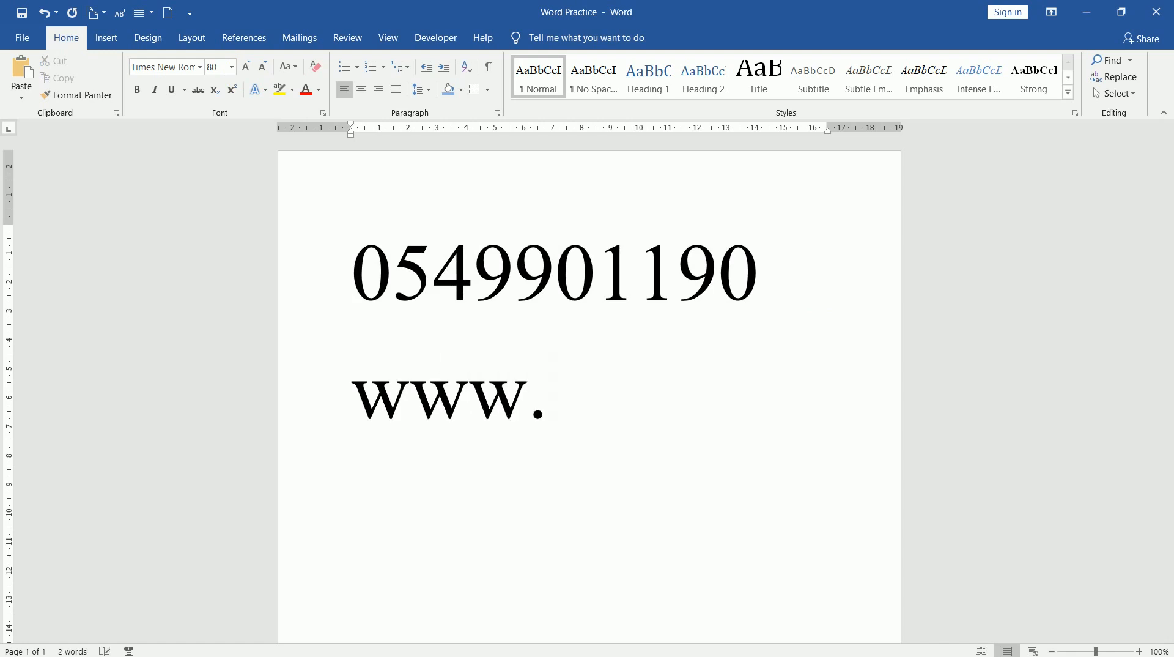
type("certiport.c")
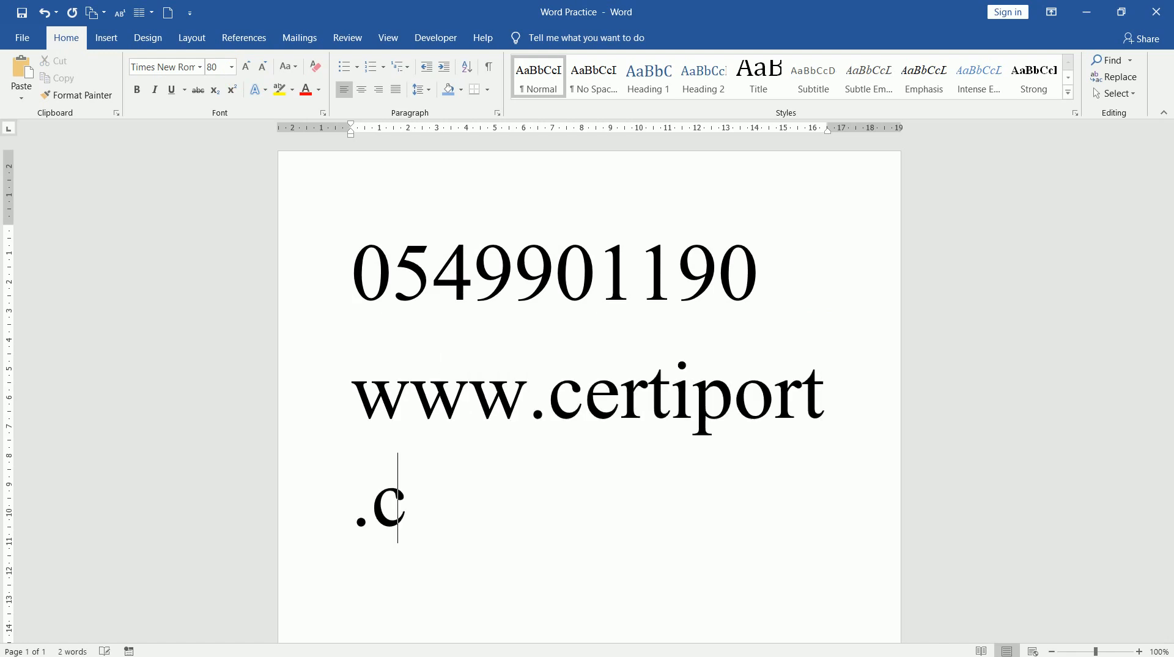
type("om/")
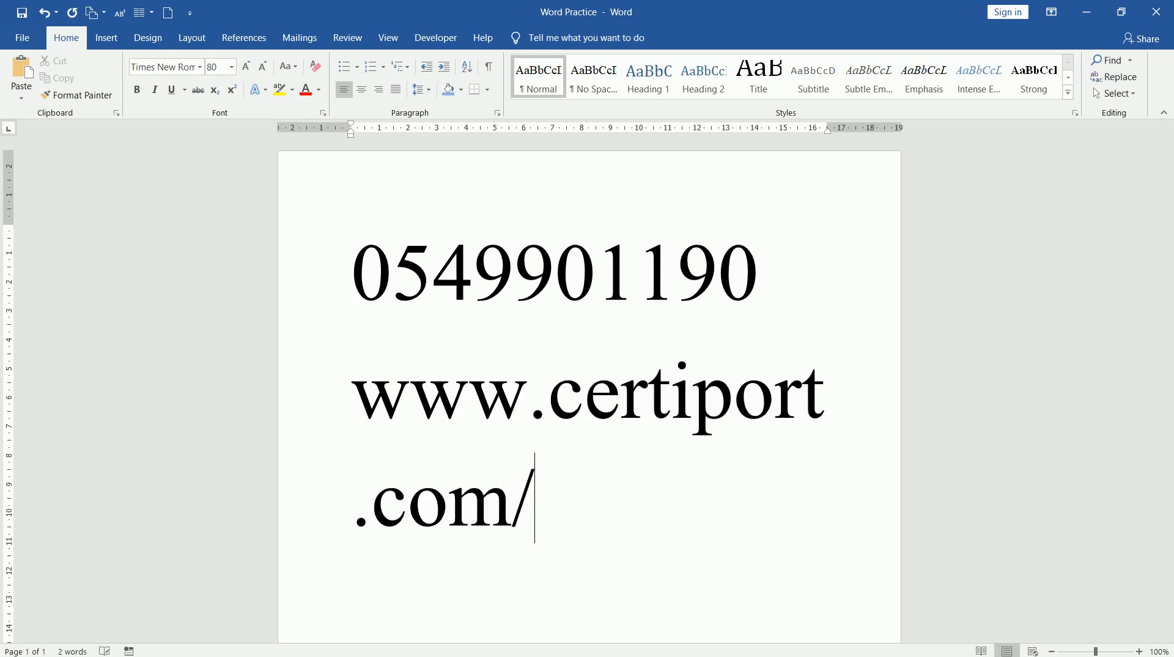
type("mos")
type("www.")
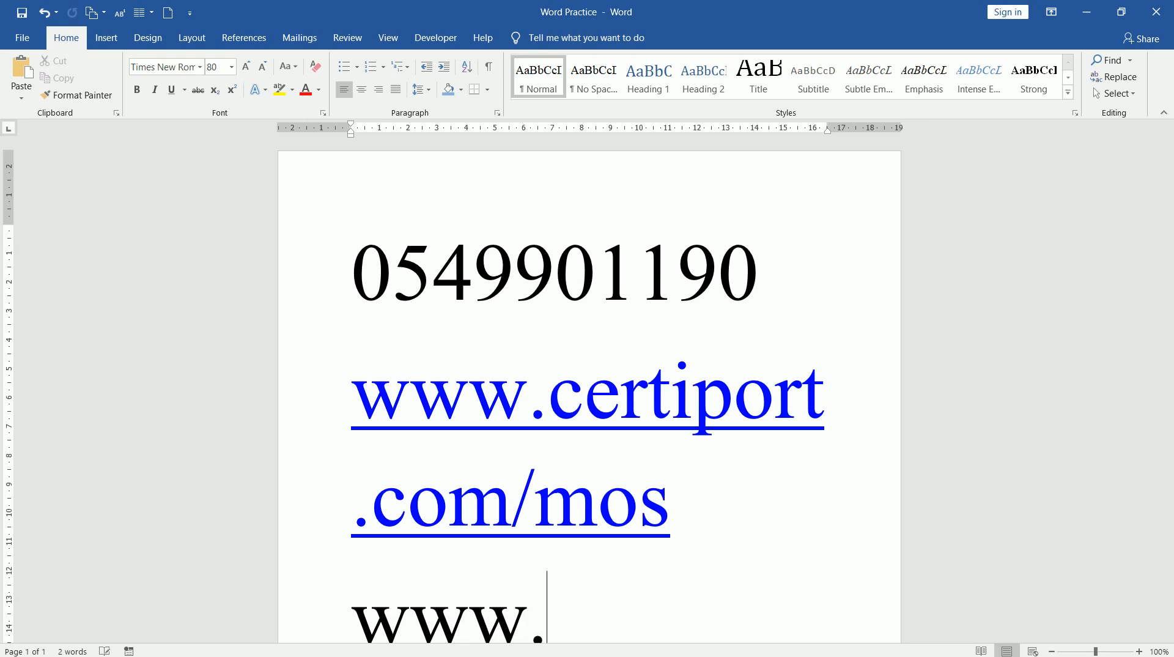
type("facebook.com/")
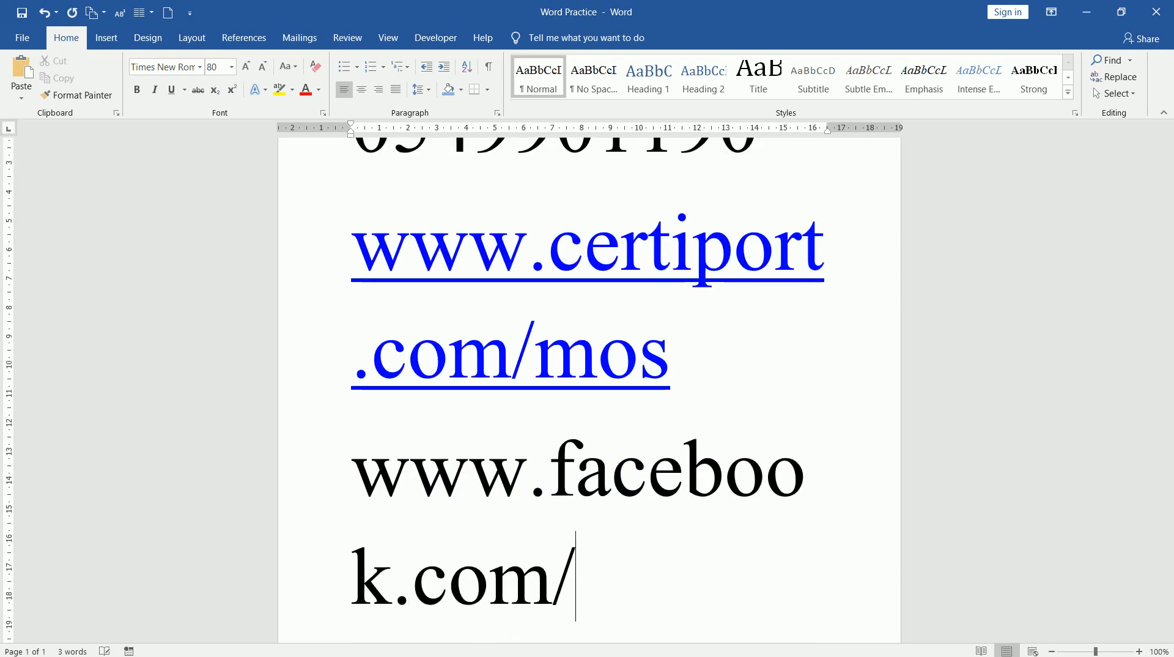
type("fittcertiport")
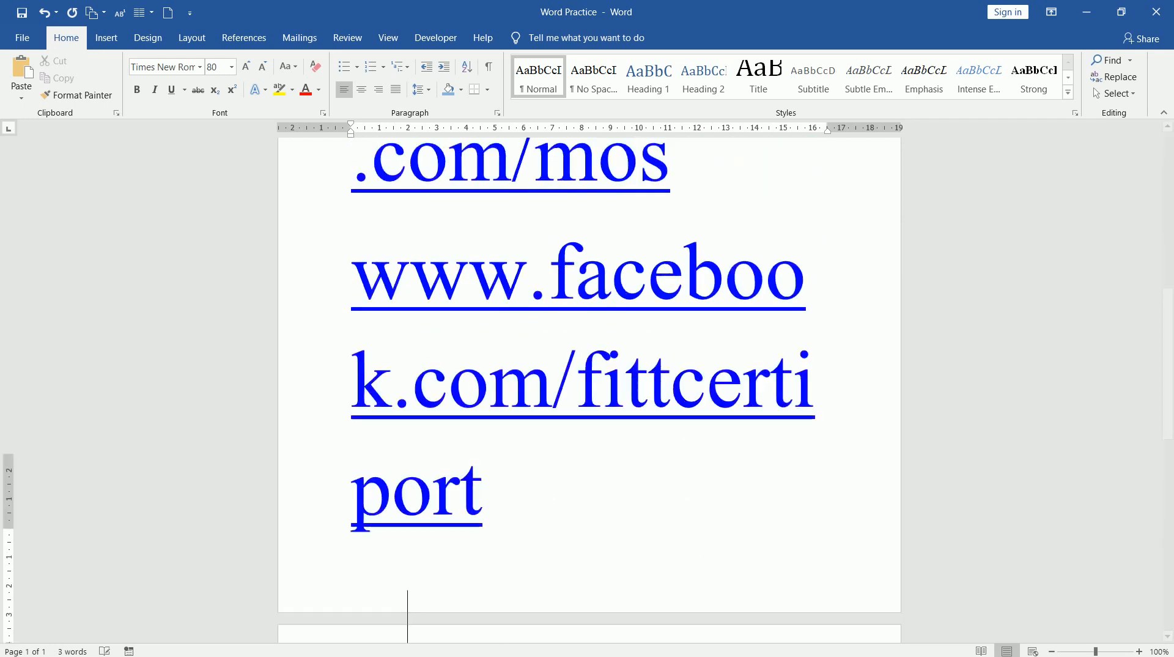
scroll("down", 3)
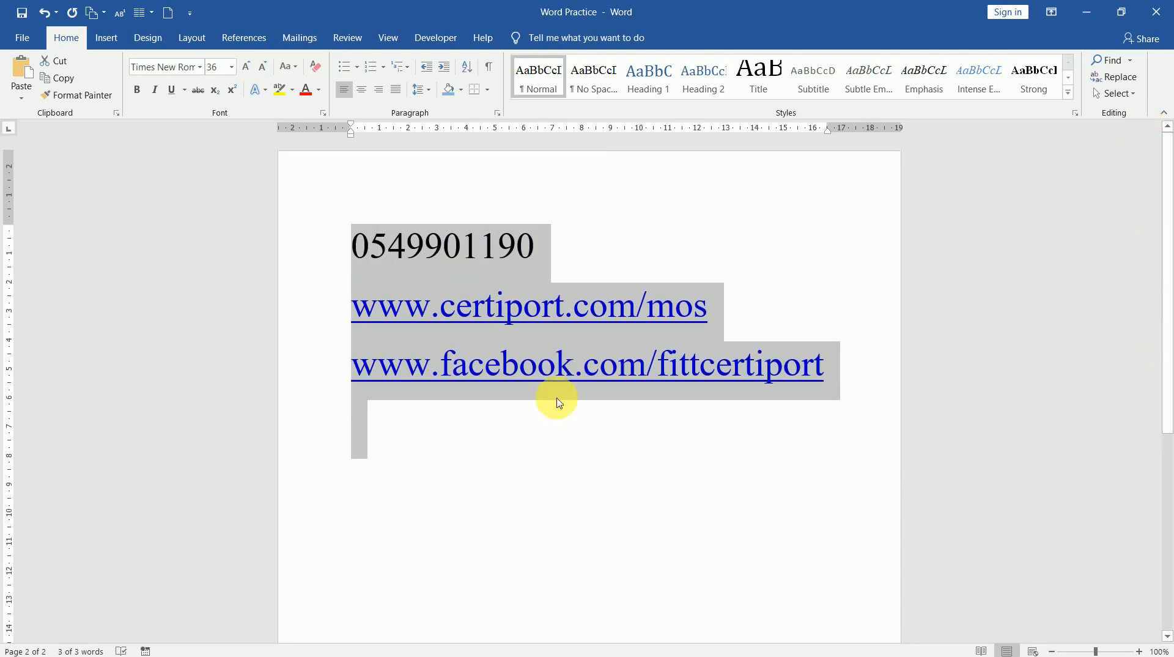
left_click(444, 424)
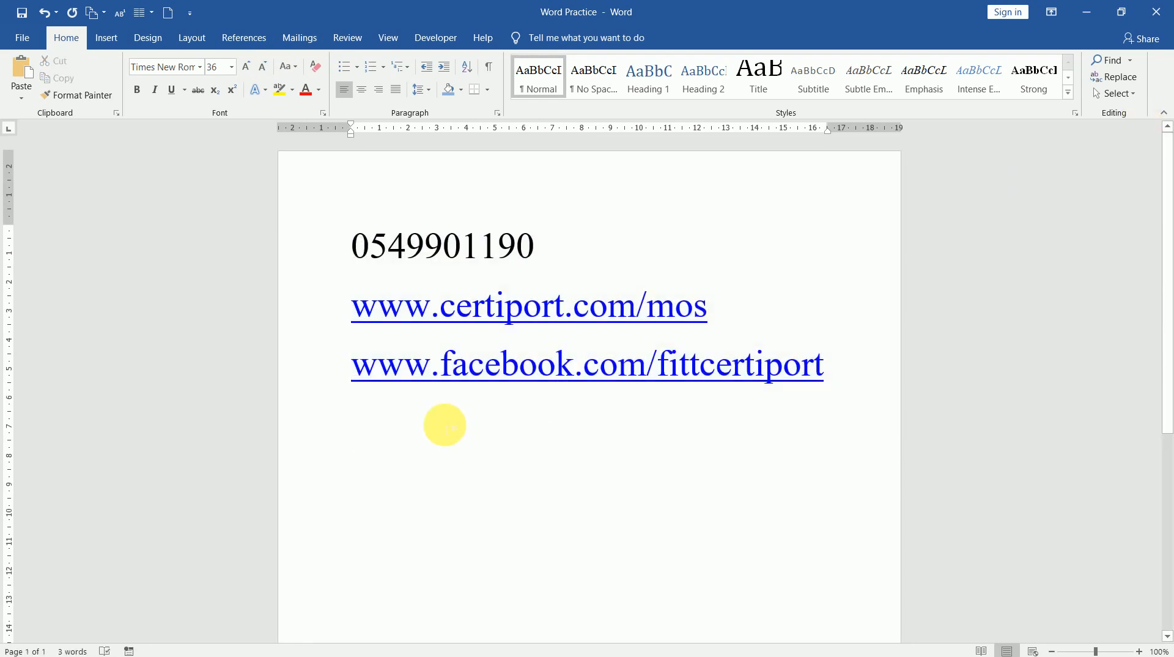
type("F")
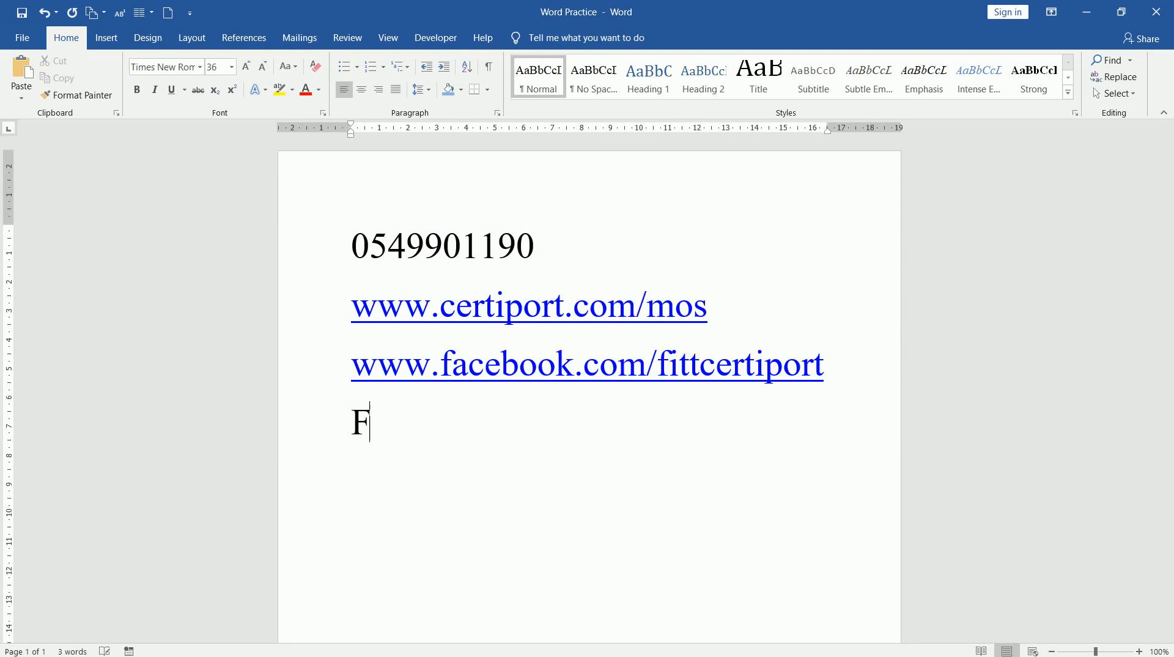
type("iifi Fa")
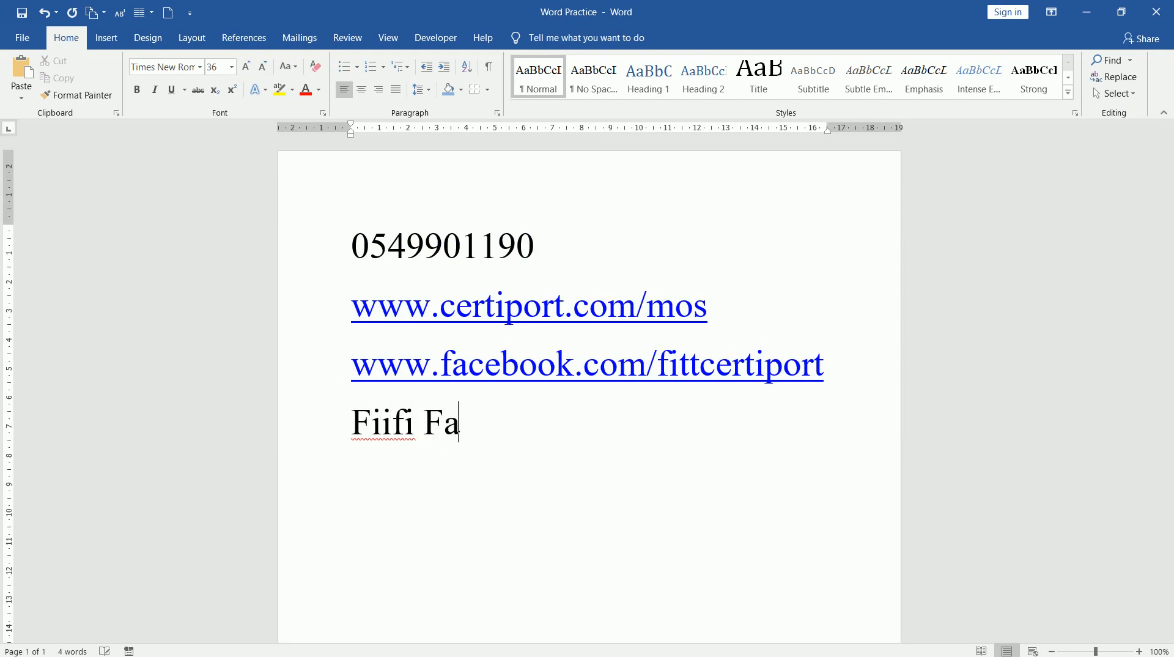
type("wm")
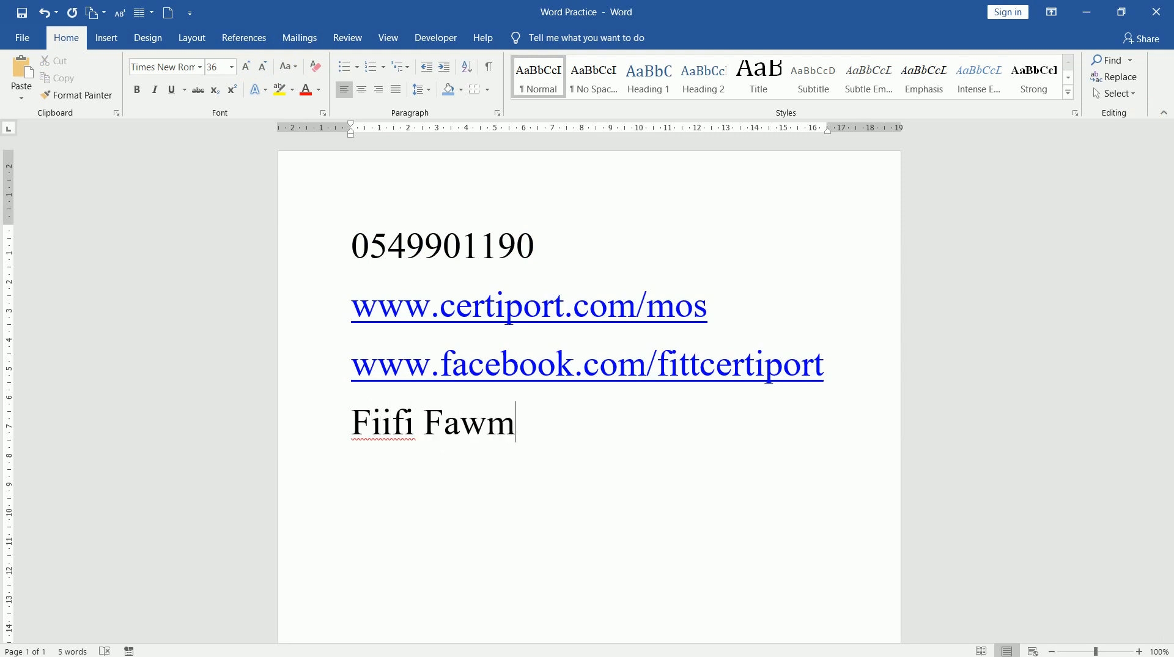
type("oma Aubbin")
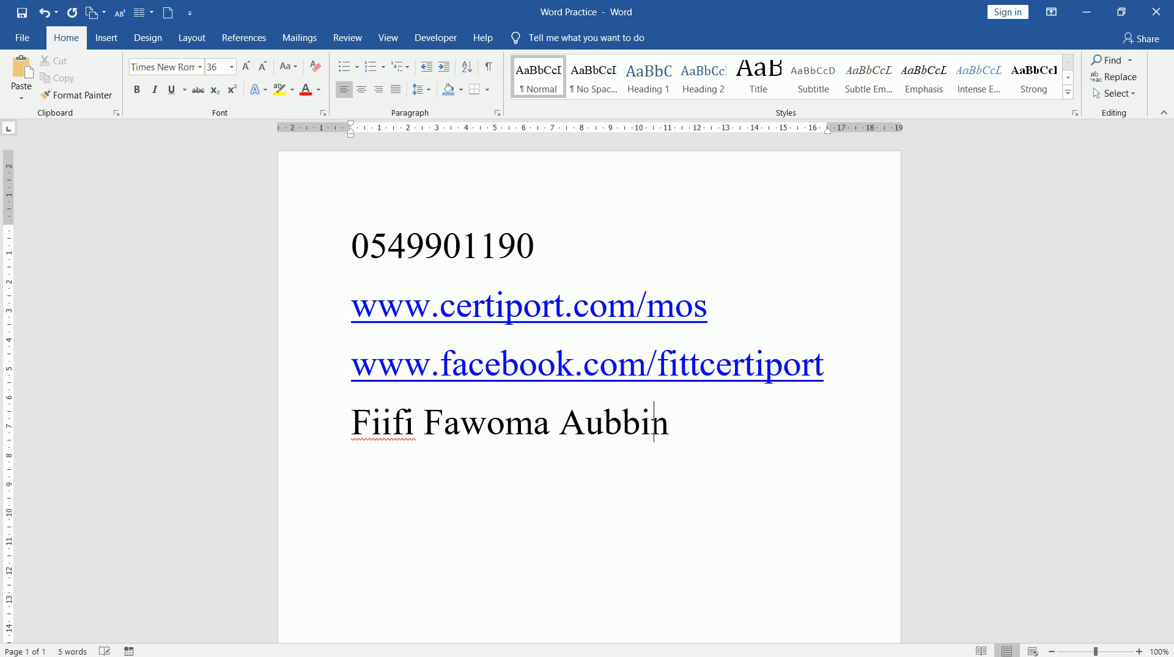
type("\" \"")
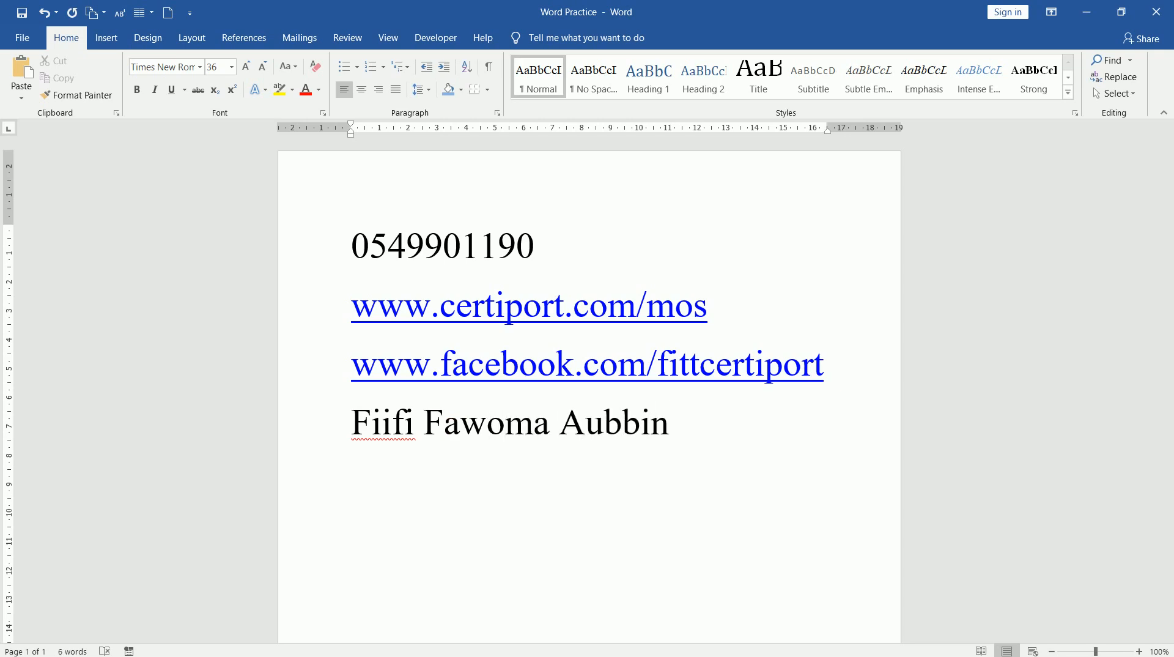